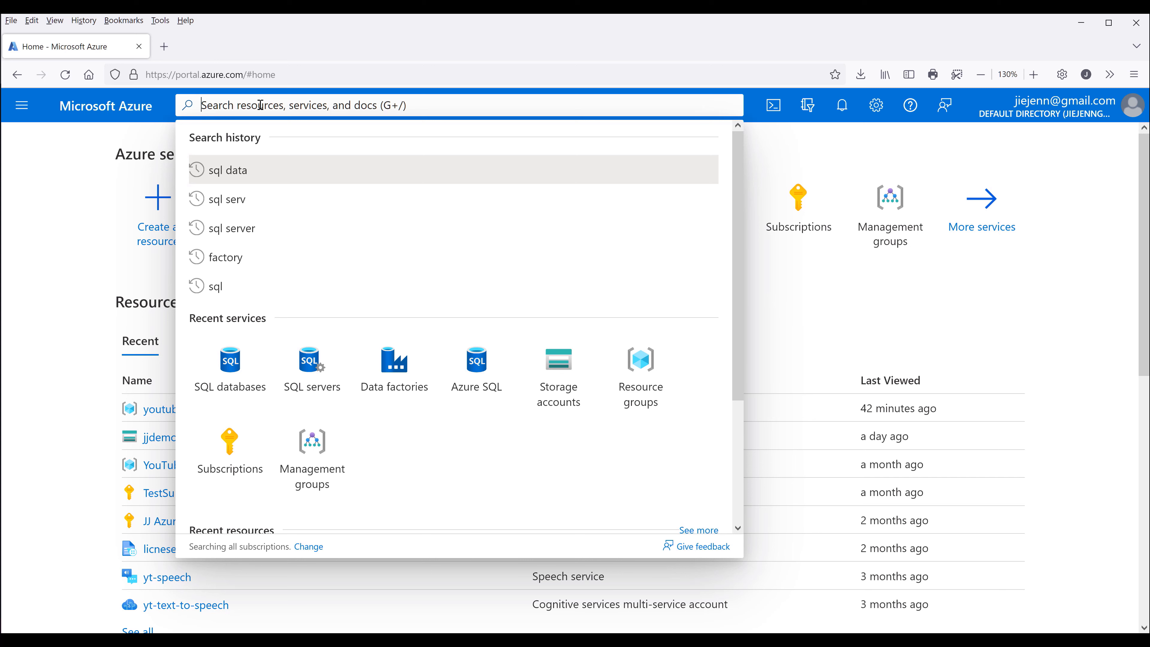
Step: Find SQL databases via the search 'sql dat' and start creating a new one
text(sql dat)
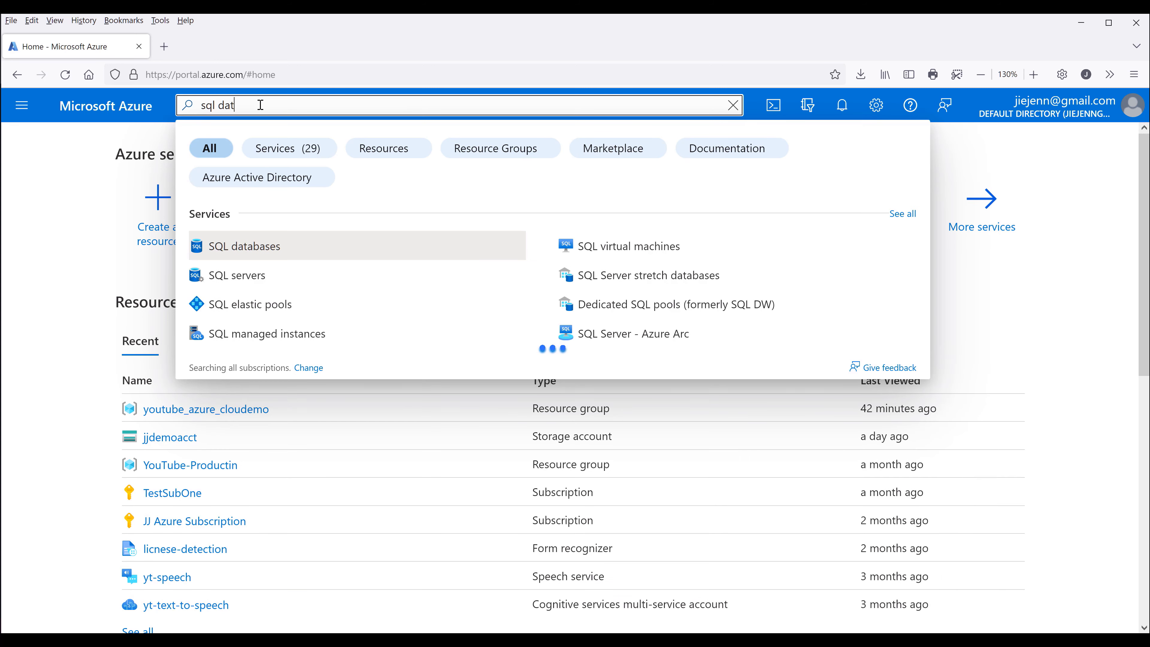
click(247, 246)
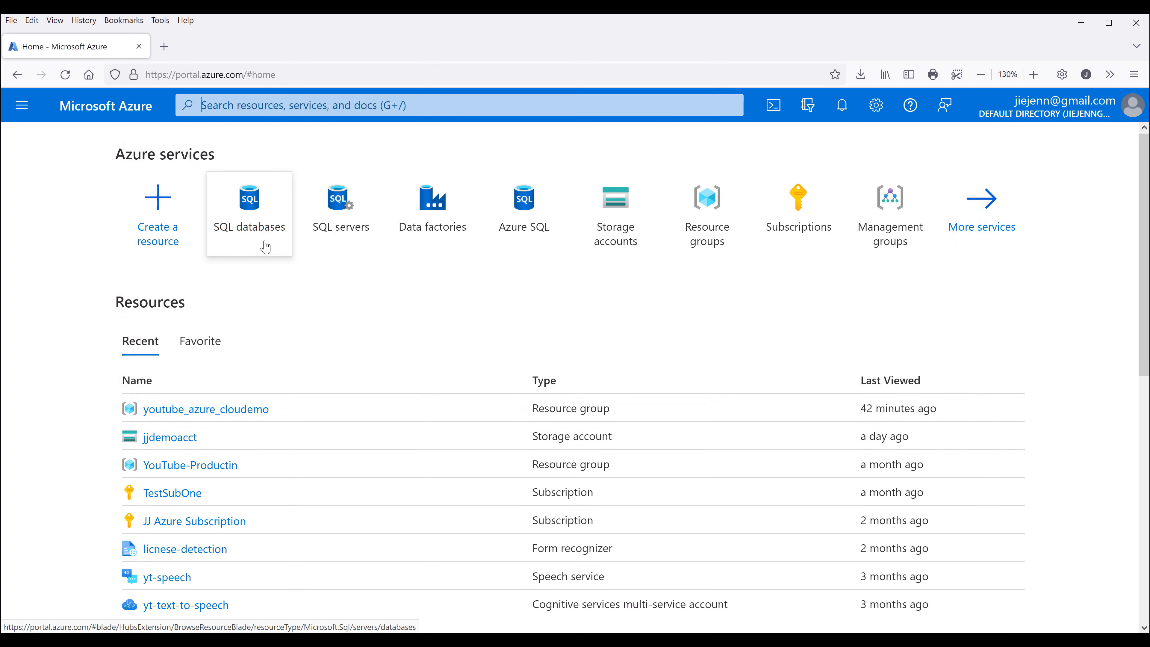
click(249, 199)
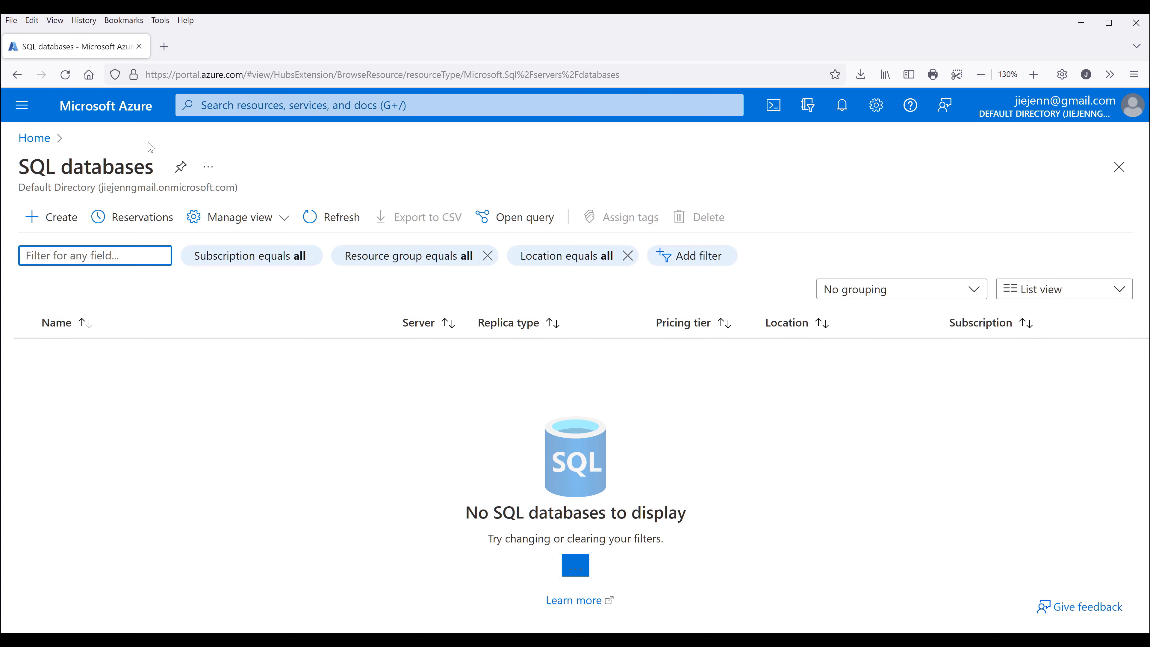
mouse_move(27, 157)
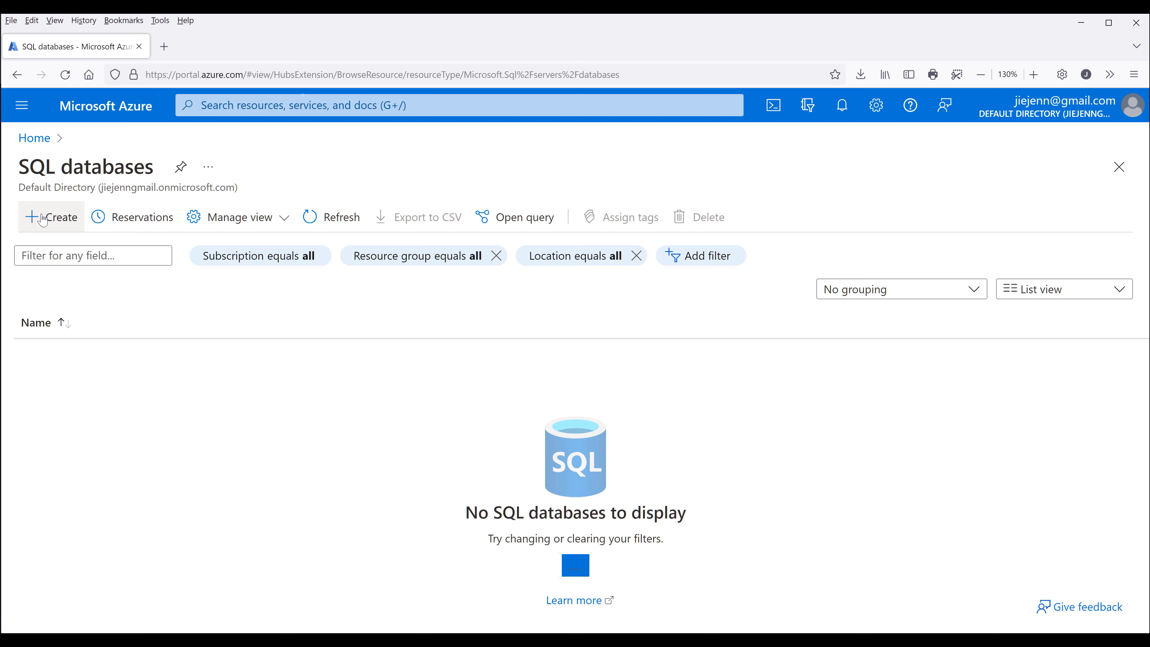
click(51, 217)
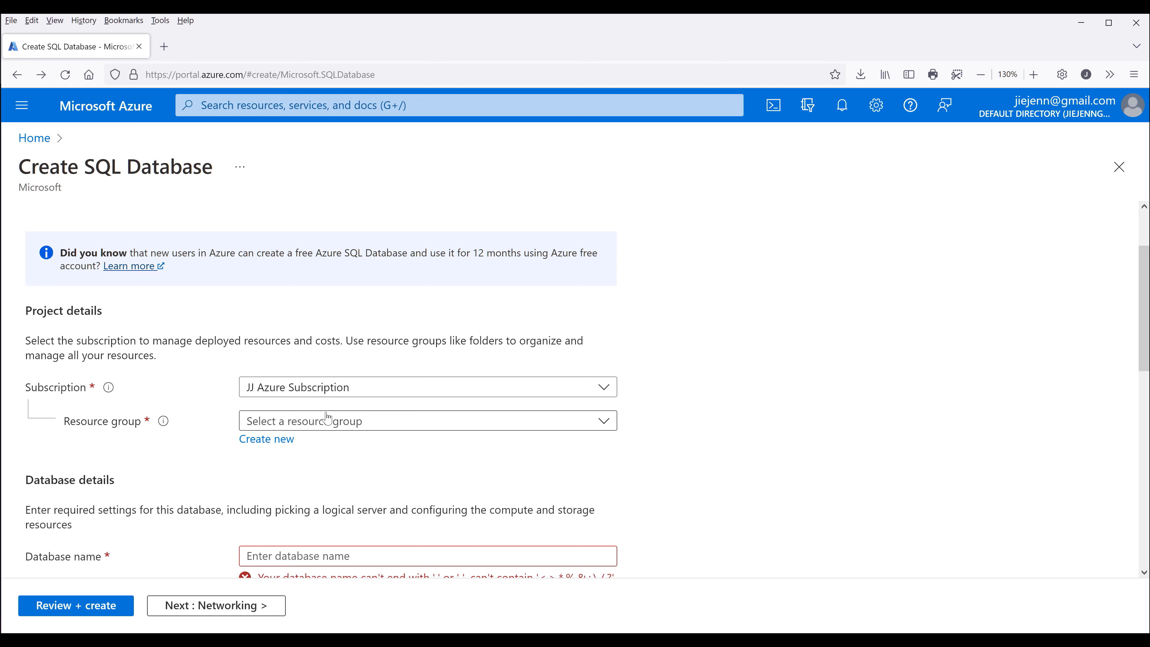
Step: Create resource group sqldatabasedemo and name the database SampleDB
click(427, 421)
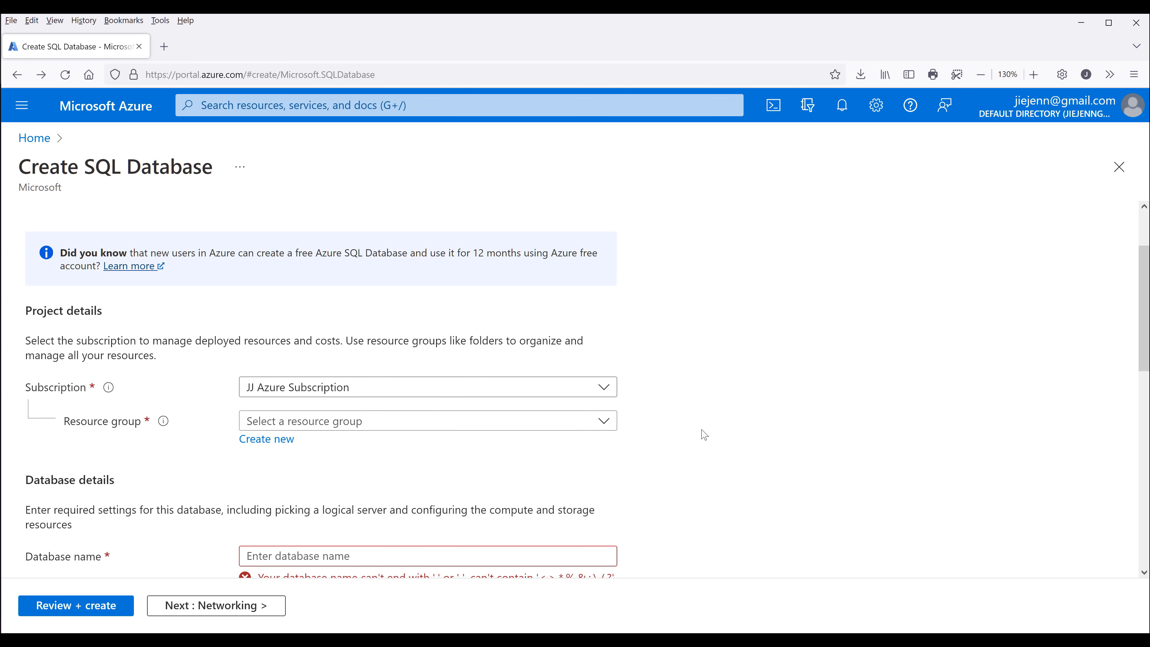
click(265, 439)
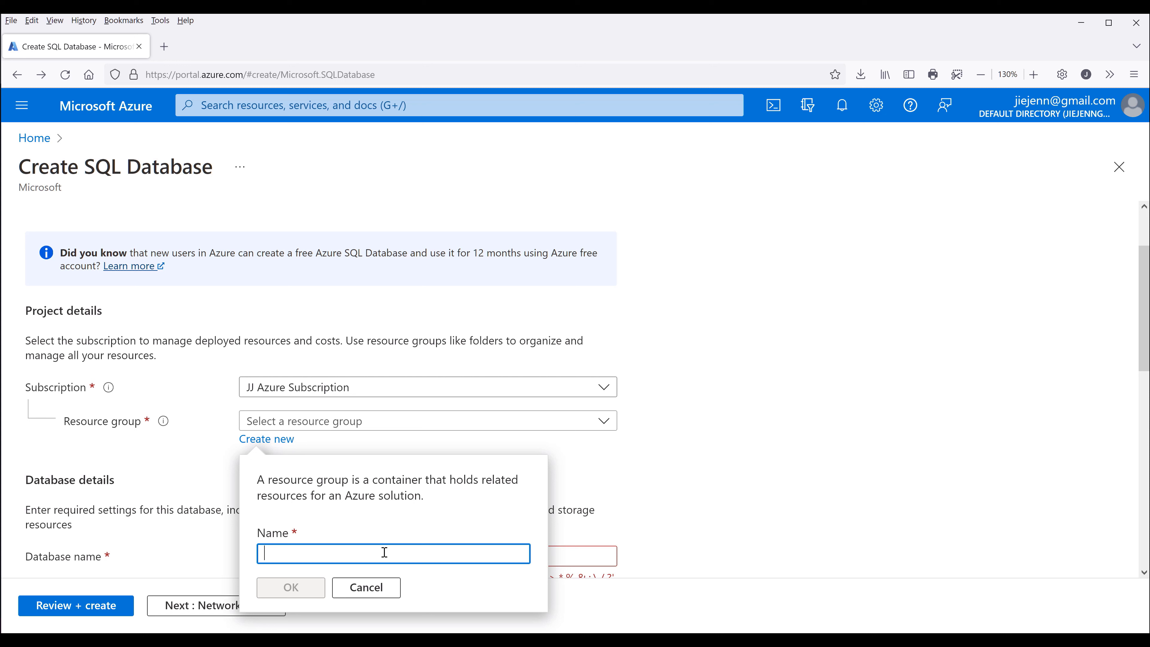
text(sqld)
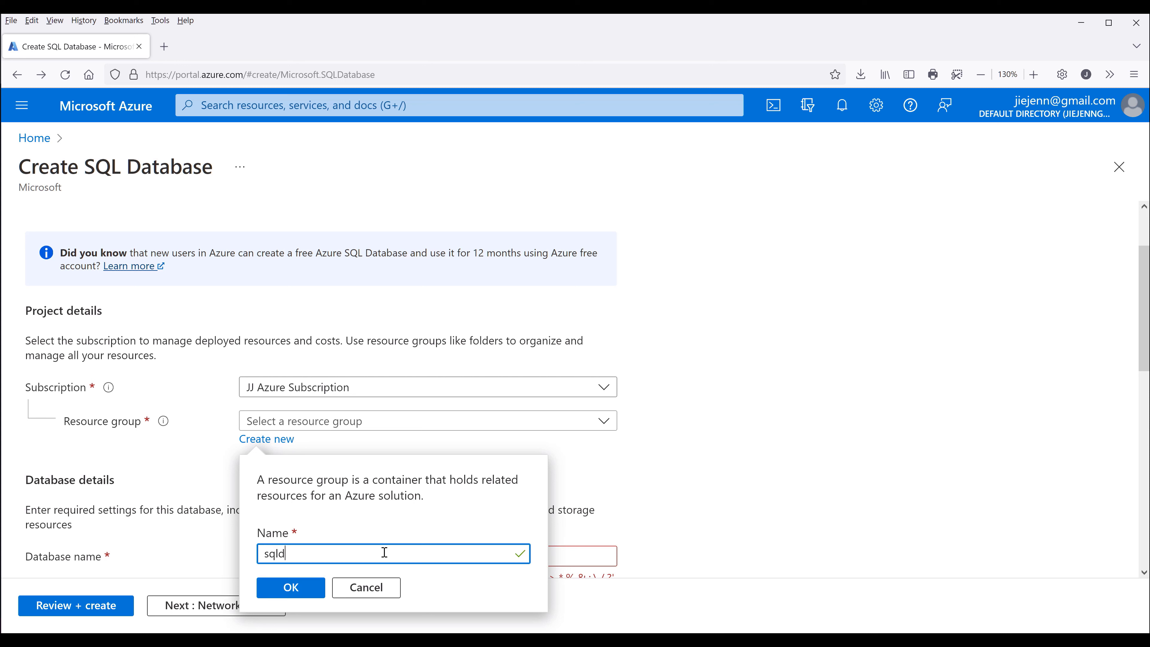
text(atabasedem)
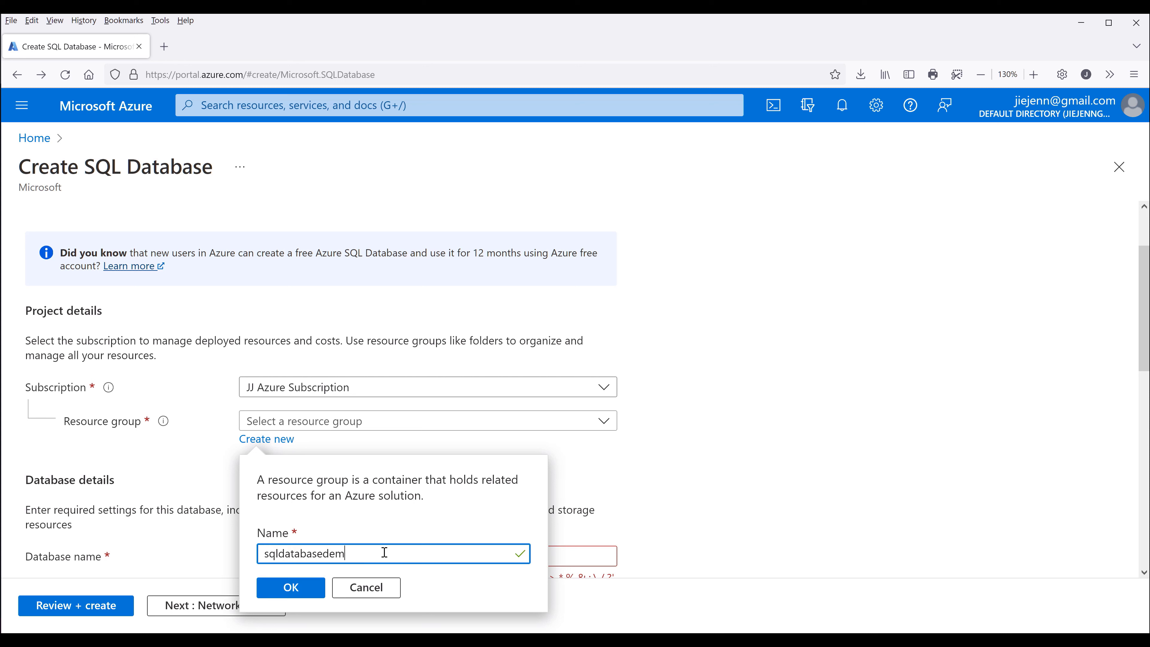
click(290, 588)
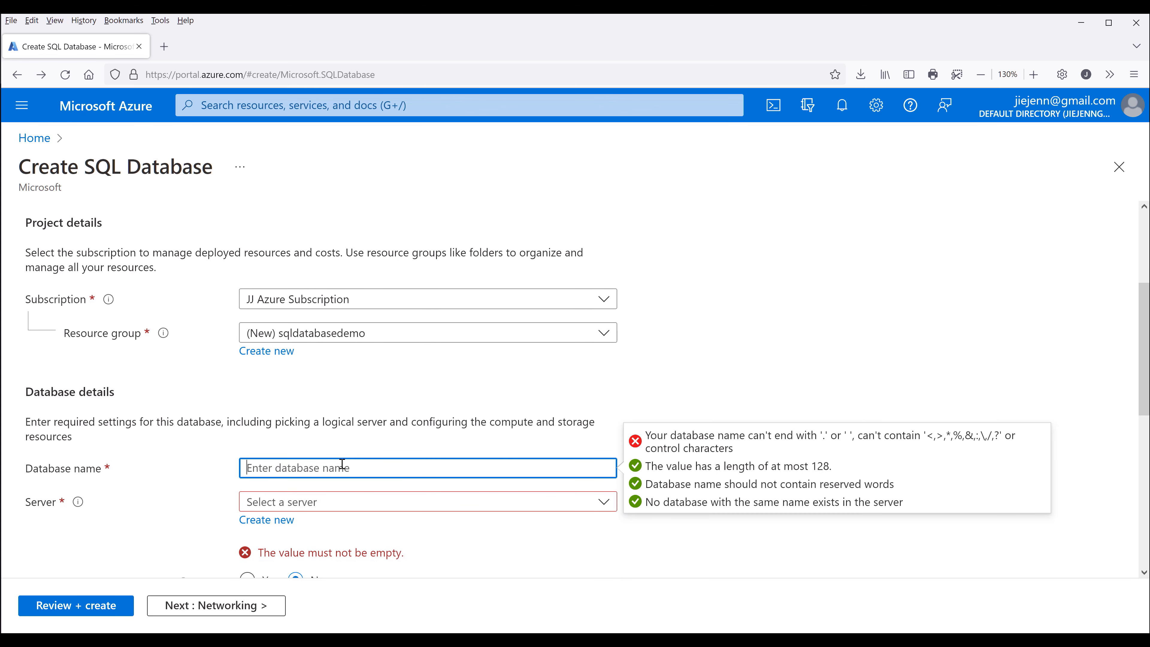
text(SampleDB)
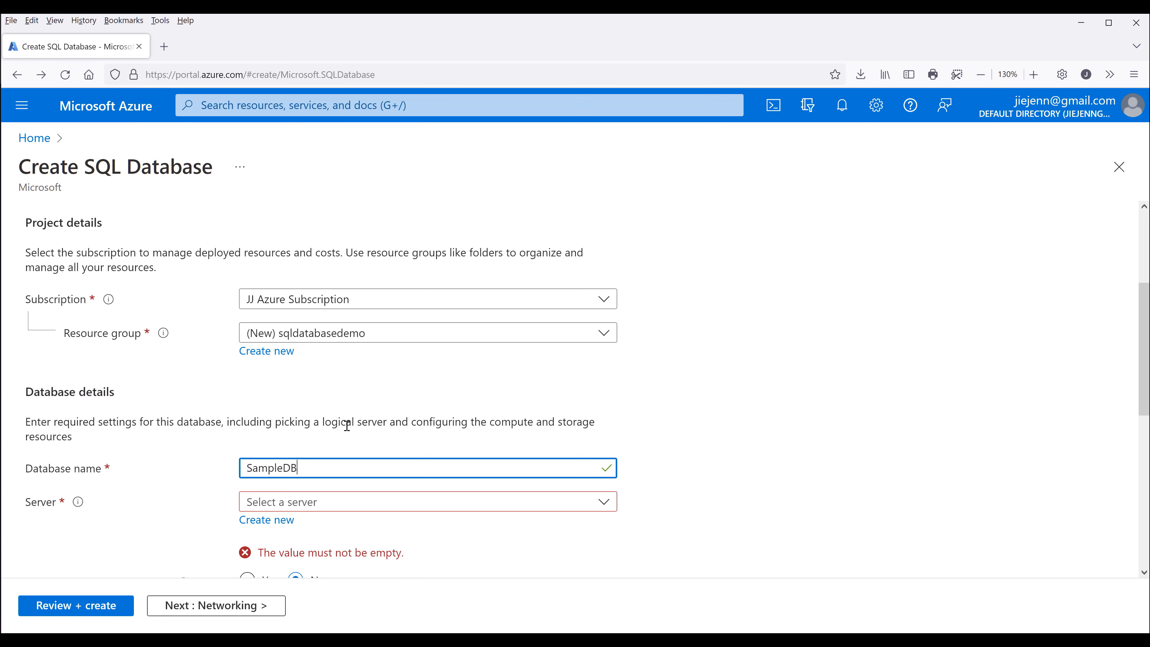
scroll(down, 3)
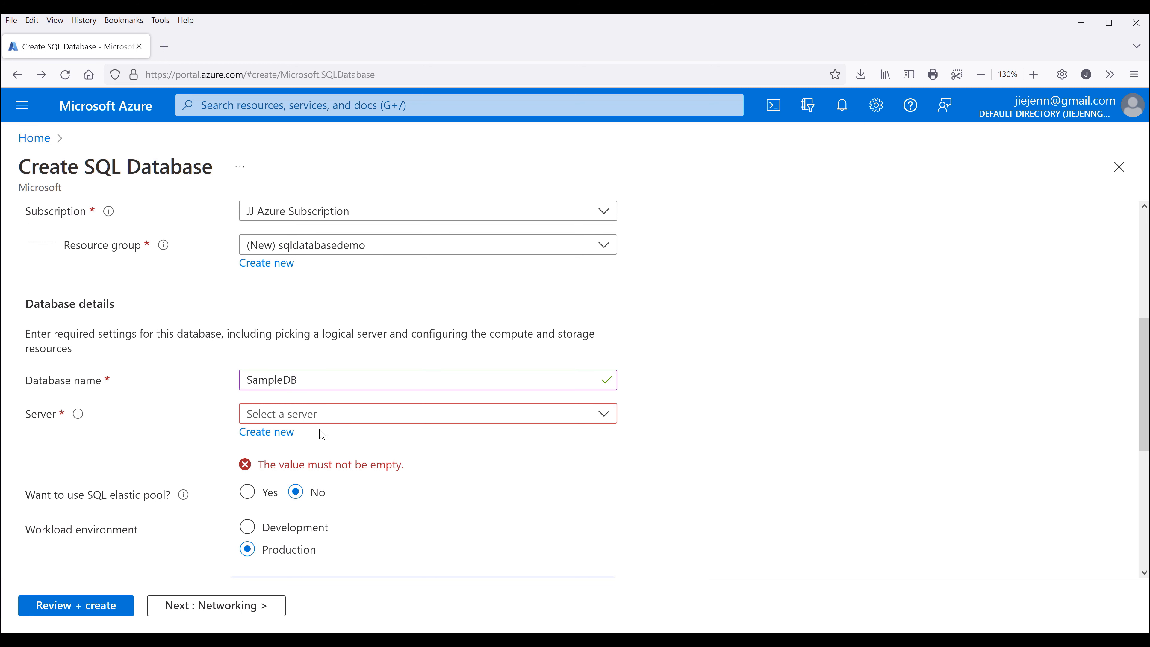
Step: Start a new server sqldatabbasedemo in East US using SQL authentication
click(266, 432)
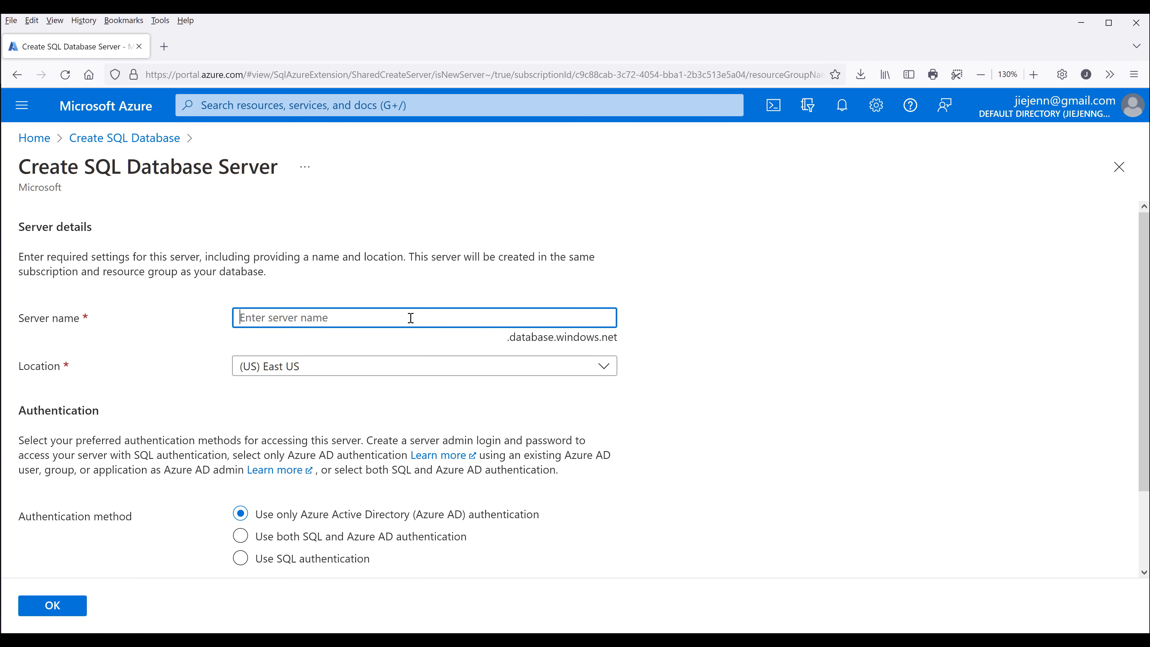
text(sqldatabbasedemo)
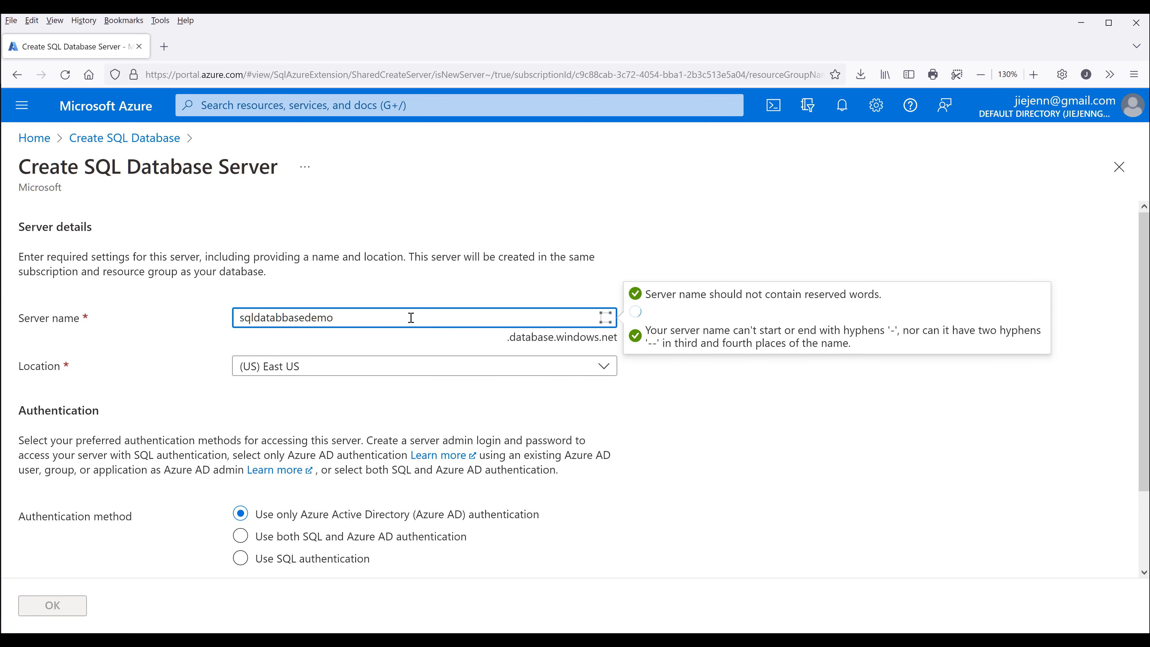
click(411, 342)
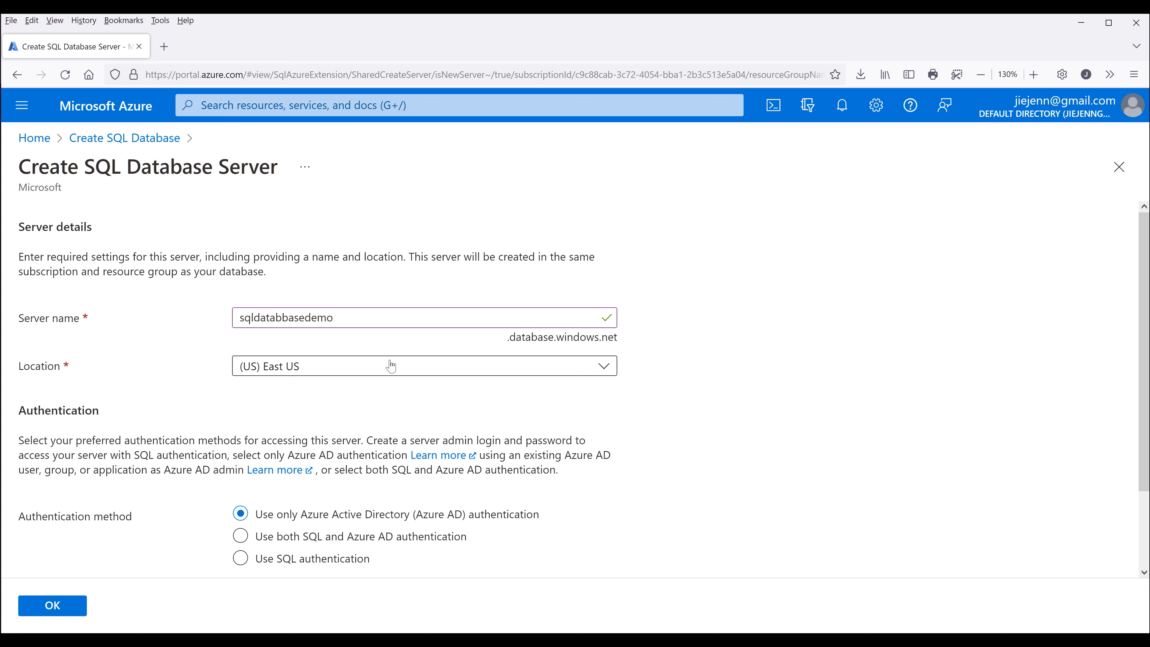
scroll(down, 3)
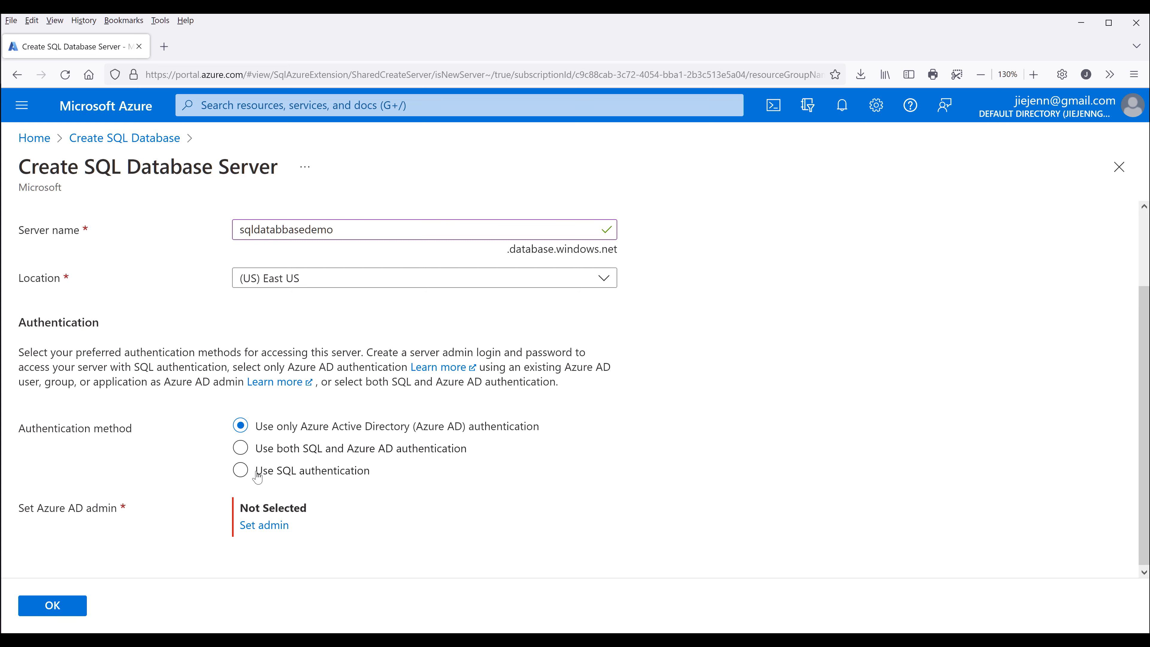
click(240, 470)
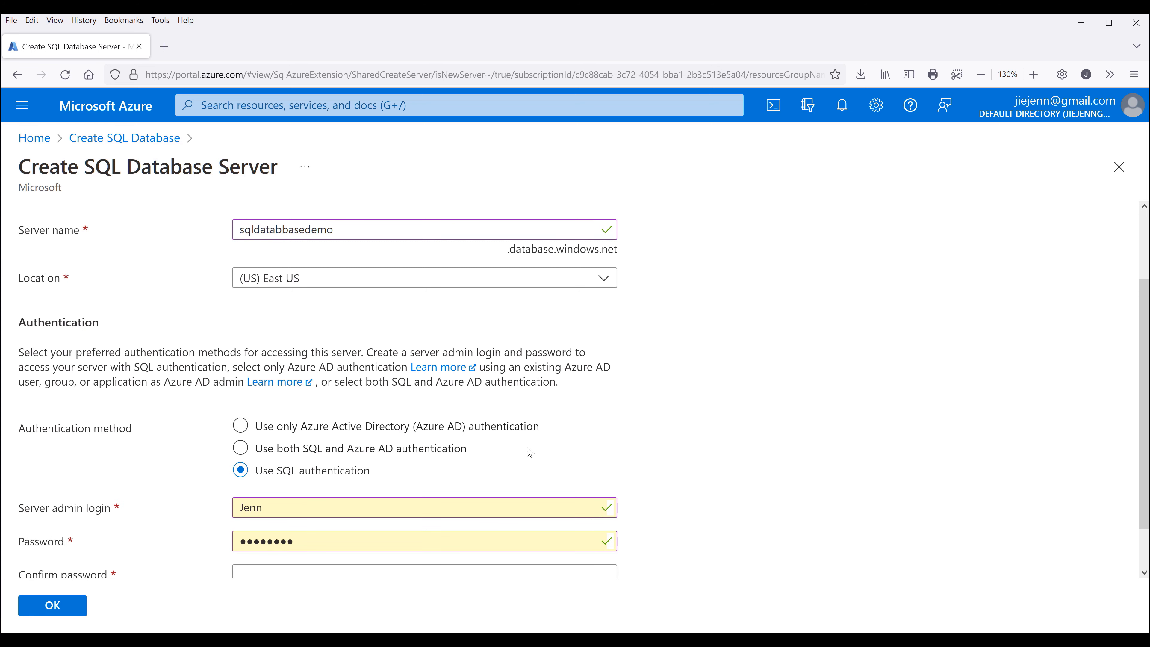
Step: Set the server admin login to sqladmin with its password and confirm the server
scroll(down, 3)
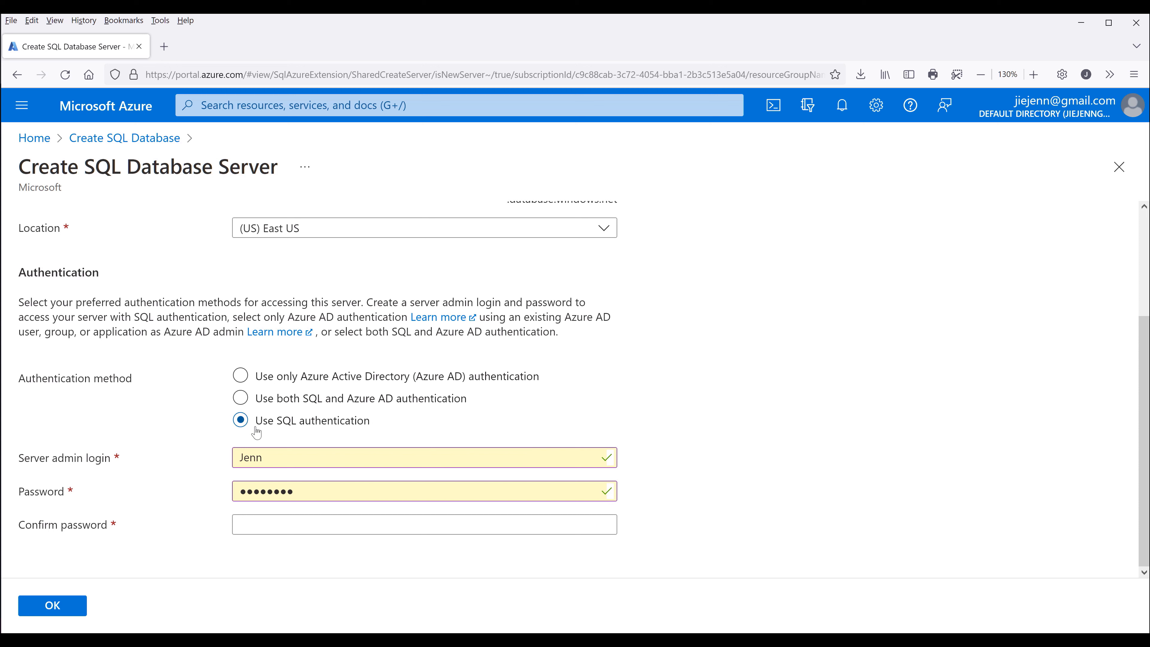
mouse_move(273, 427)
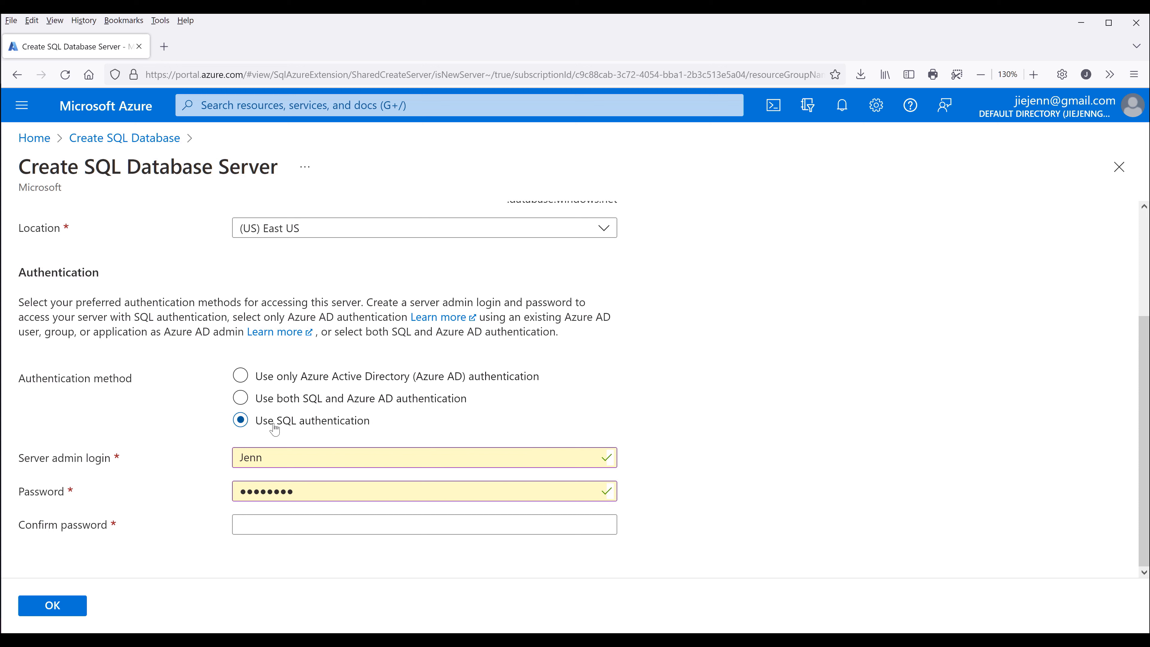
click(424, 457)
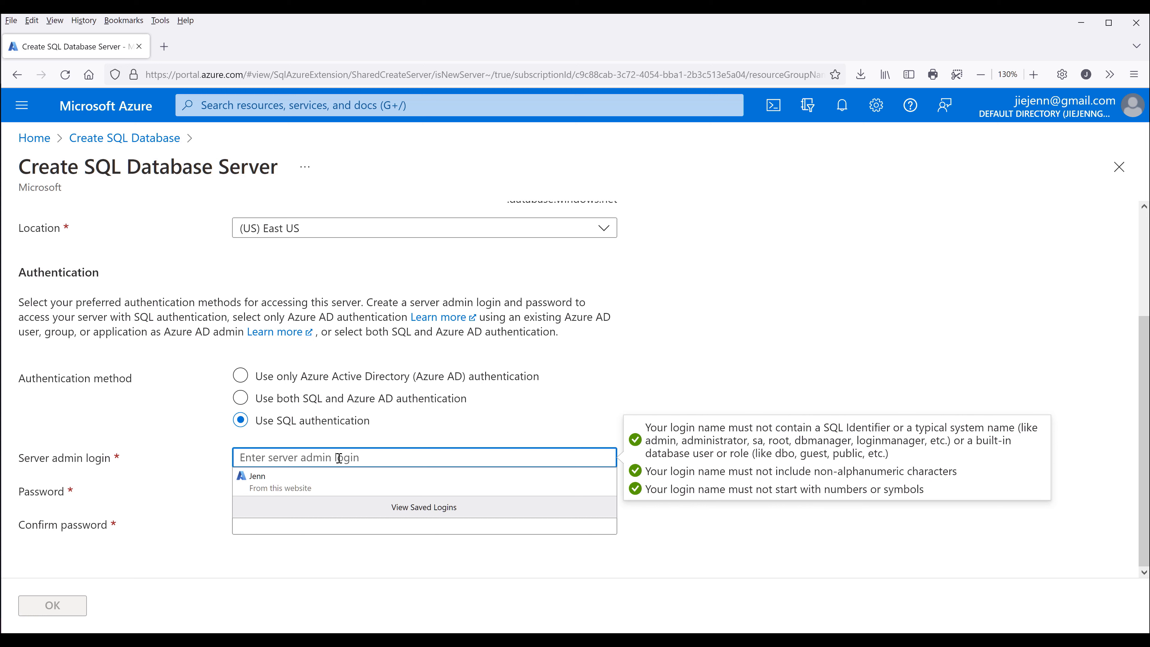
click(424, 457)
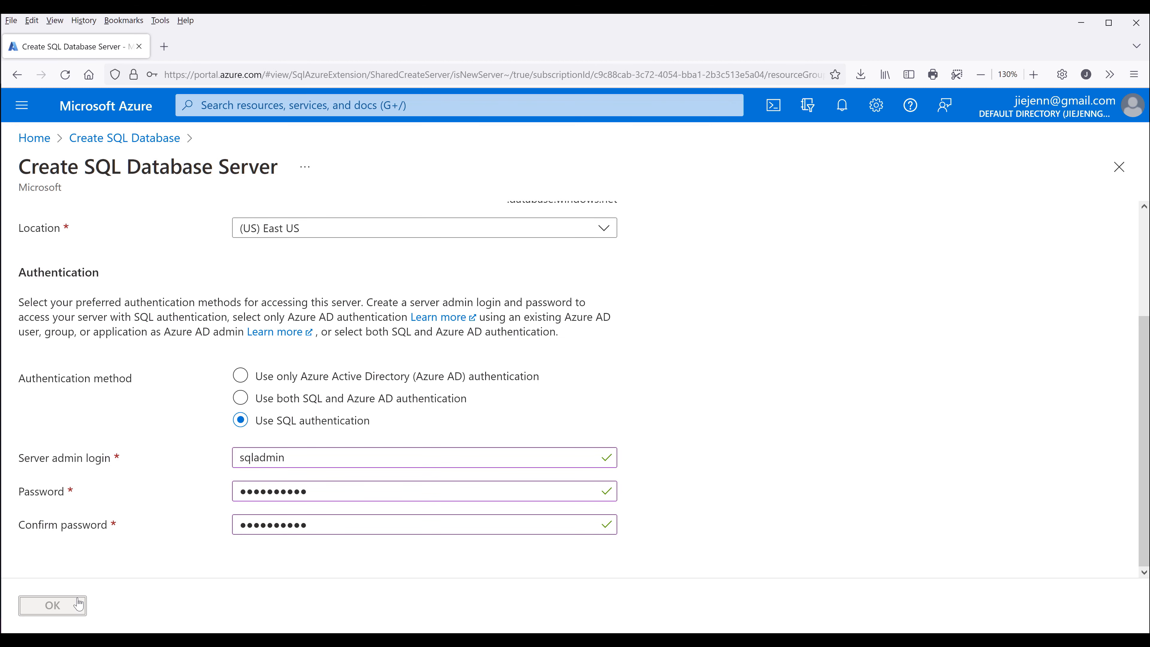
click(52, 605)
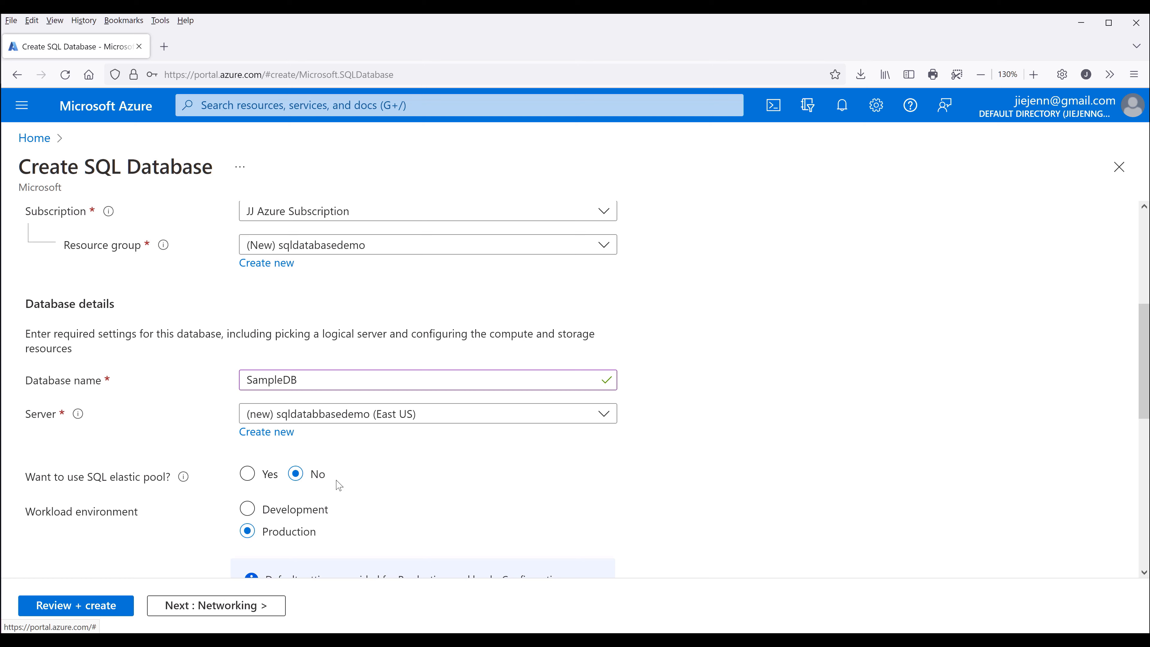
Step: Review the Basics tab showing SampleDB on sqldatabbasedemo with no elastic pool
scroll(down, 3)
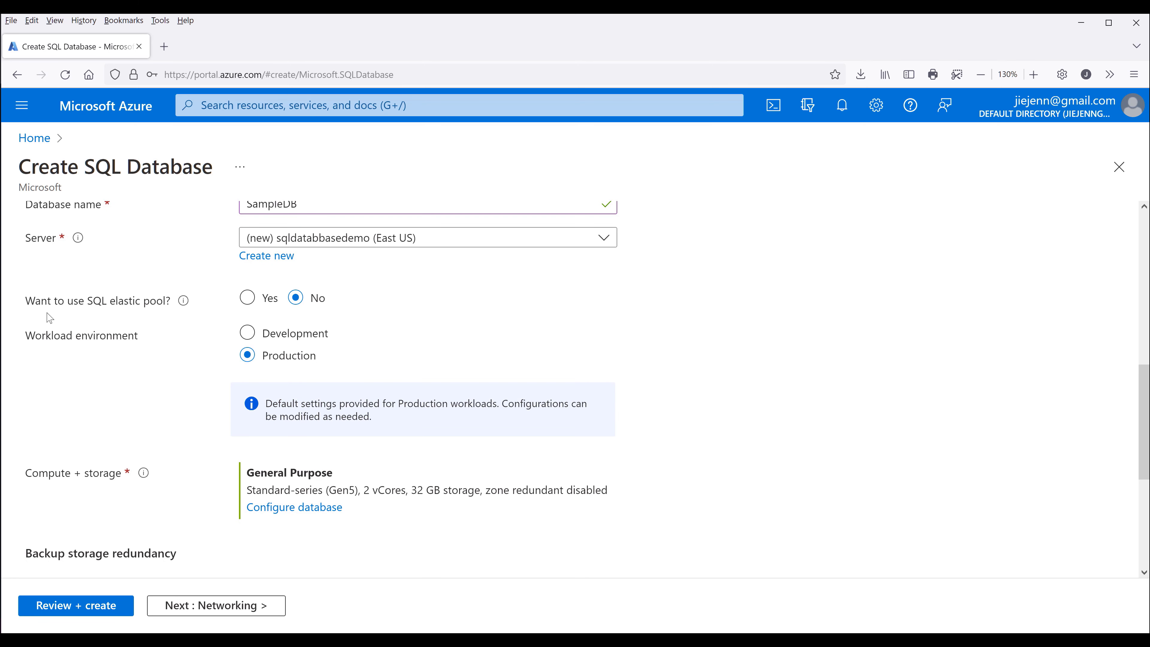
mouse_move(42, 310)
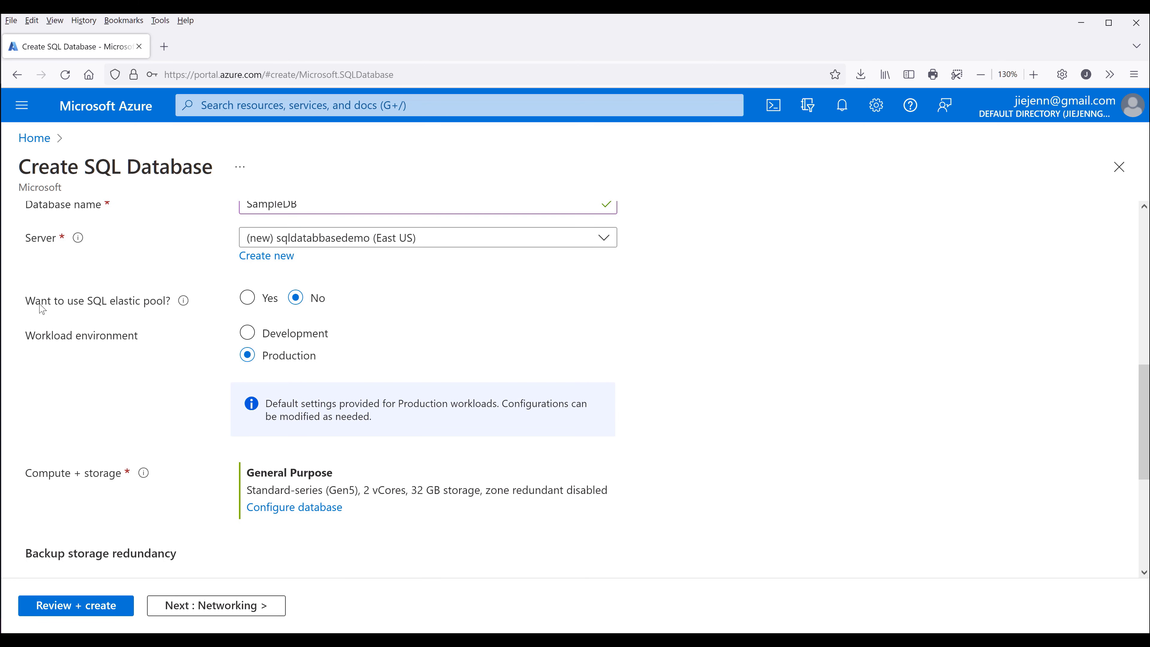
mouse_move(285, 328)
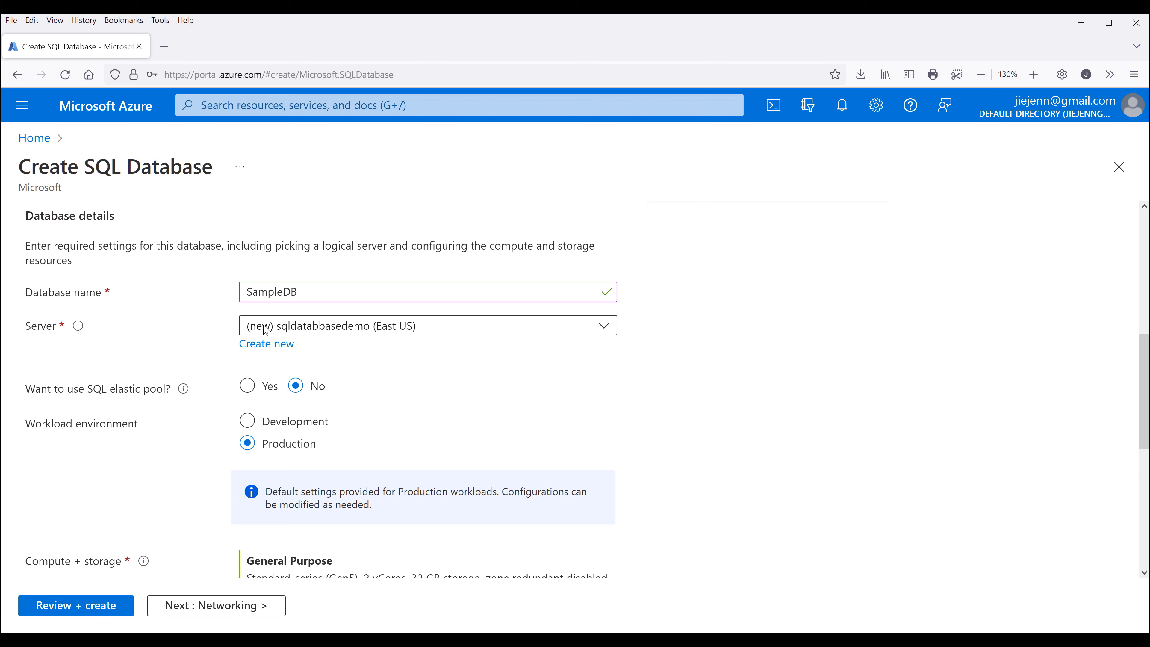
scroll(down, 3)
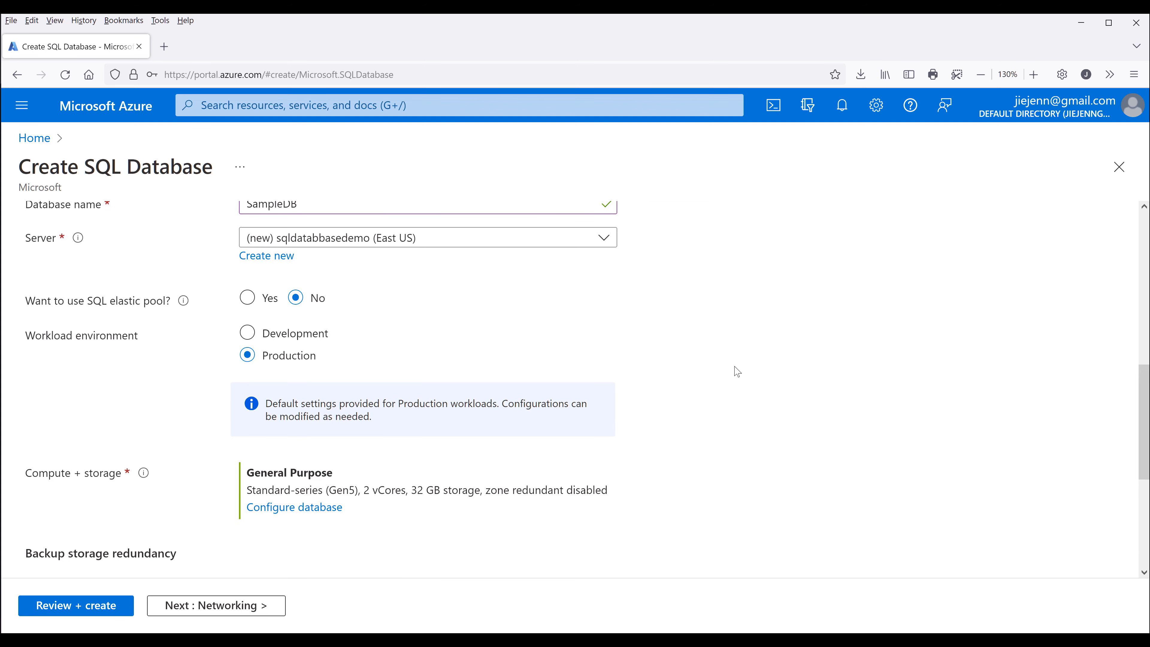
scroll(up, 3)
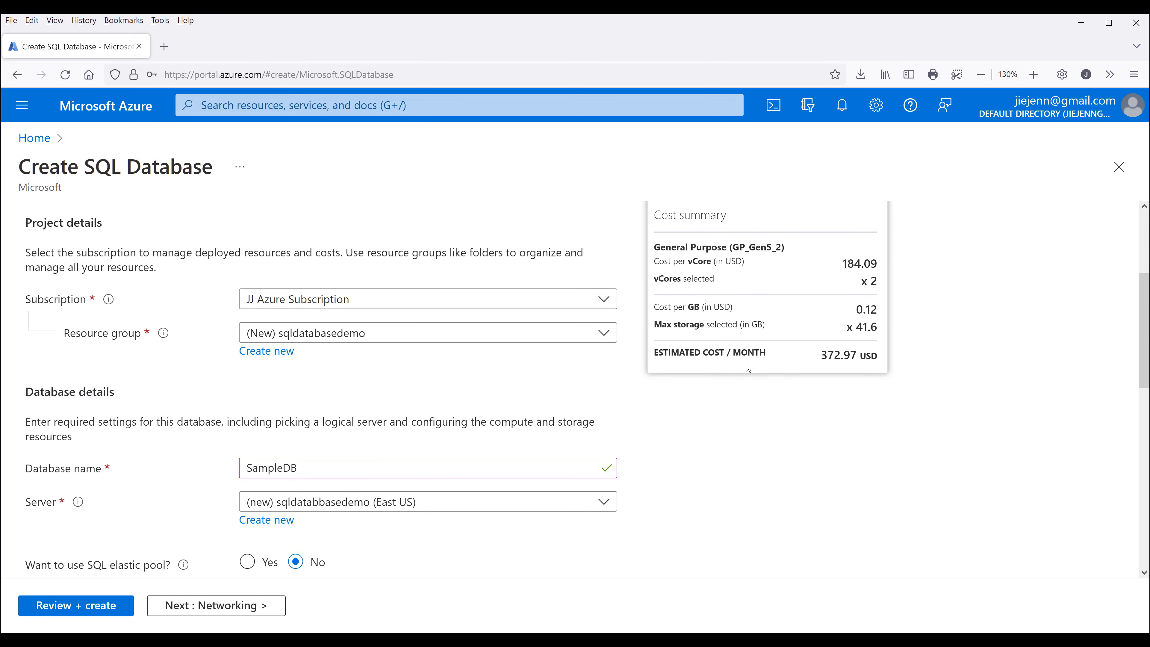
mouse_move(818, 380)
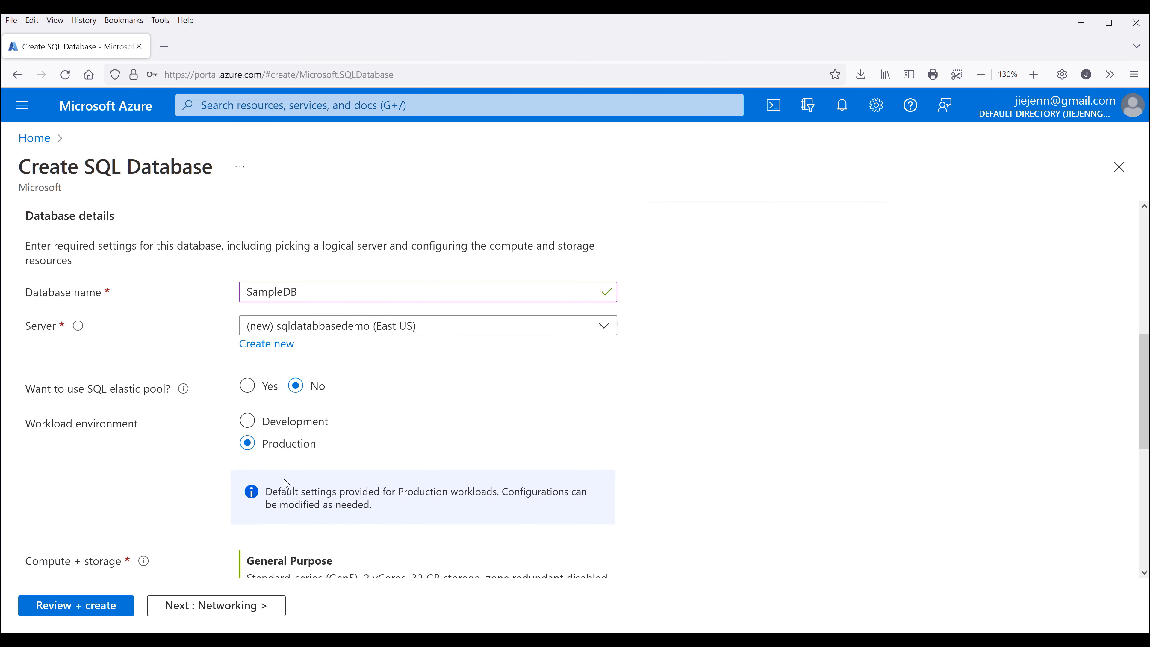
scroll(down, 3)
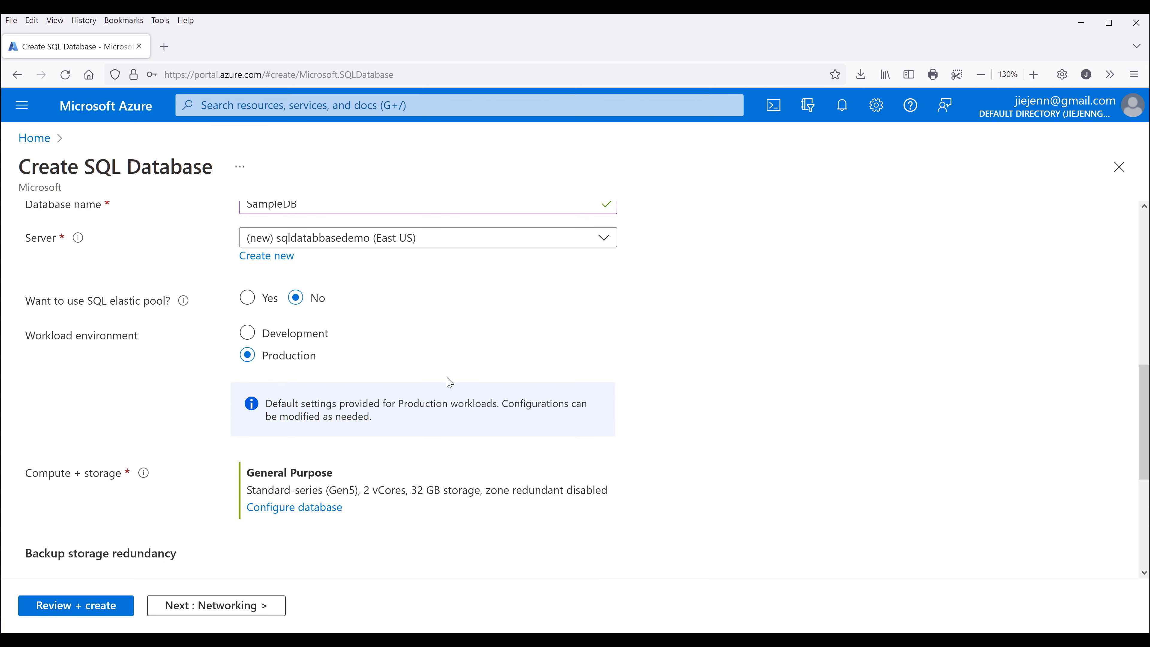
mouse_move(412, 360)
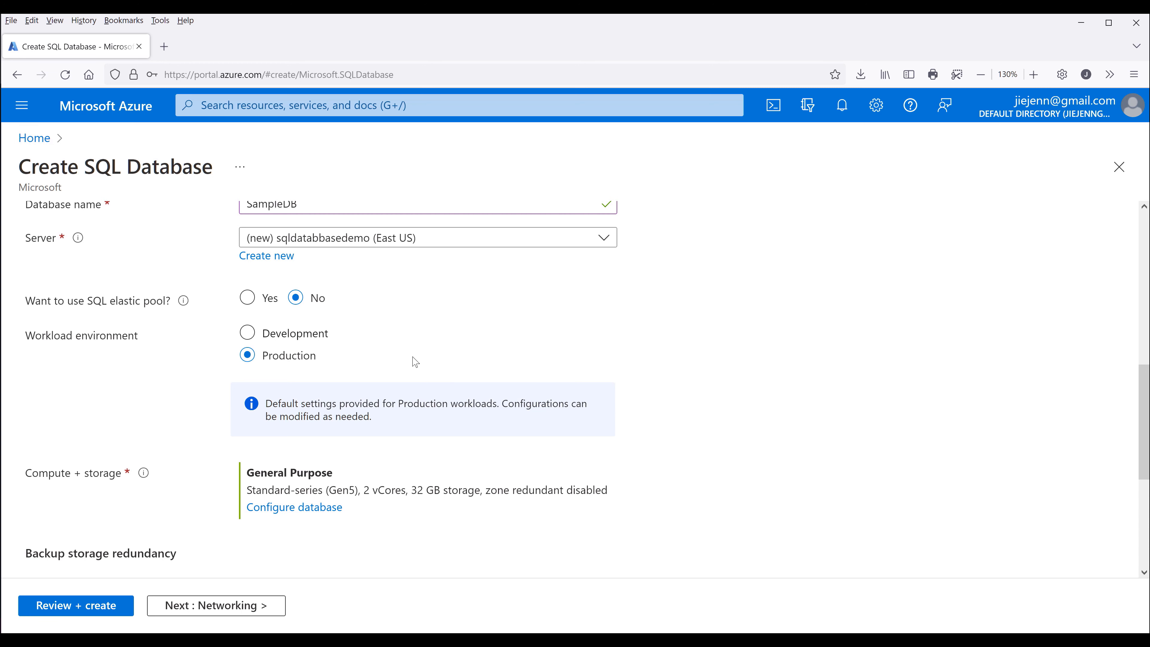
scroll(down, 3)
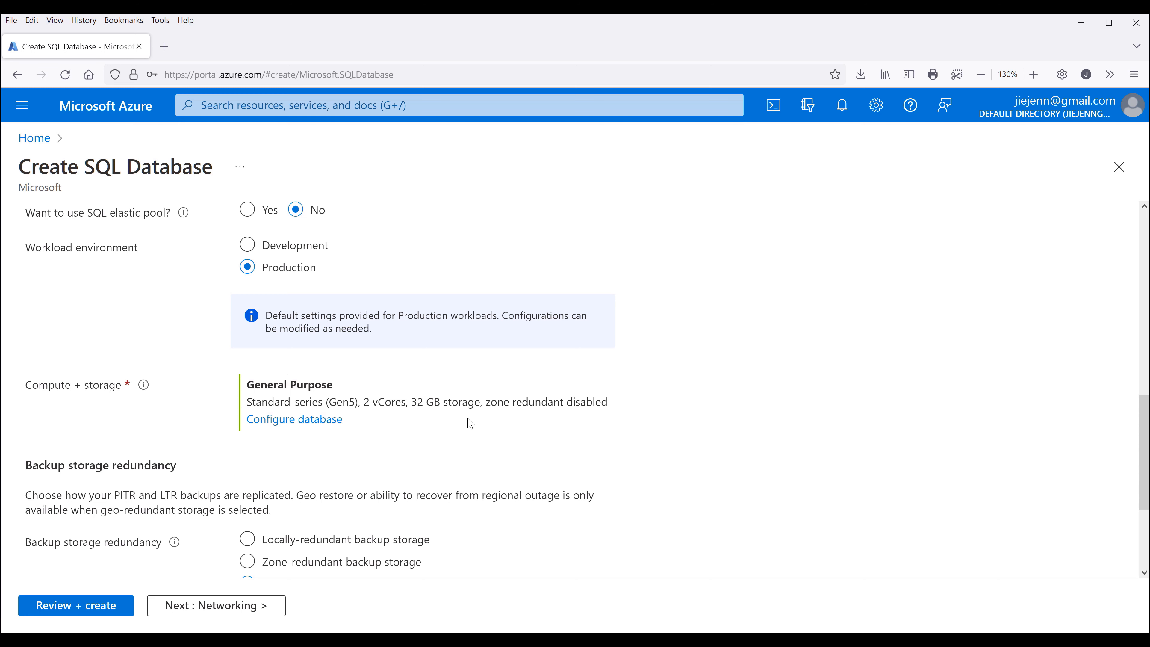
scroll(up, 3)
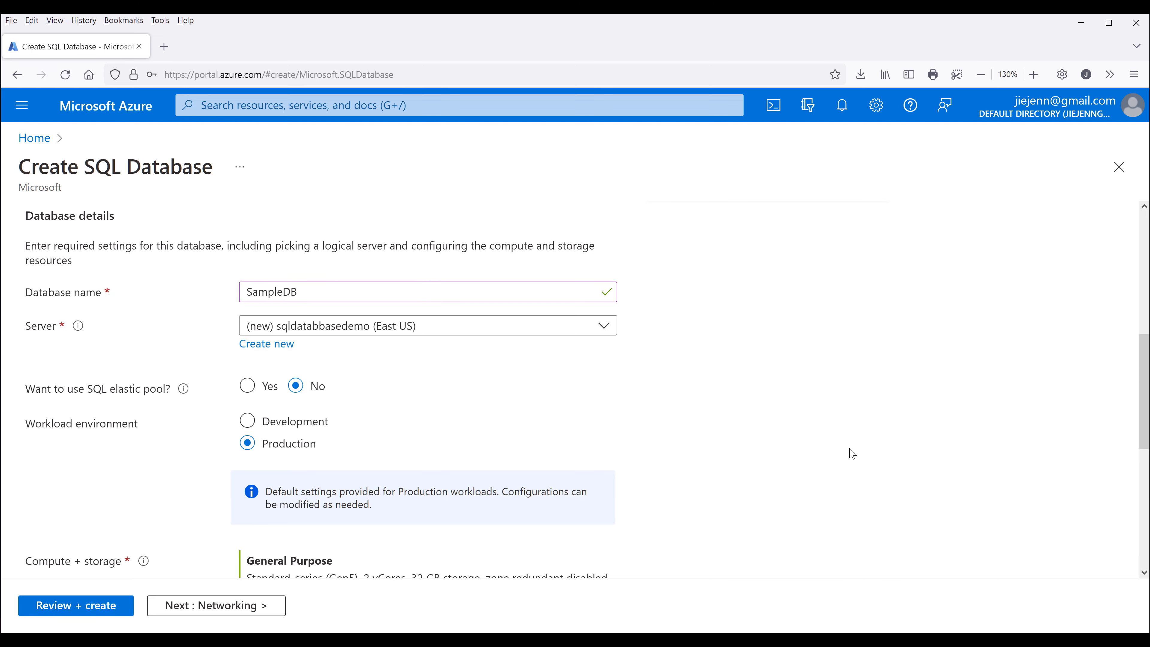
mouse_move(855, 454)
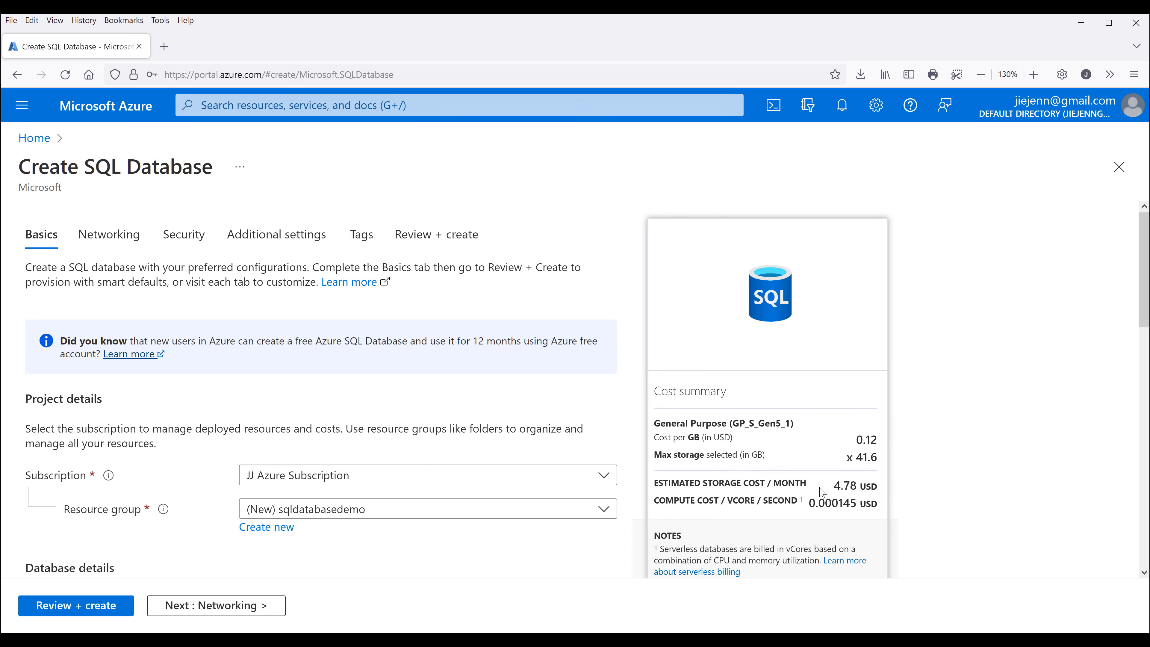
mouse_move(800, 510)
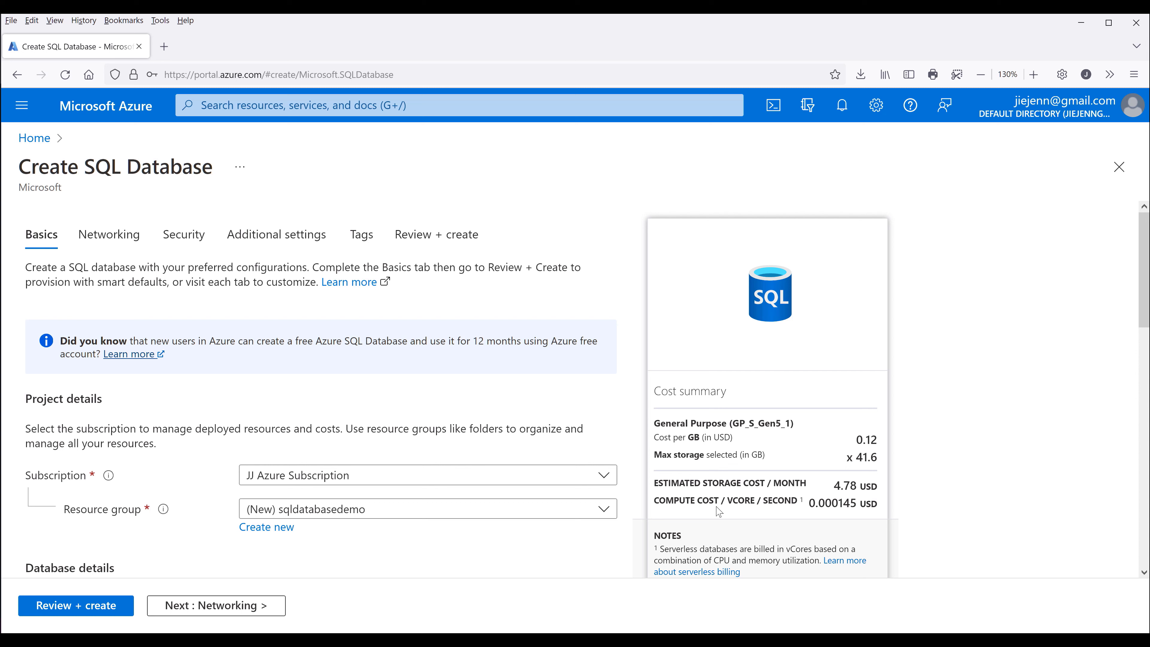
Step: Review the Development workload, General Purpose Serverless 1 vCore and backup redundancy
scroll(down, 3)
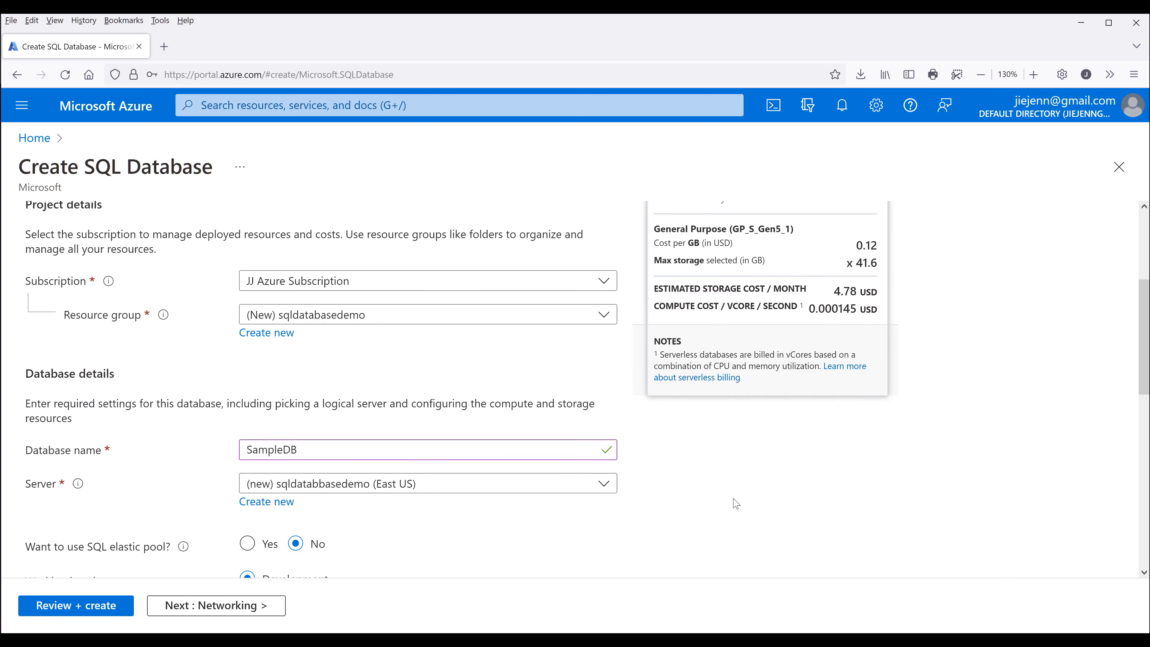
scroll(down, 3)
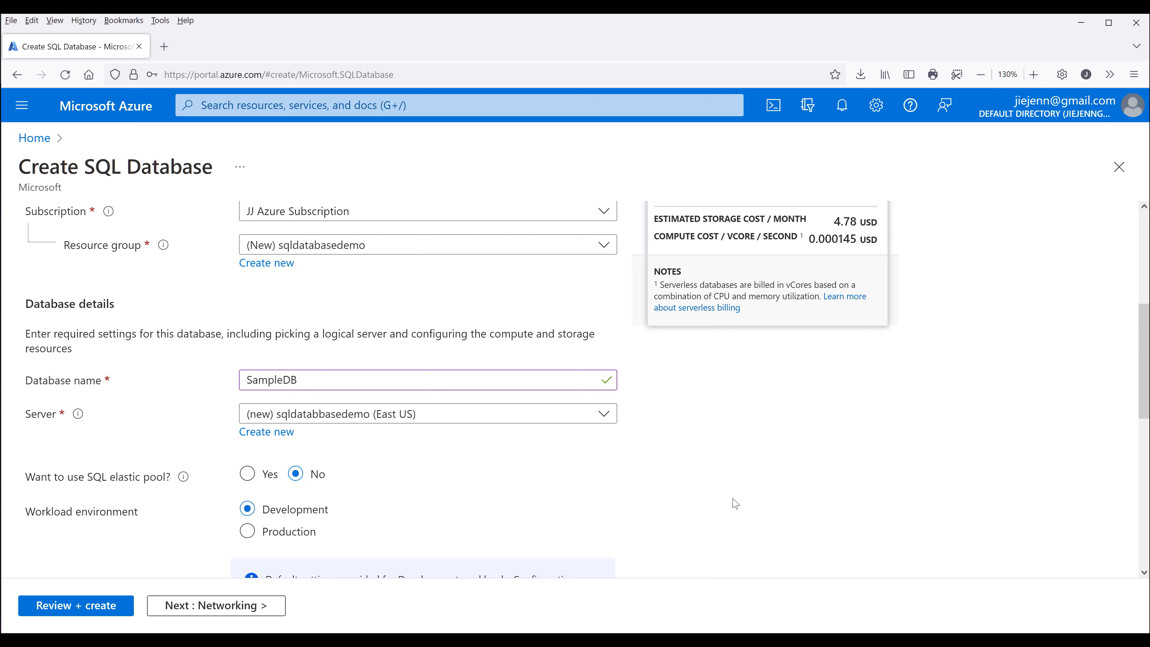
scroll(down, 3)
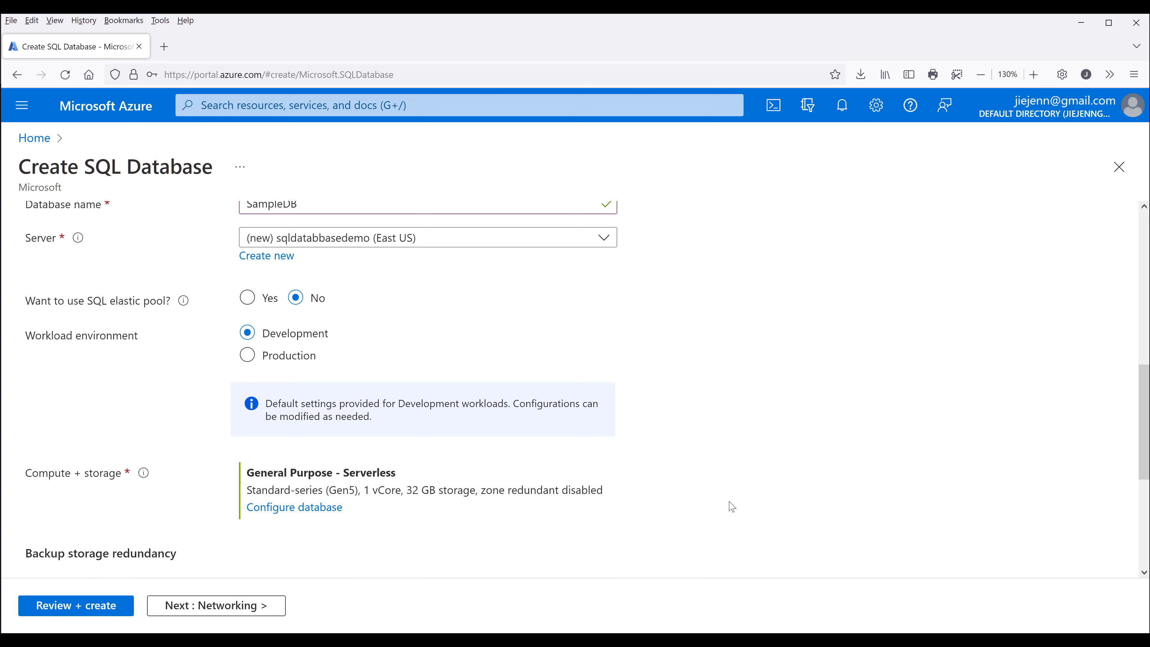
scroll(down, 3)
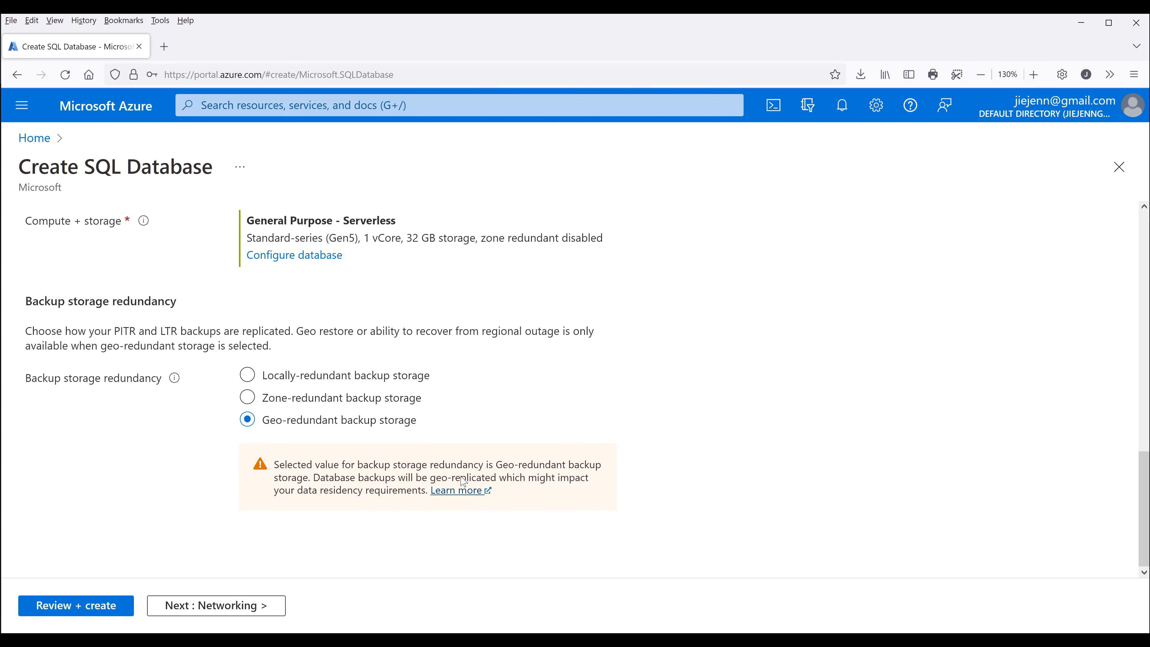
mouse_move(188, 396)
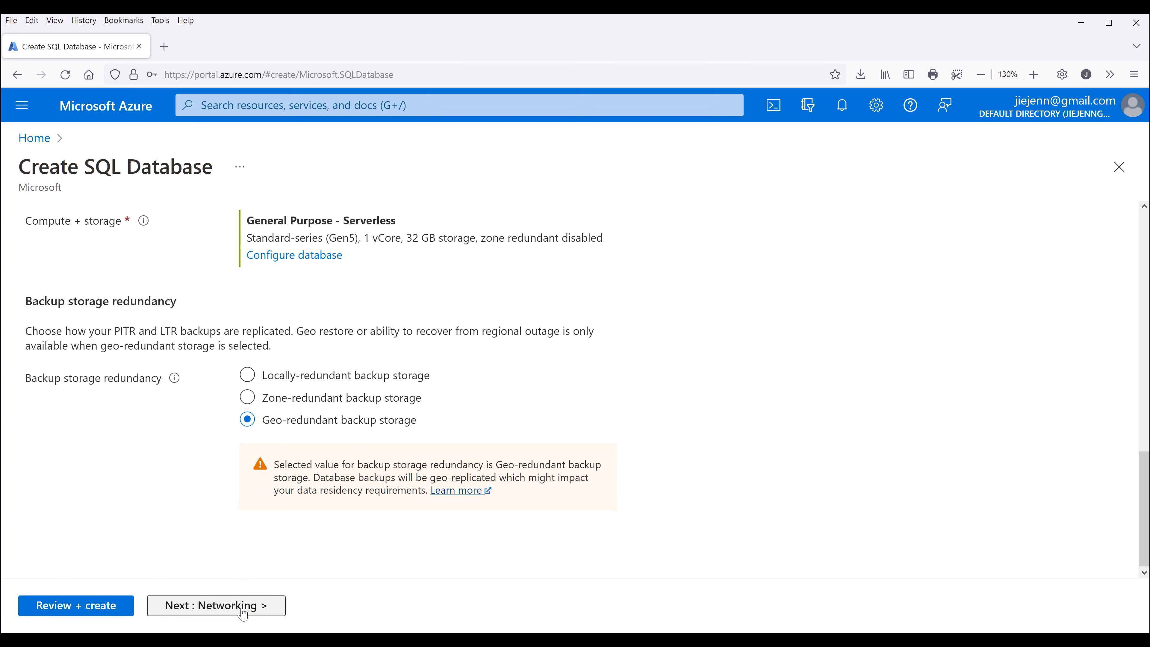
Step: Make the server reachable through a public endpoint on the Networking step
click(215, 605)
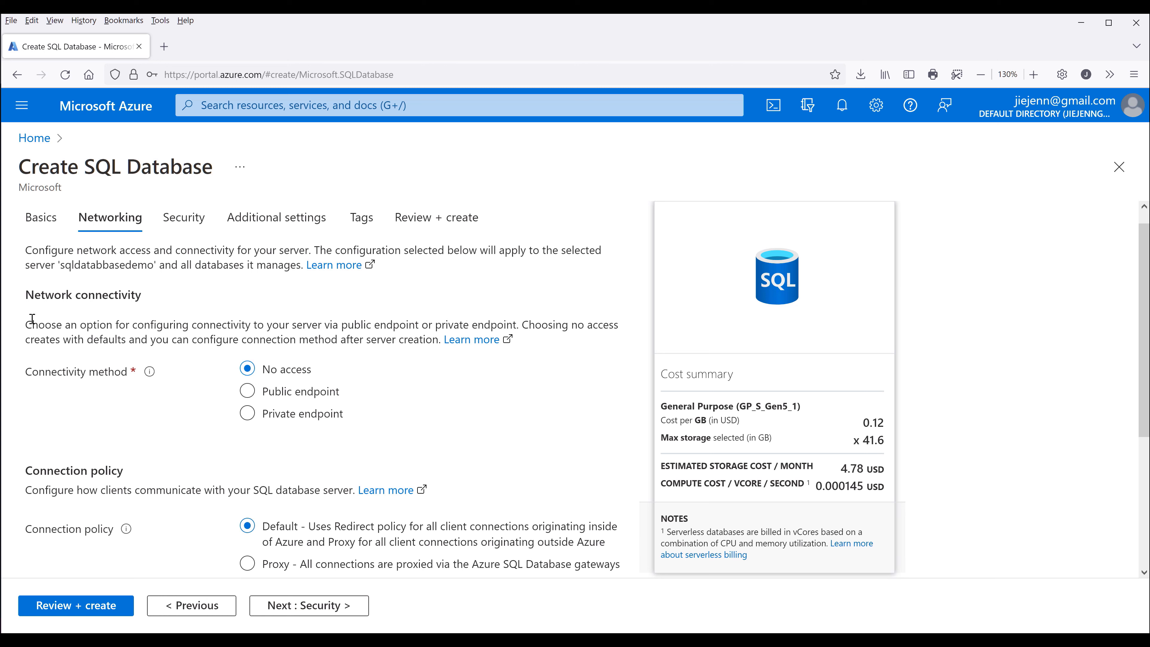
mouse_move(203, 368)
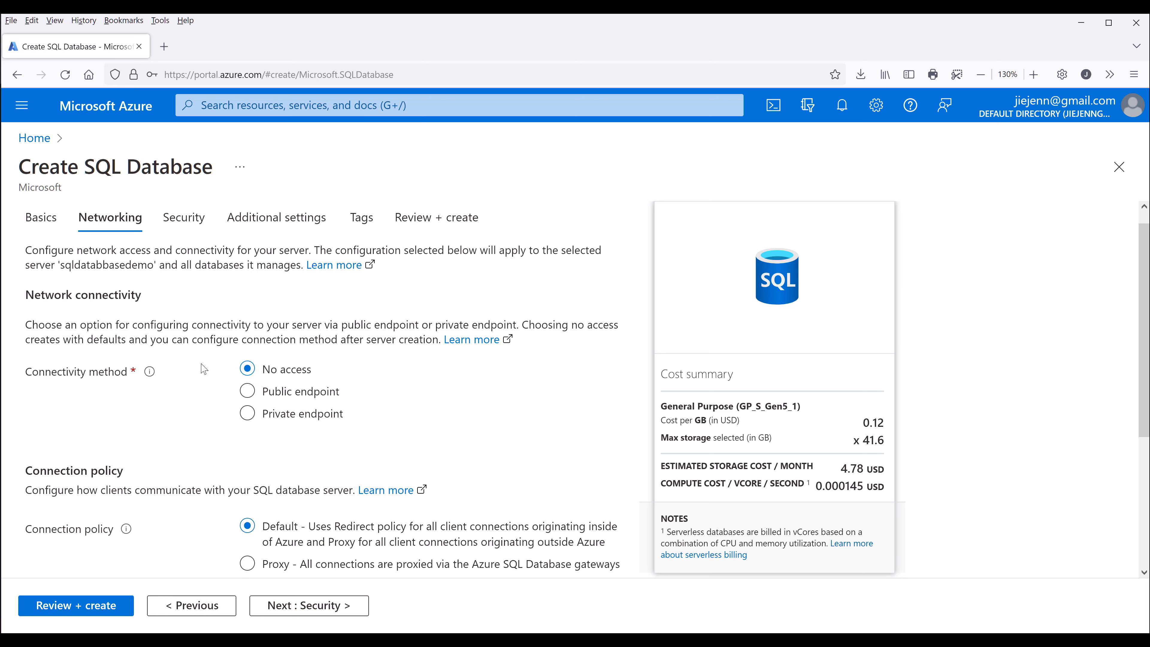
click(247, 391)
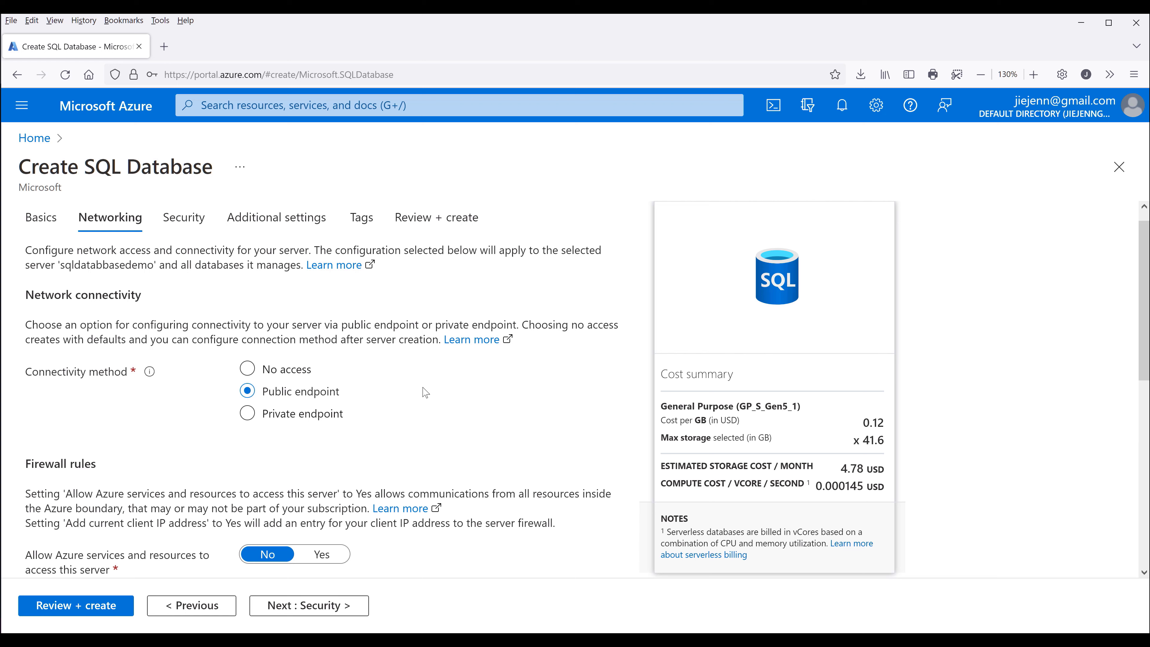
mouse_move(431, 396)
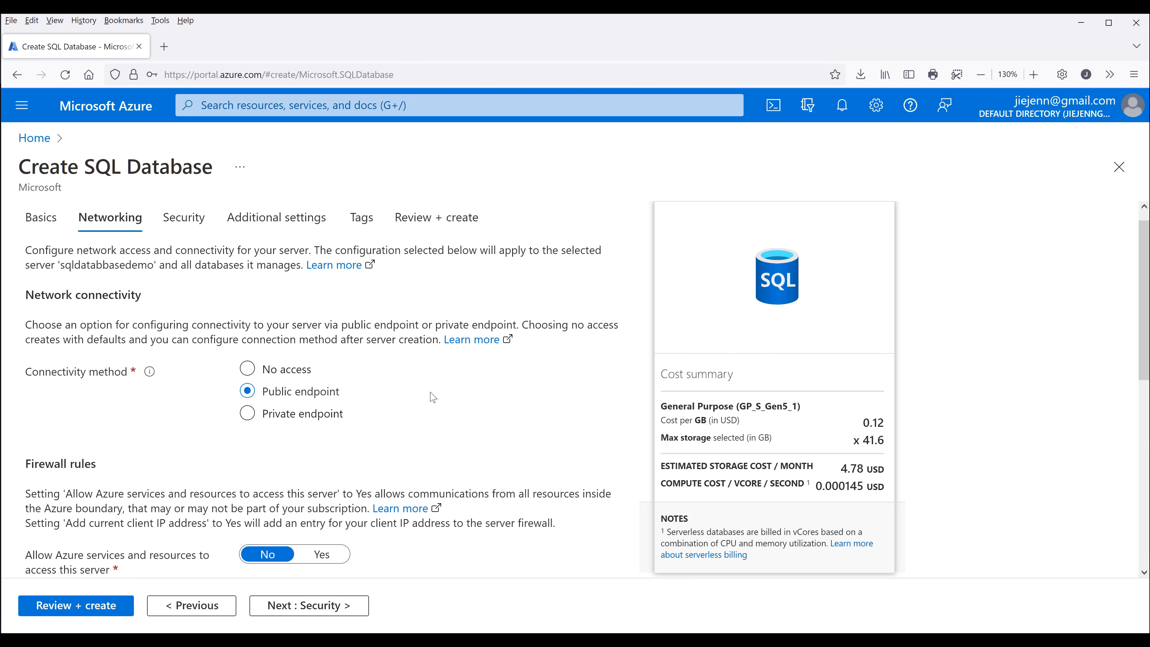
scroll(down, 3)
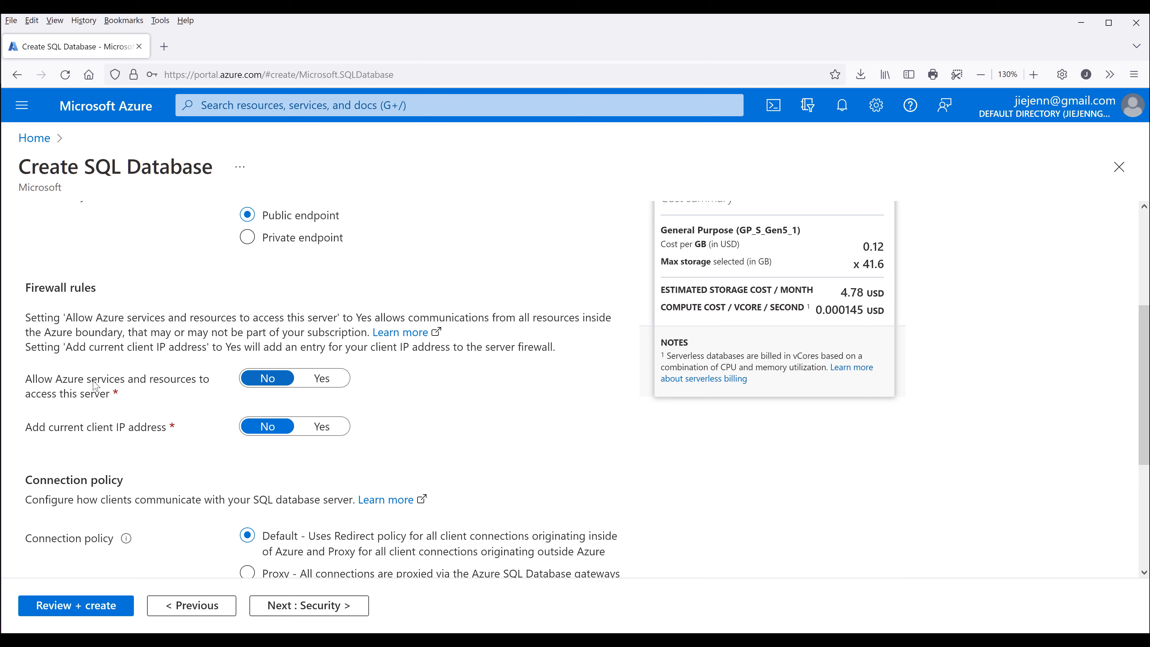
mouse_move(52, 387)
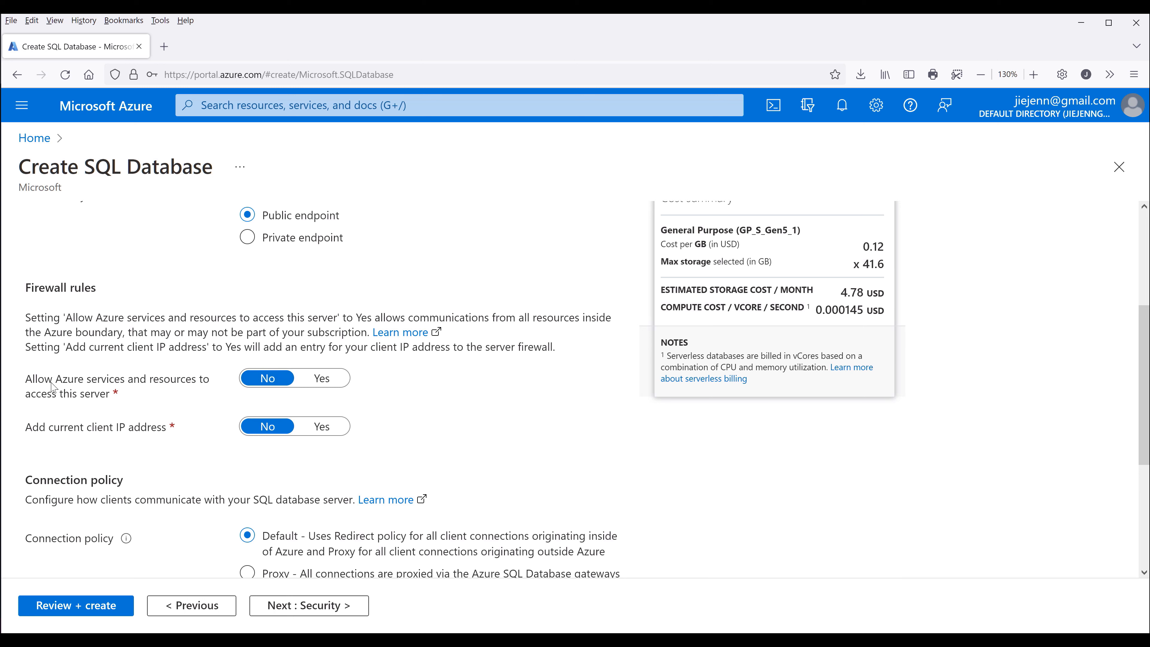
mouse_move(54, 389)
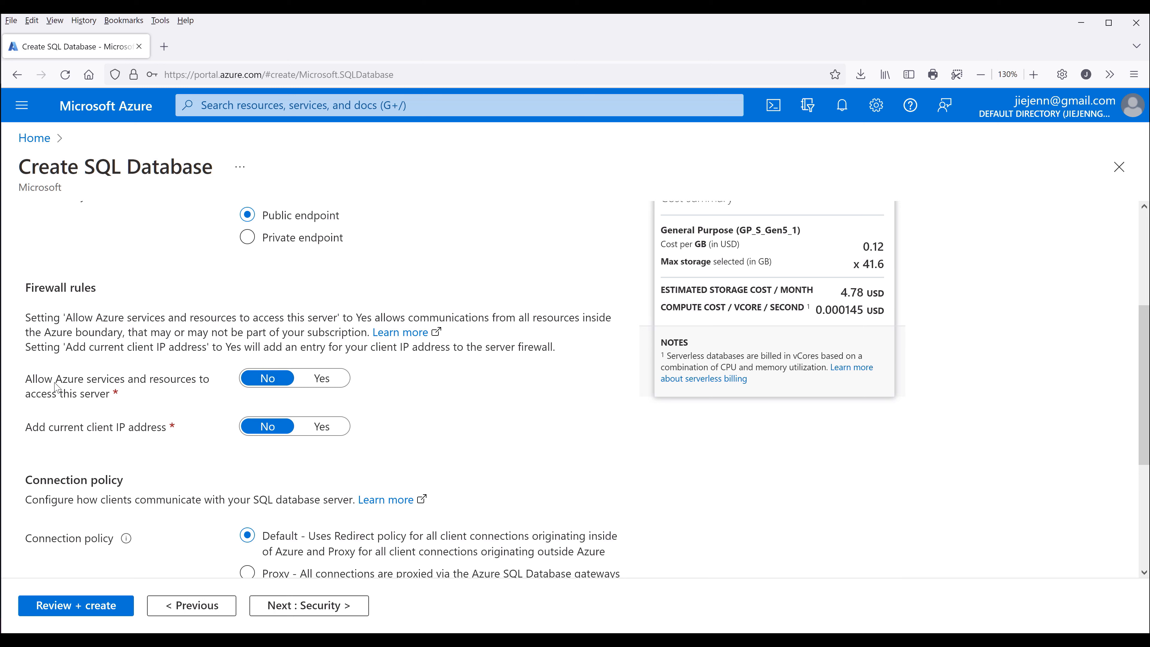
Step: Allow Azure services and add the current client IP to the firewall
click(321, 377)
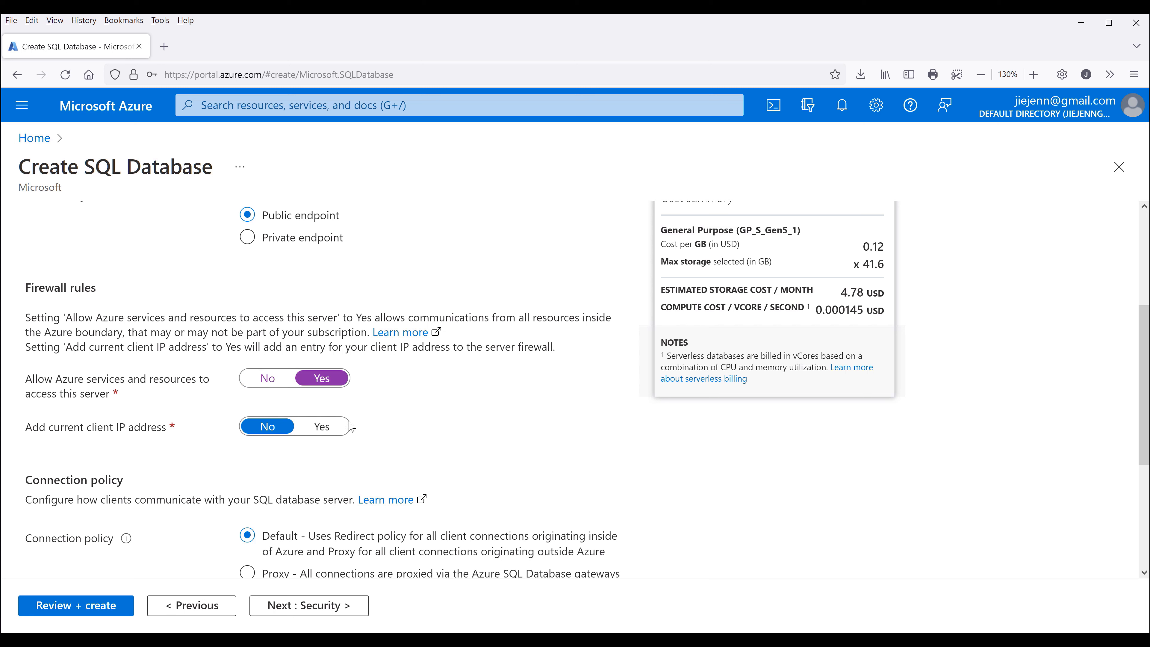
click(321, 426)
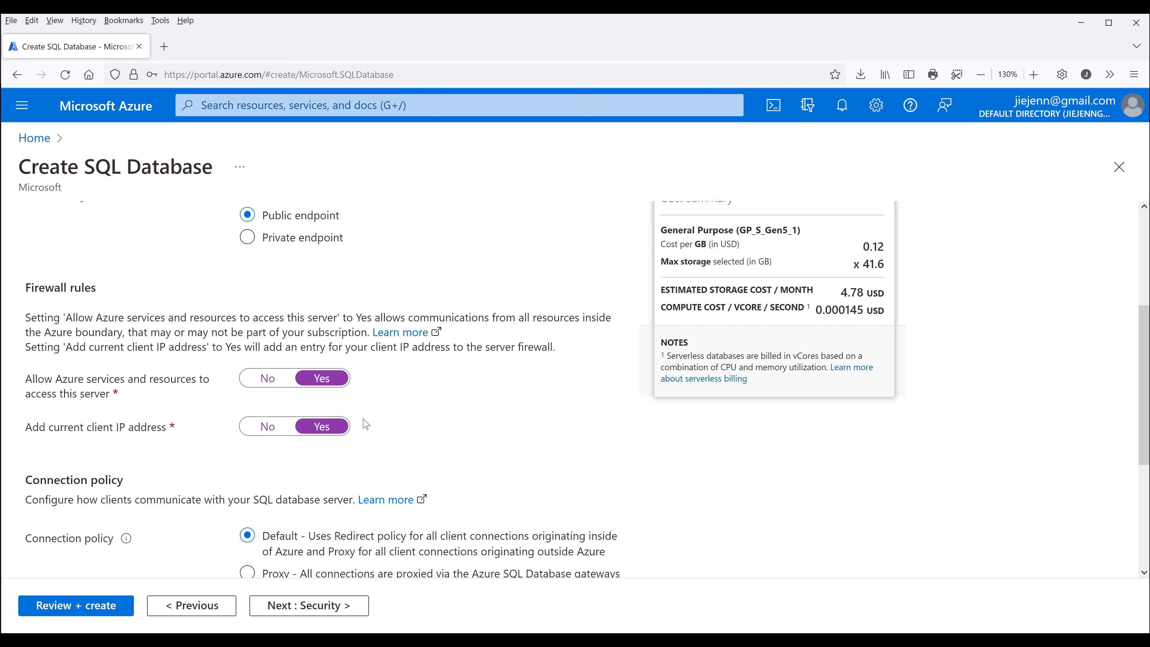
mouse_move(356, 428)
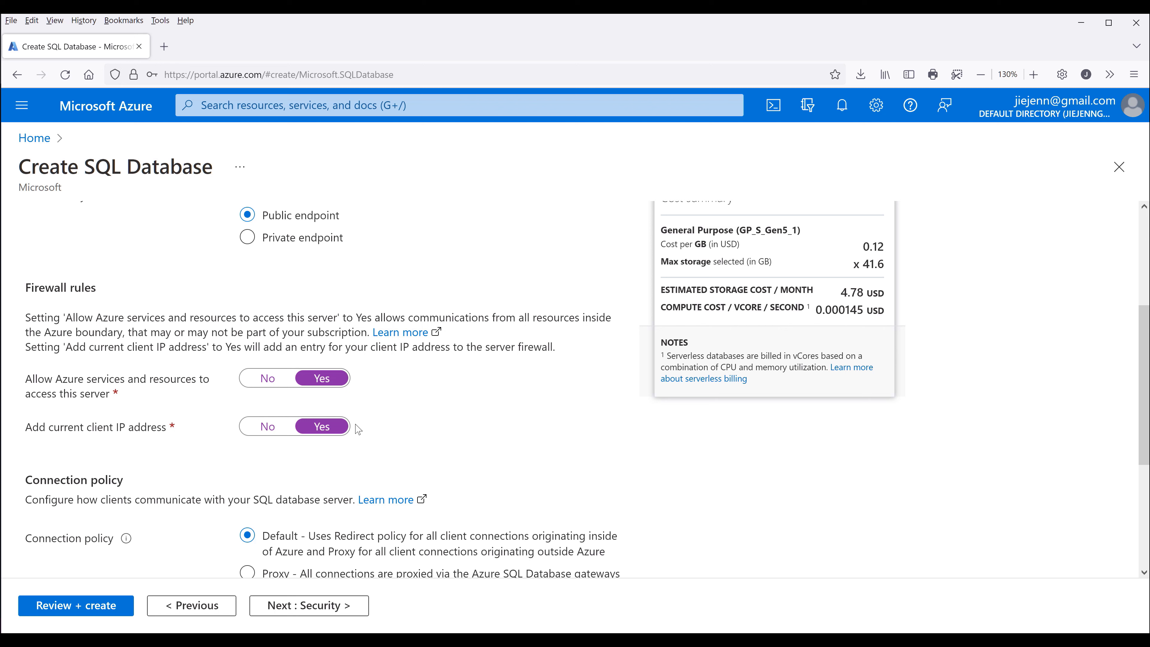
mouse_move(359, 429)
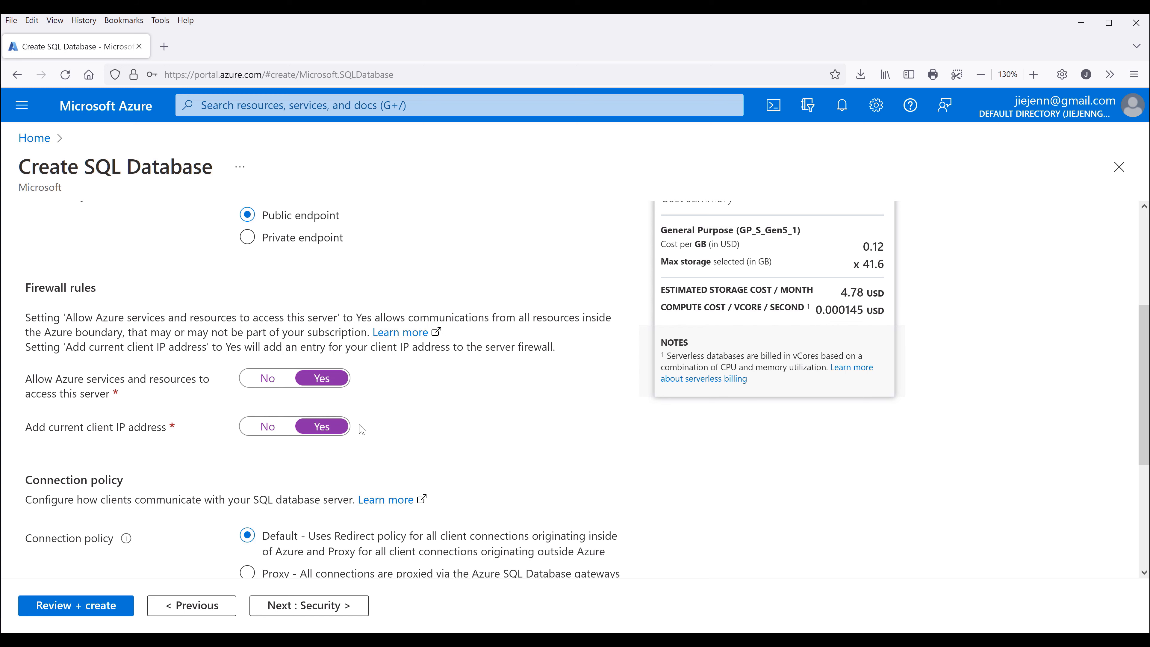
scroll(down, 3)
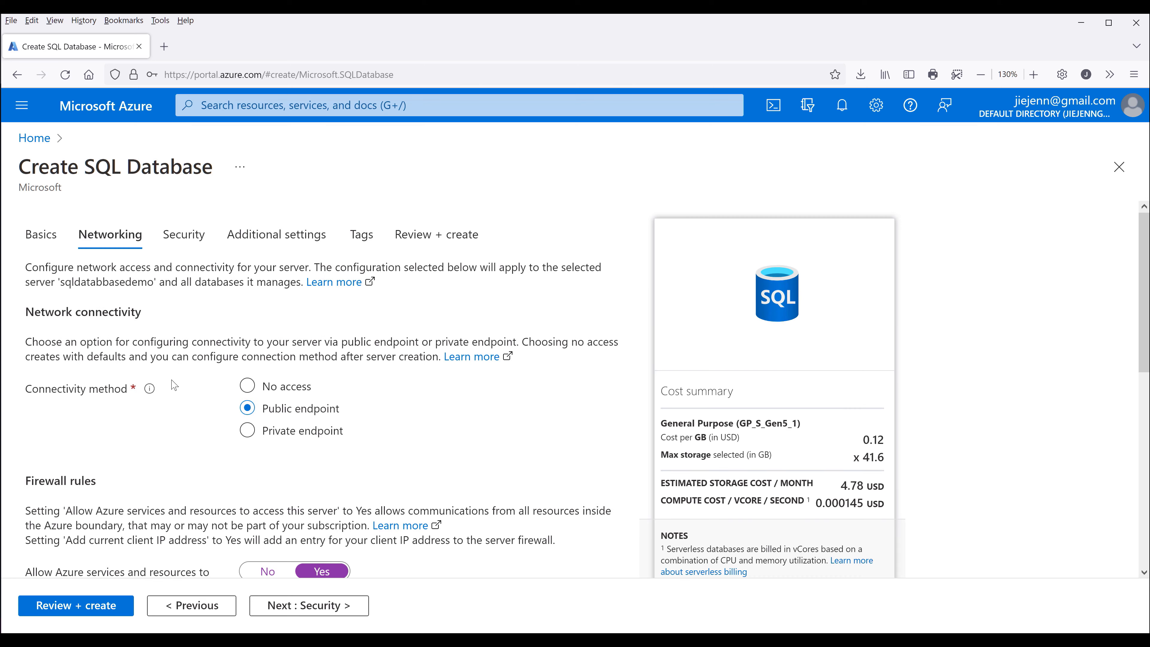
scroll(down, 3)
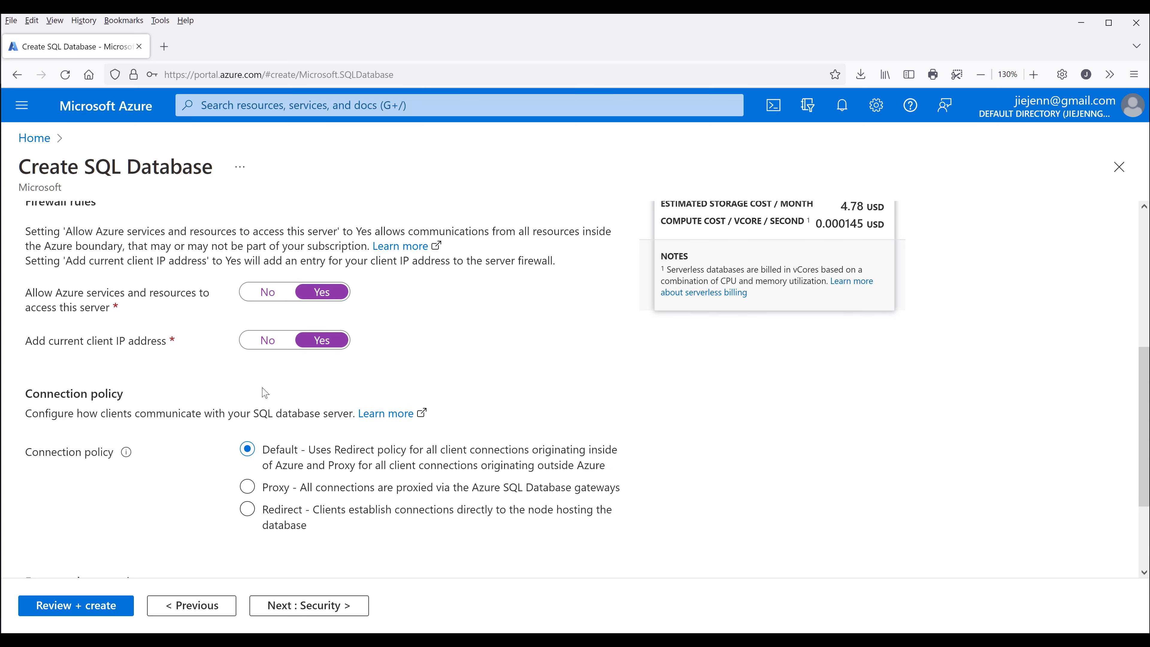
click(308, 605)
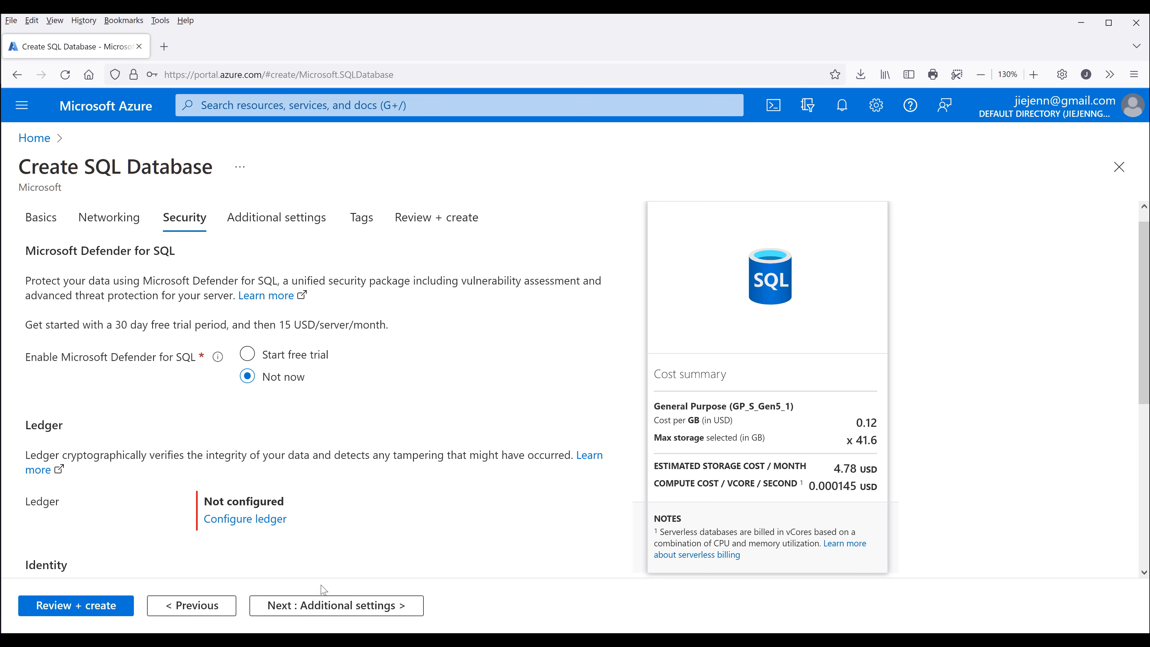
Step: Keep Defender for SQL on Not now and continue to Additional settings
scroll(down, 3)
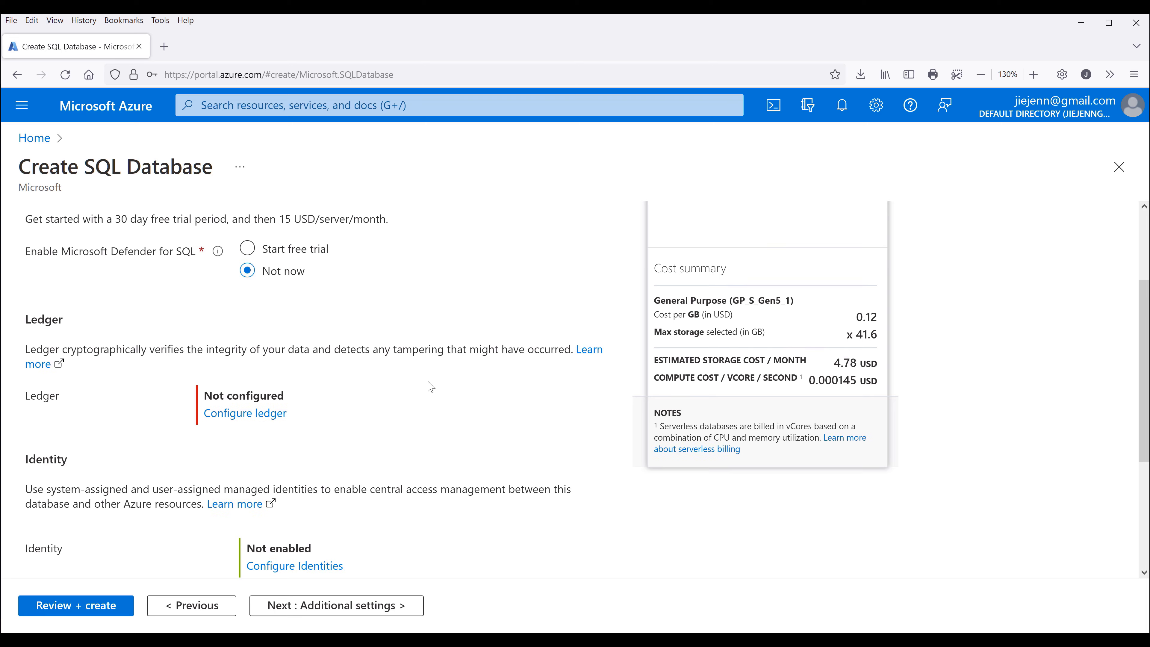
scroll(down, 3)
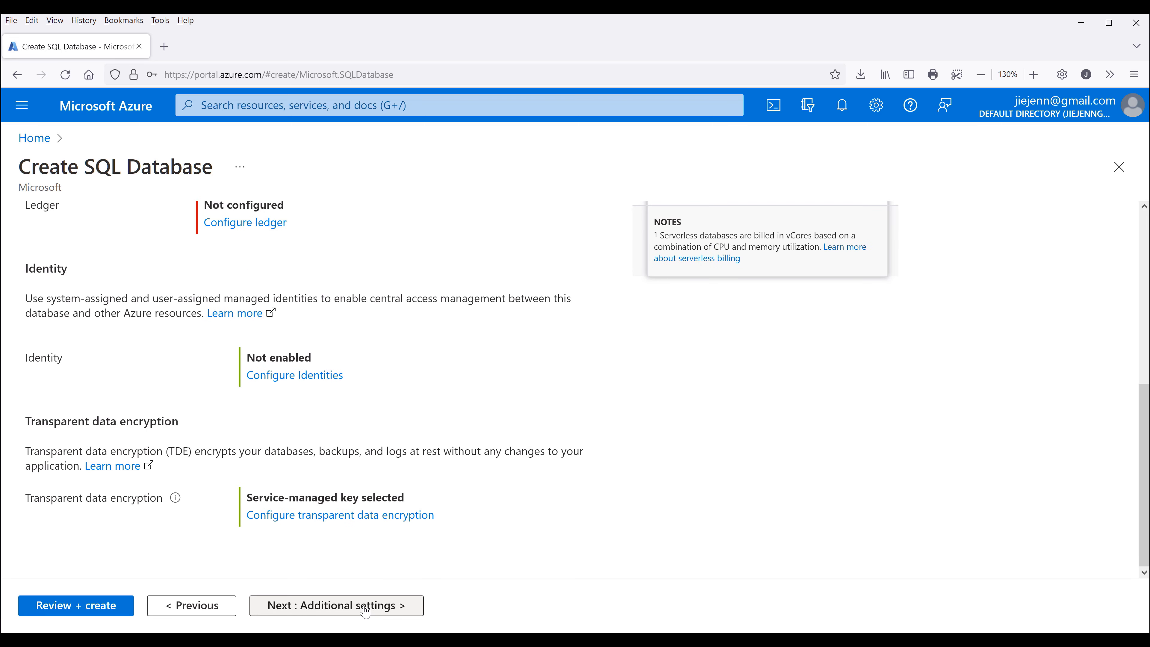
click(335, 604)
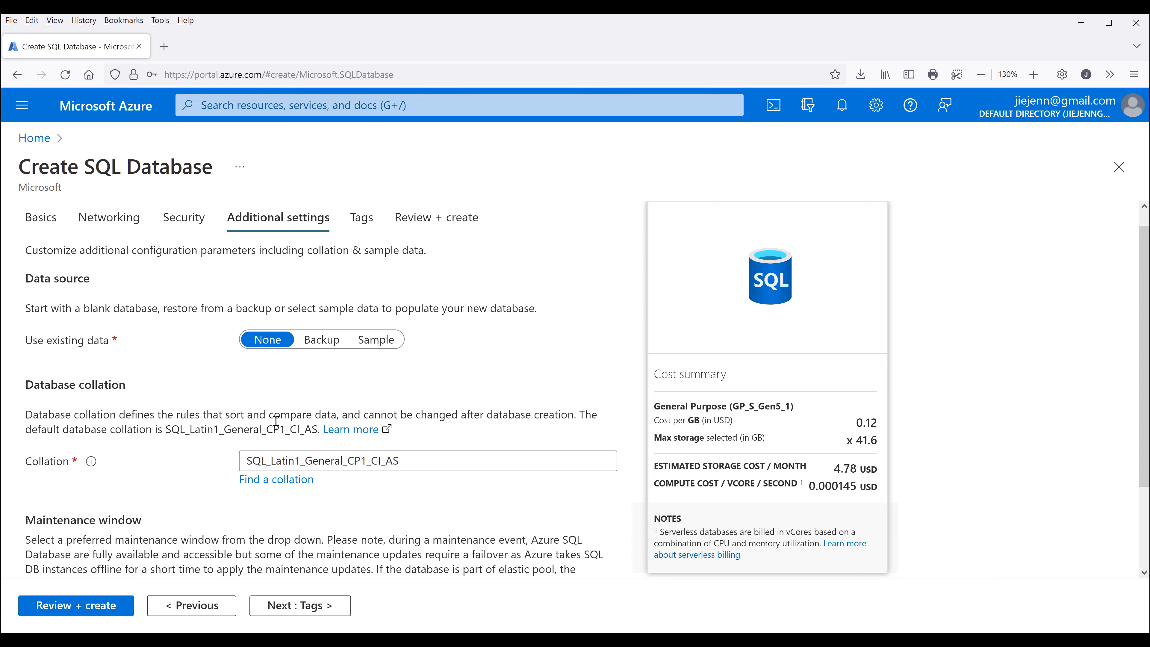
Step: Use the AdventureWorksLT sample as the data source, accepting its compute changes
click(376, 339)
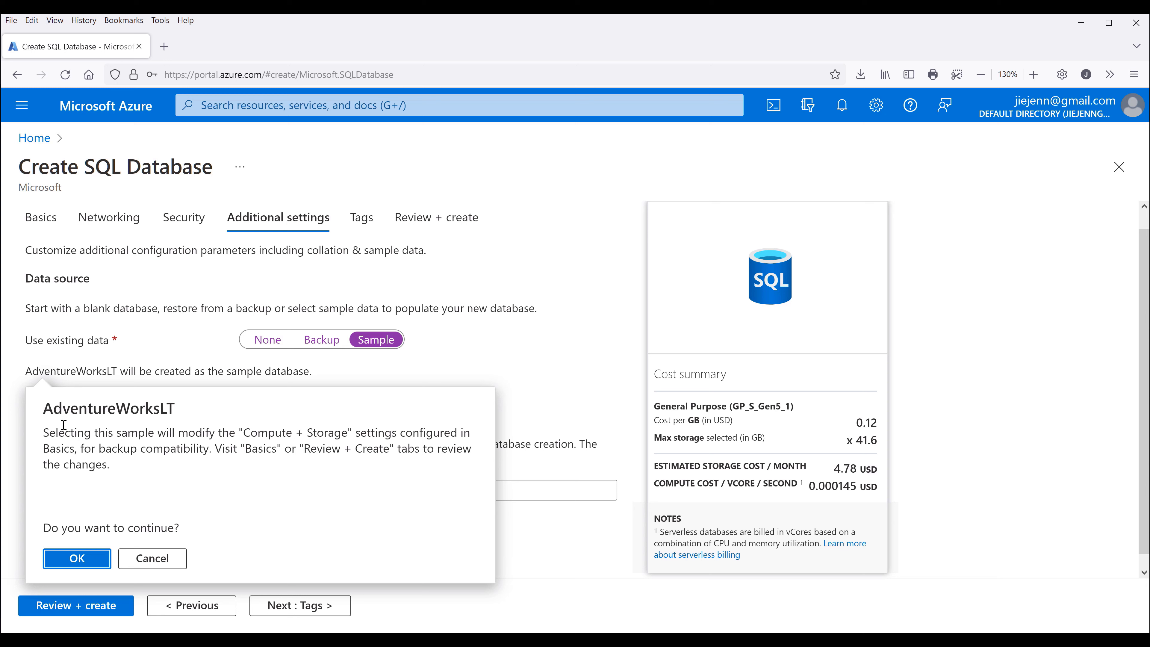
mouse_move(72, 516)
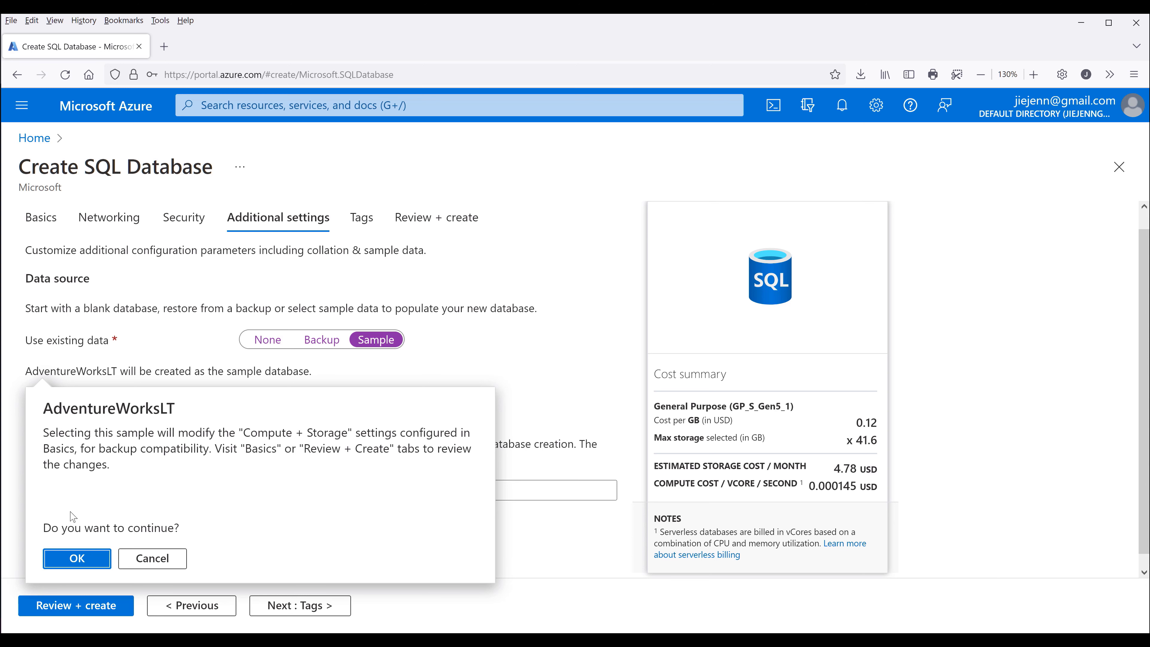
click(77, 558)
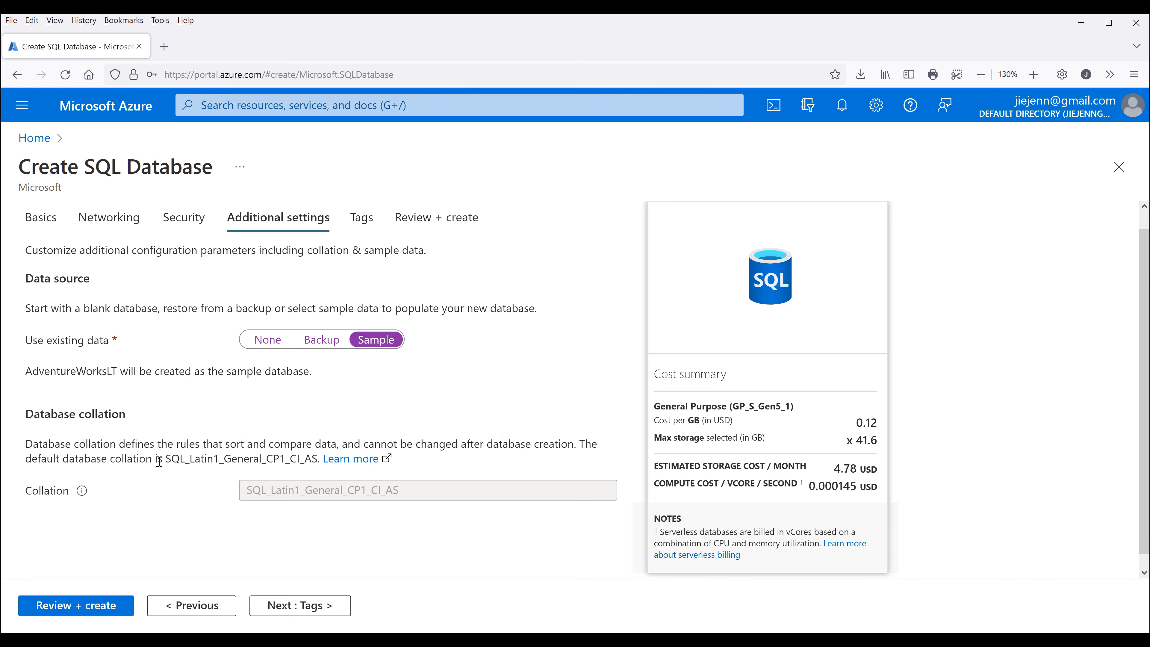
click(299, 605)
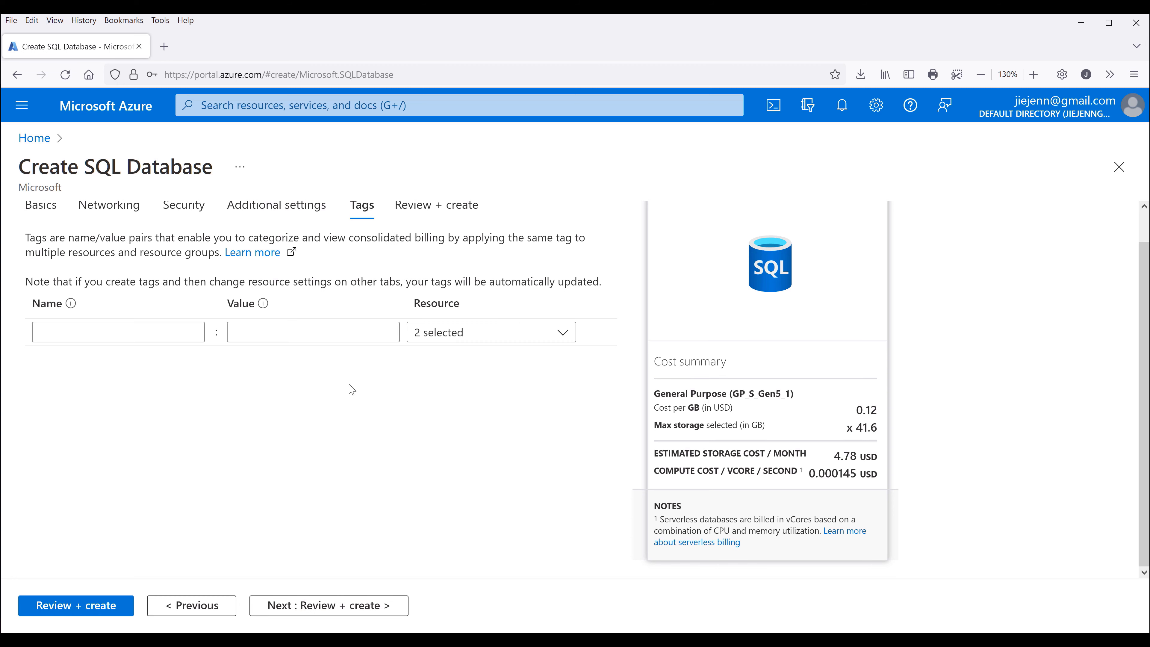
mouse_move(367, 411)
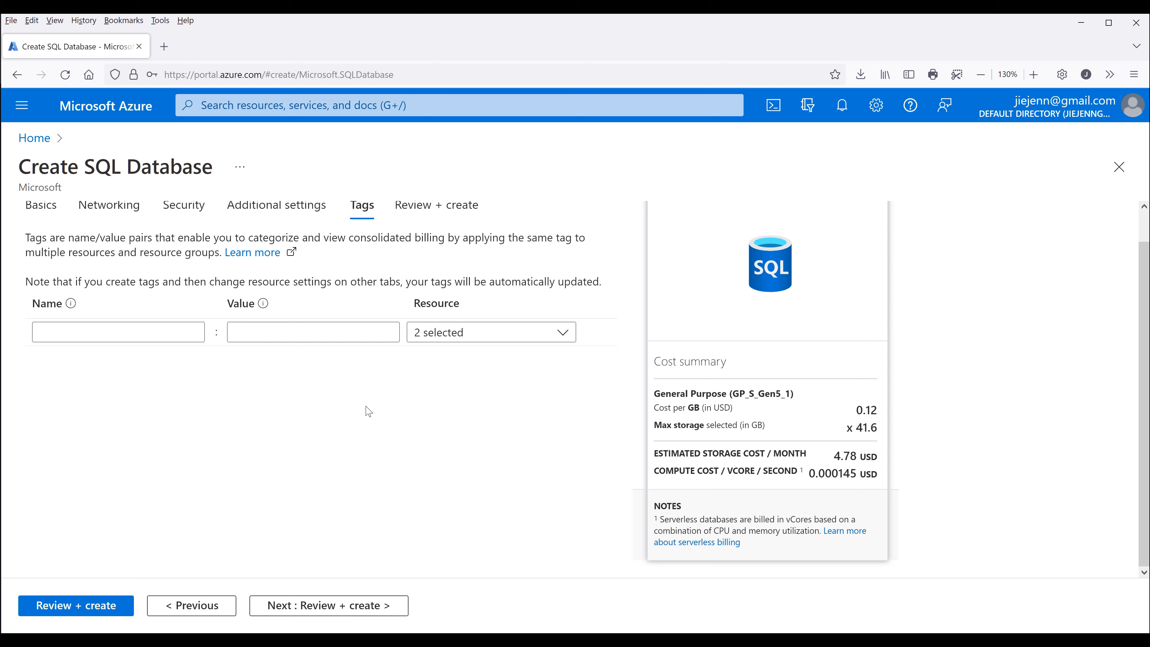
mouse_move(359, 524)
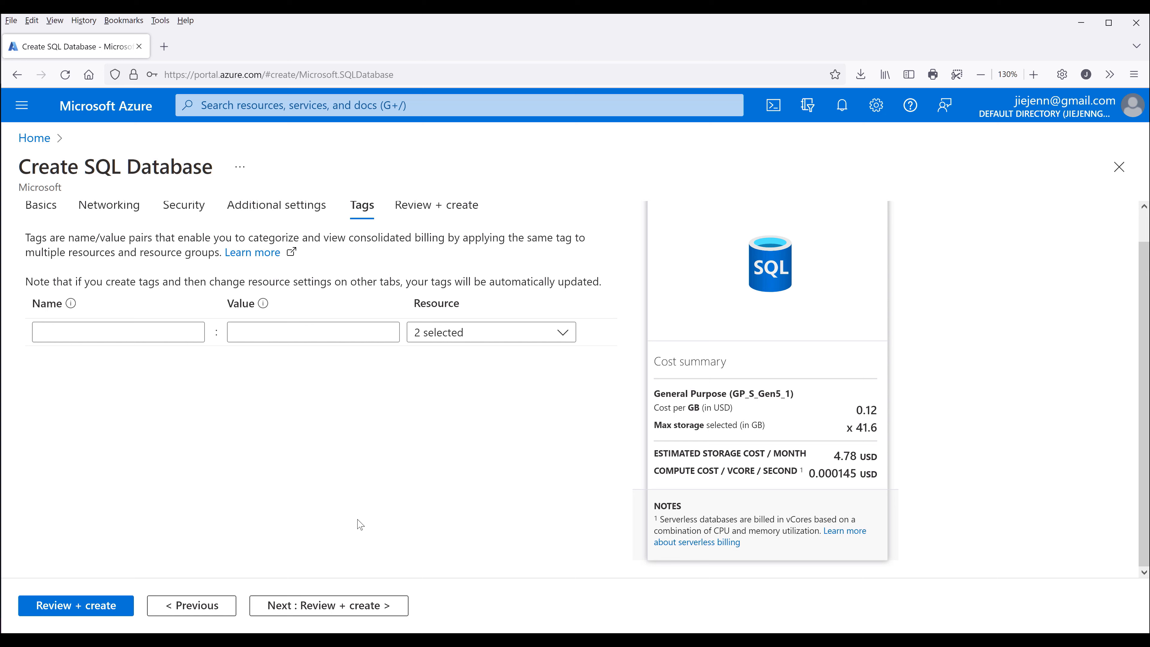
mouse_move(353, 497)
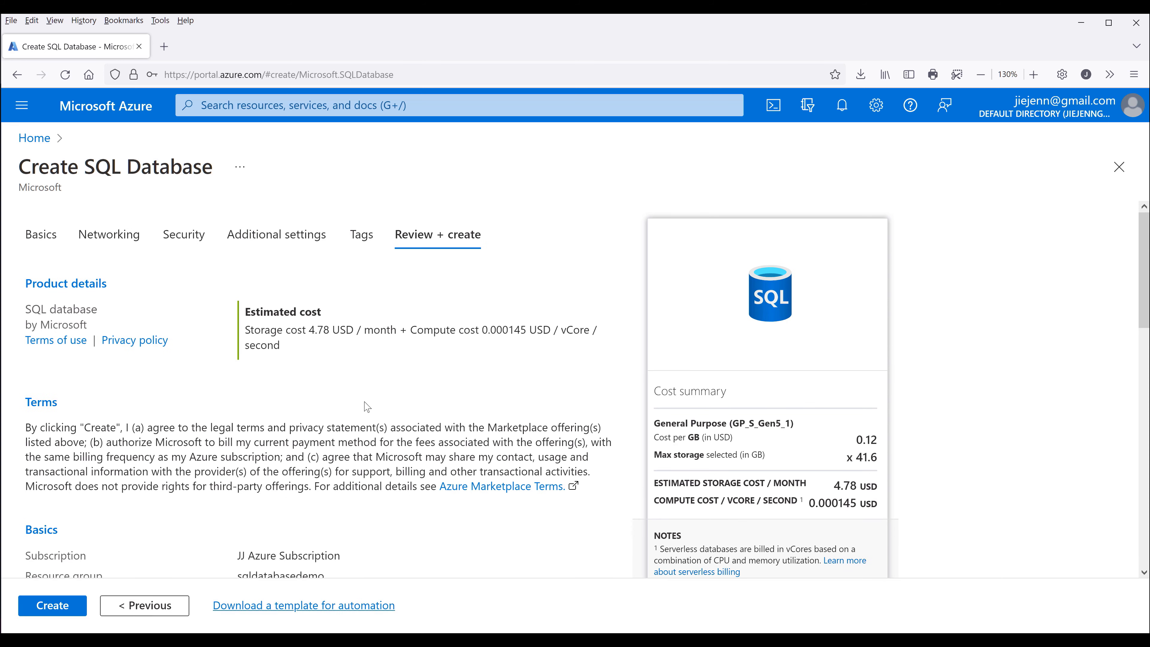
Step: Check the Review + create summary and submit SampleDB for creation
scroll(down, 3)
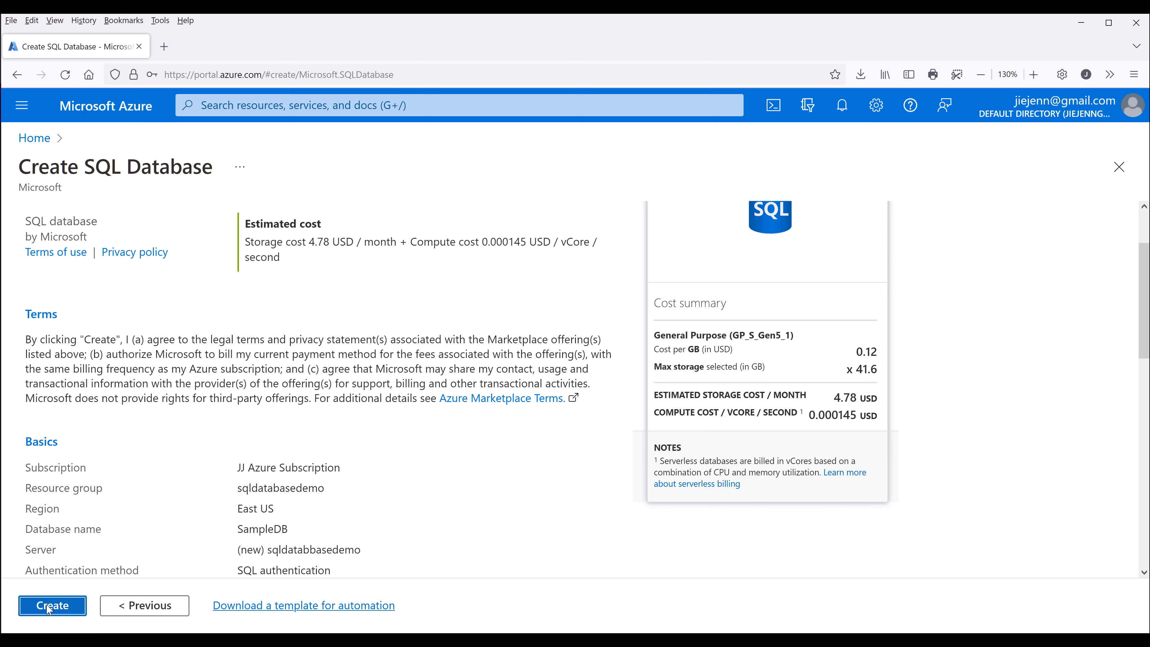
click(53, 605)
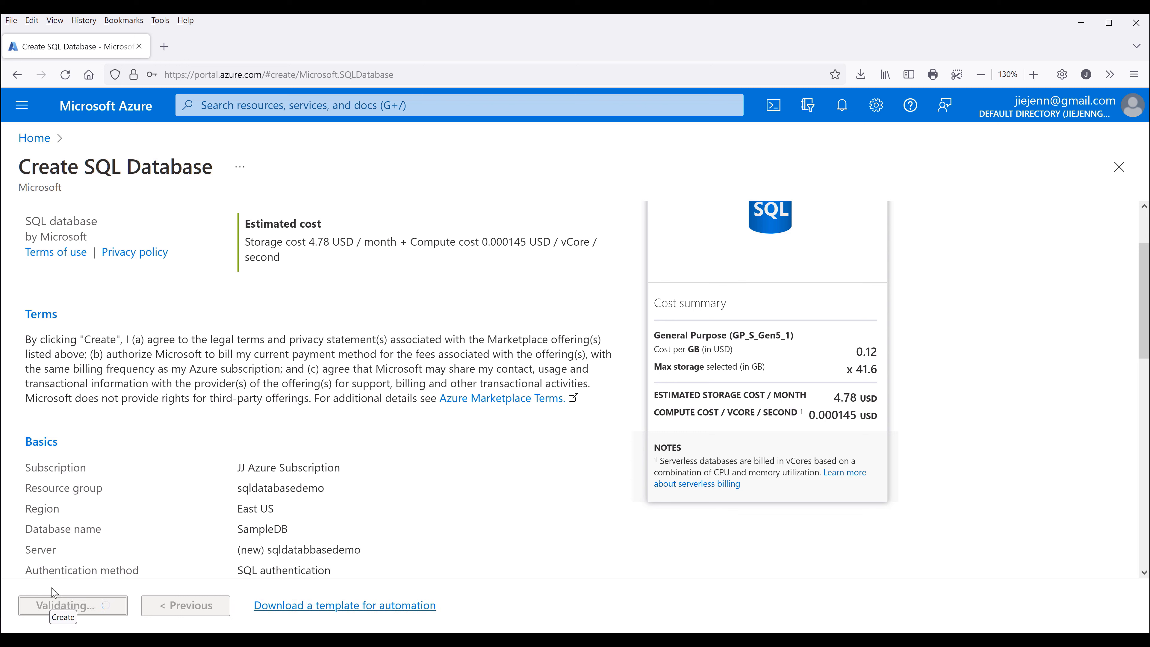
click(72, 605)
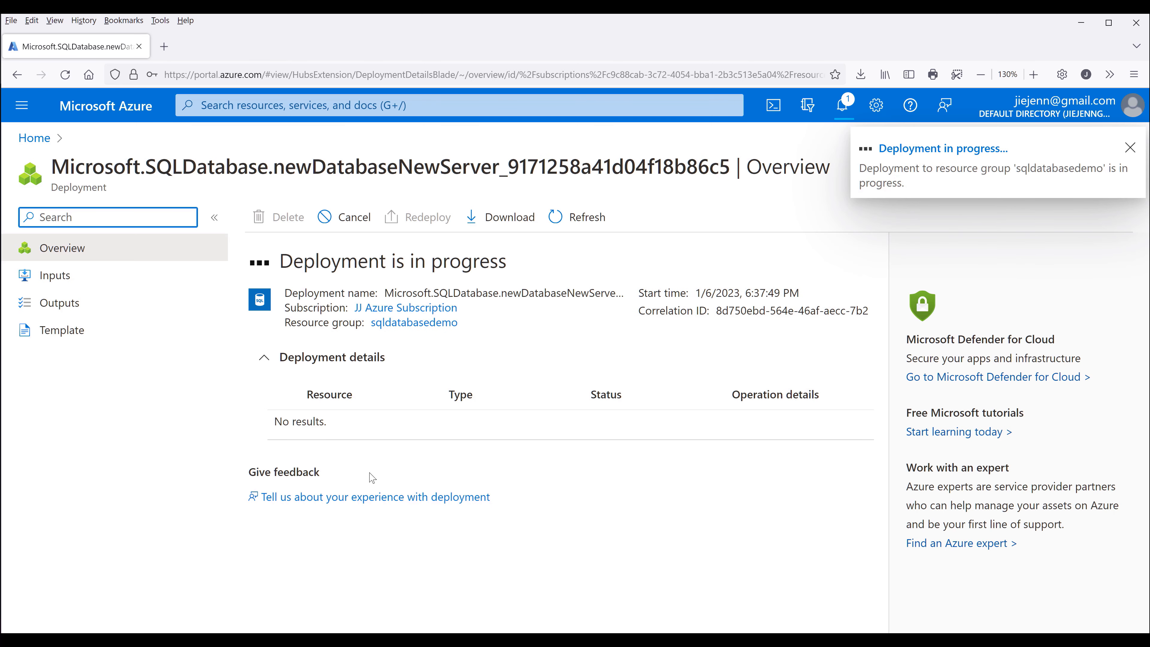
Step: Return to the portal home once deployment completes, listing SampleDB among recent resources
click(1130, 148)
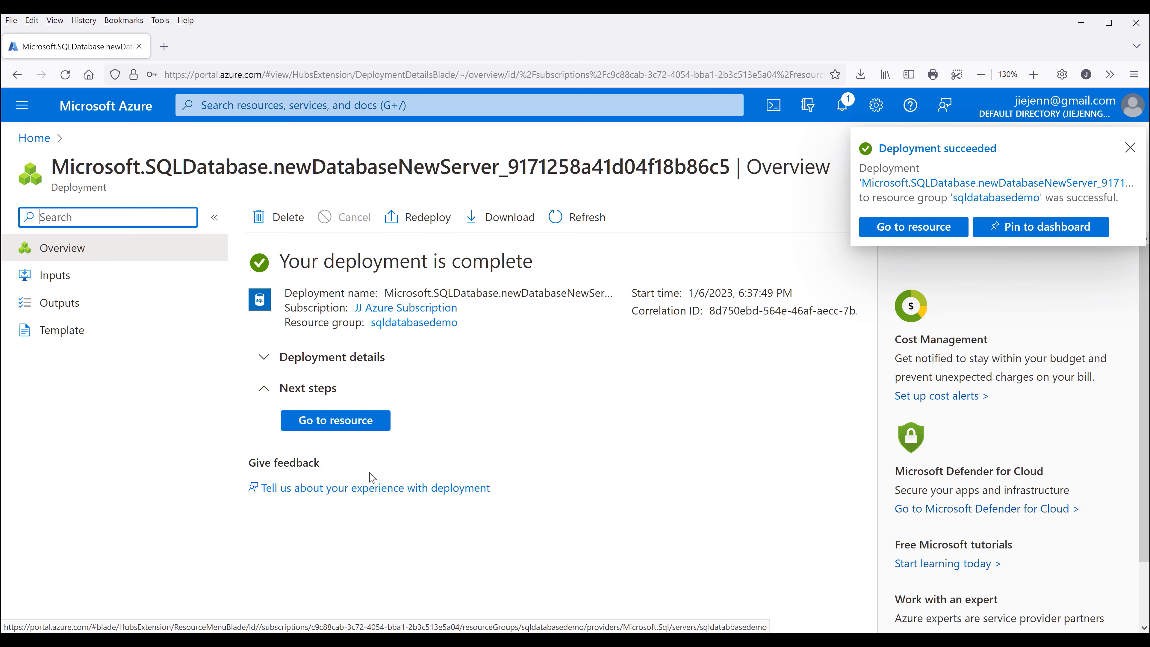
click(1130, 147)
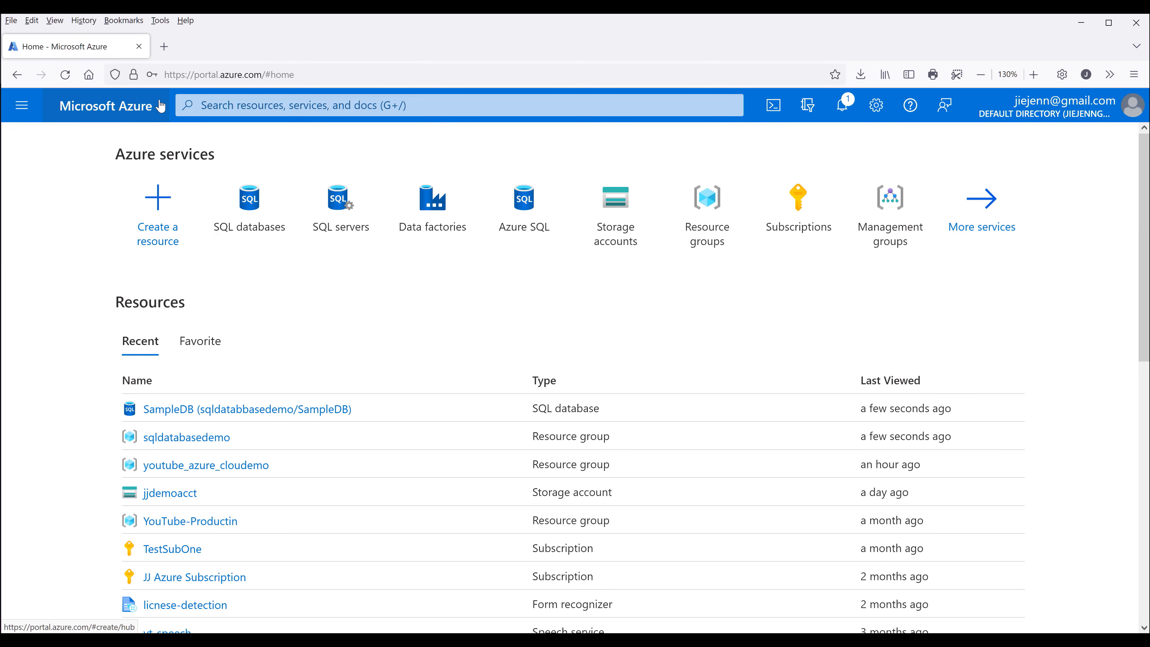
Step: Search the portal for 'sql' and go to the SQL servers list showing sqldatabbasedemo
click(458, 105)
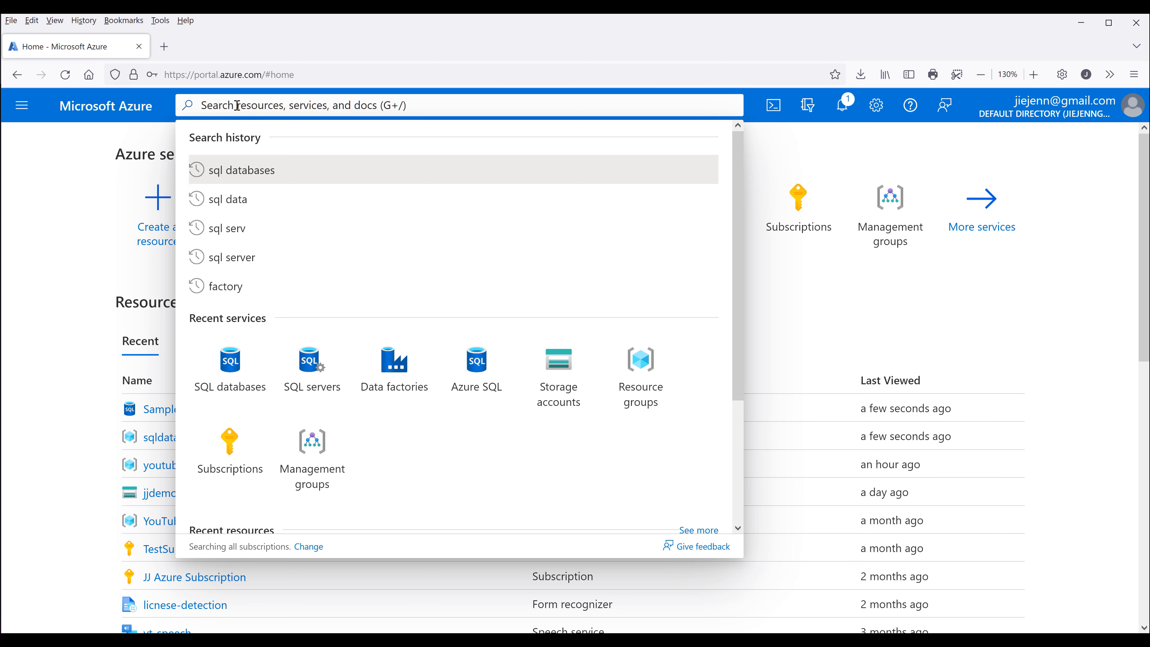
text(s)
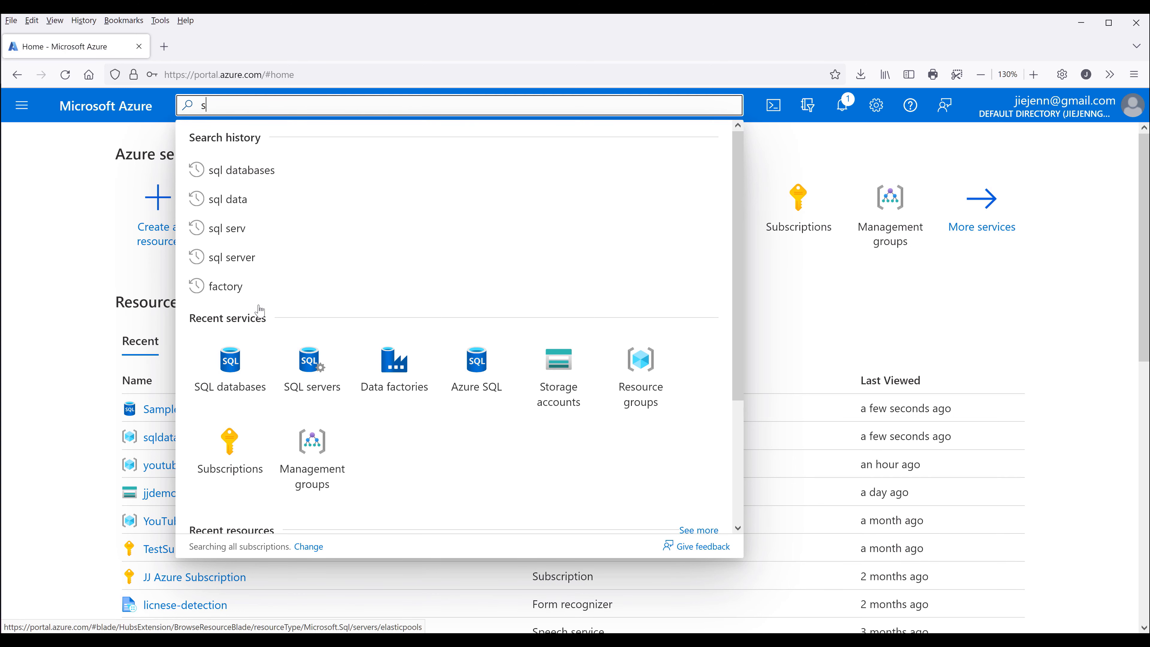
text(ql)
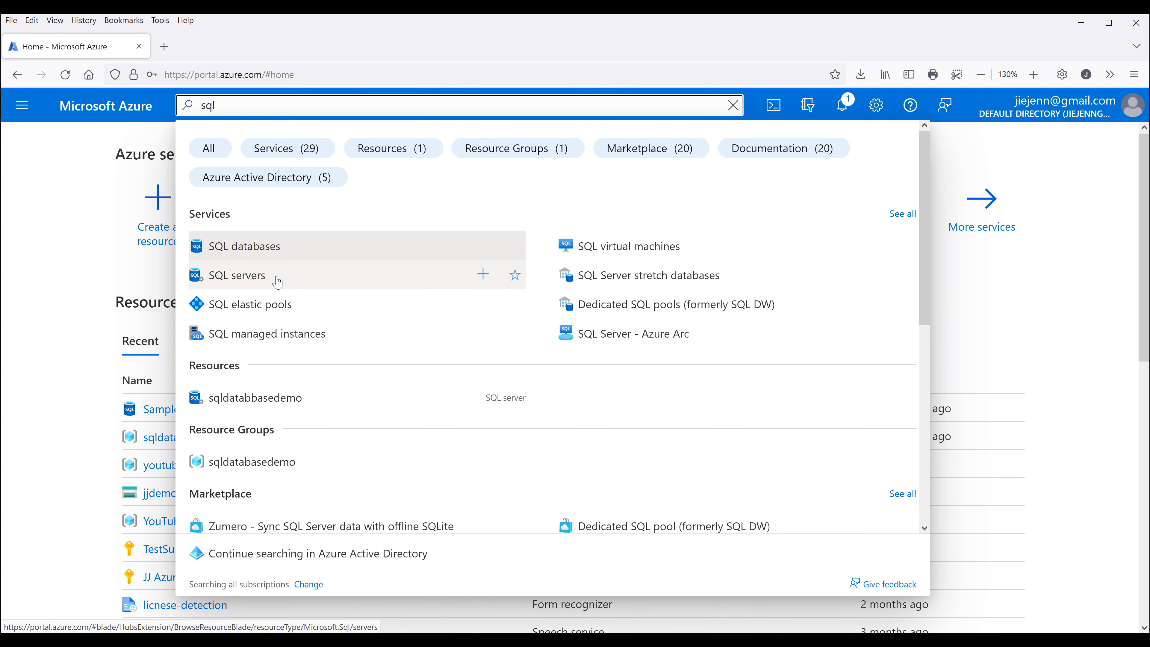
click(238, 275)
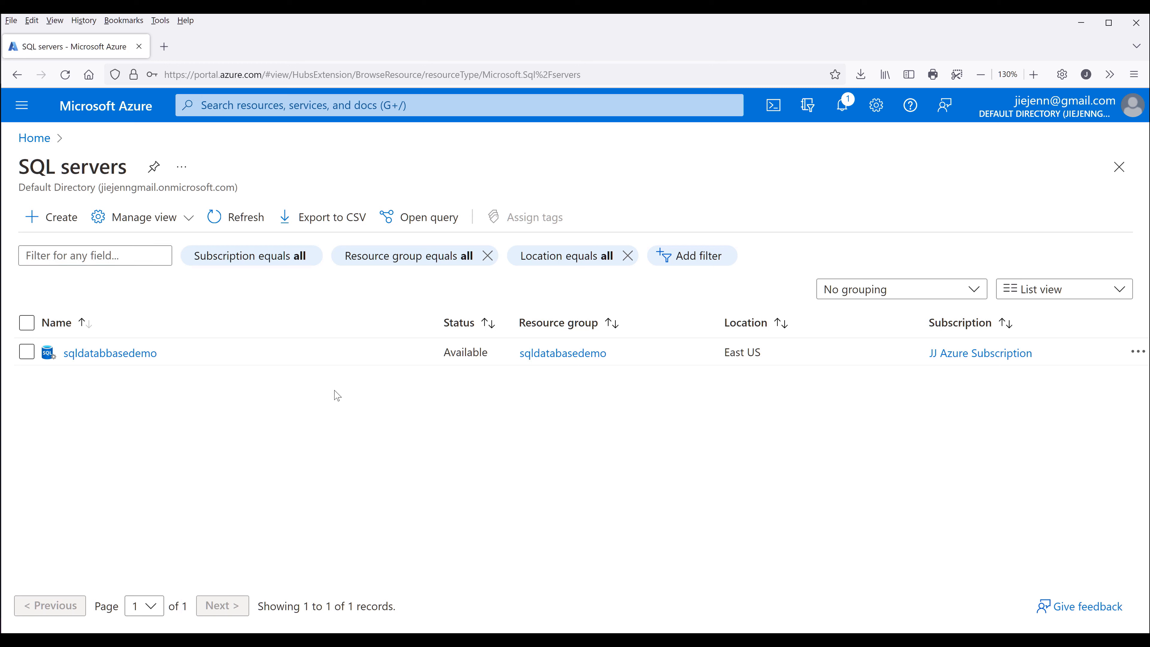
mouse_move(272, 373)
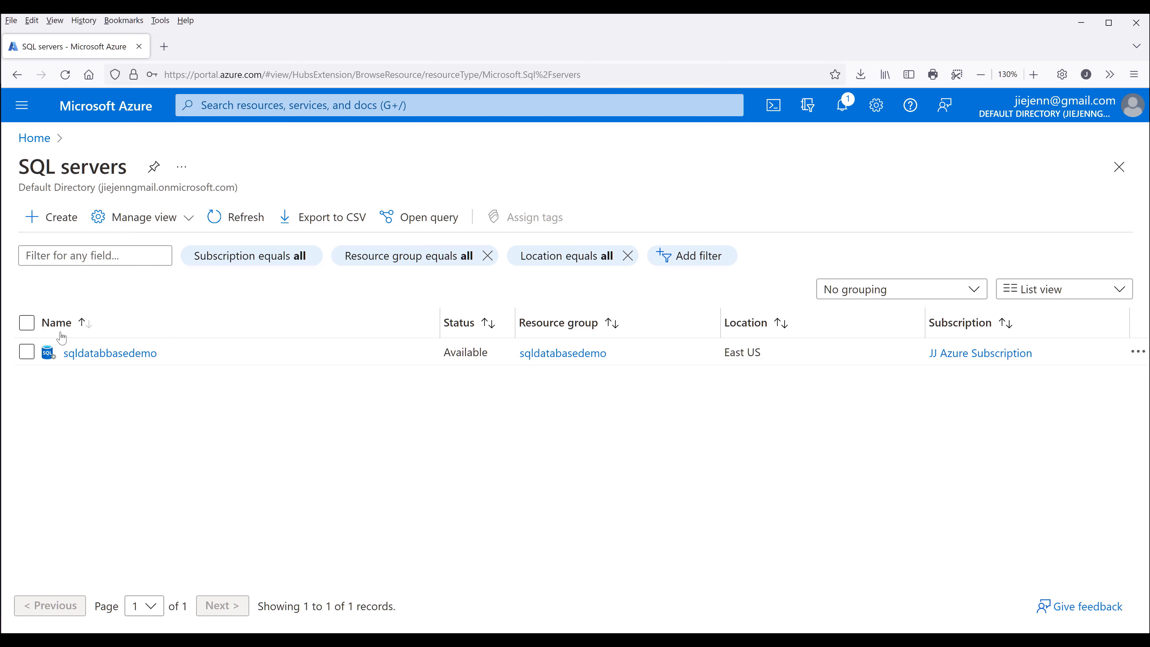
mouse_move(109, 352)
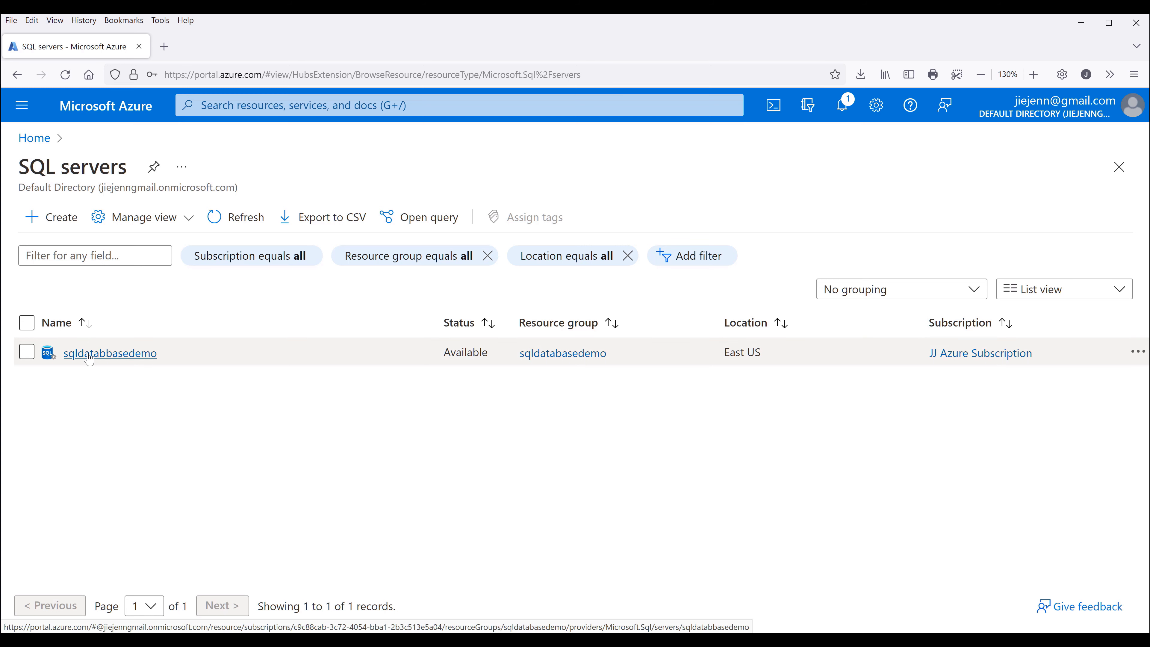
Step: From the sqldatabbasedemo server, go through its SQL databases to the SampleDB overview
click(109, 353)
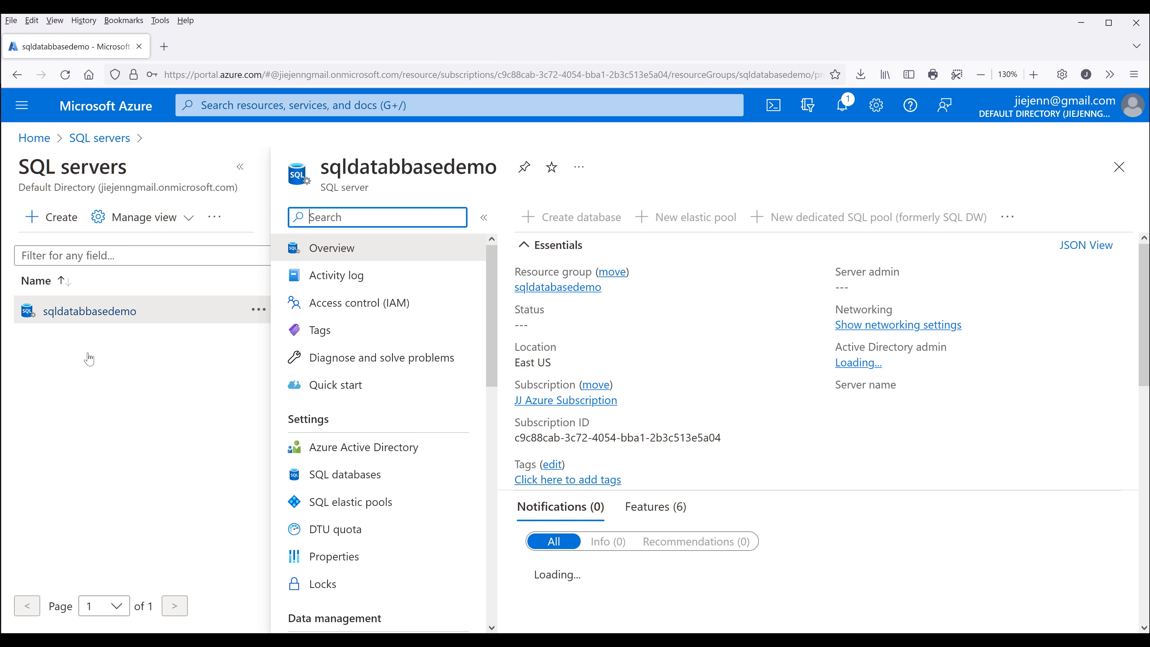
mouse_move(386, 176)
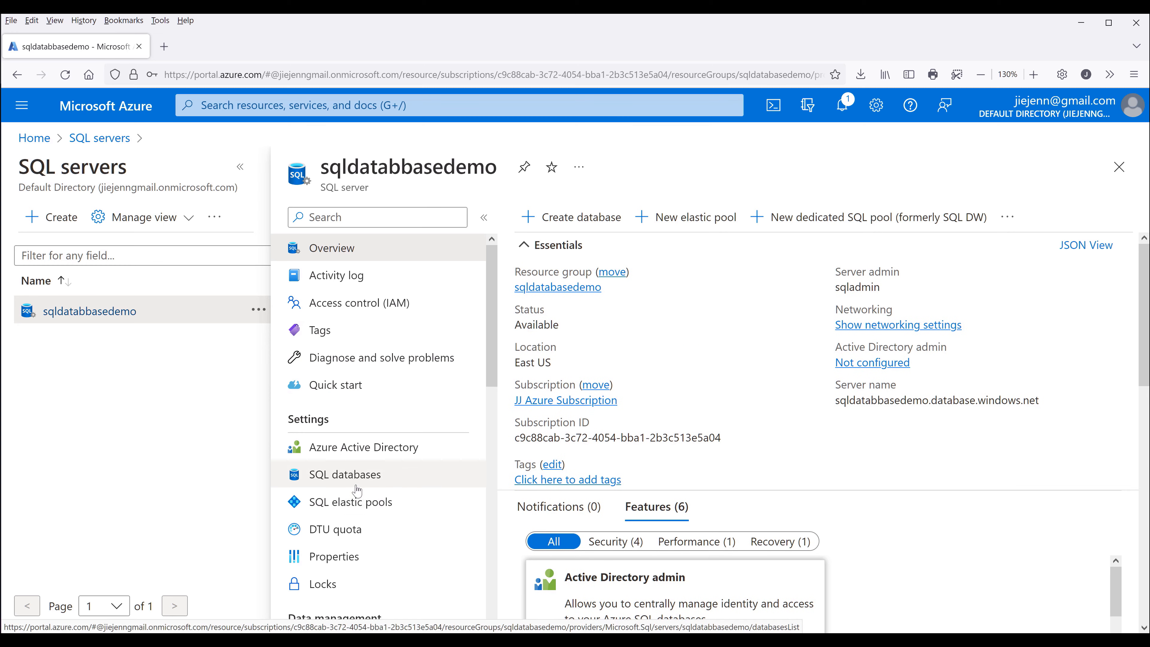
click(345, 473)
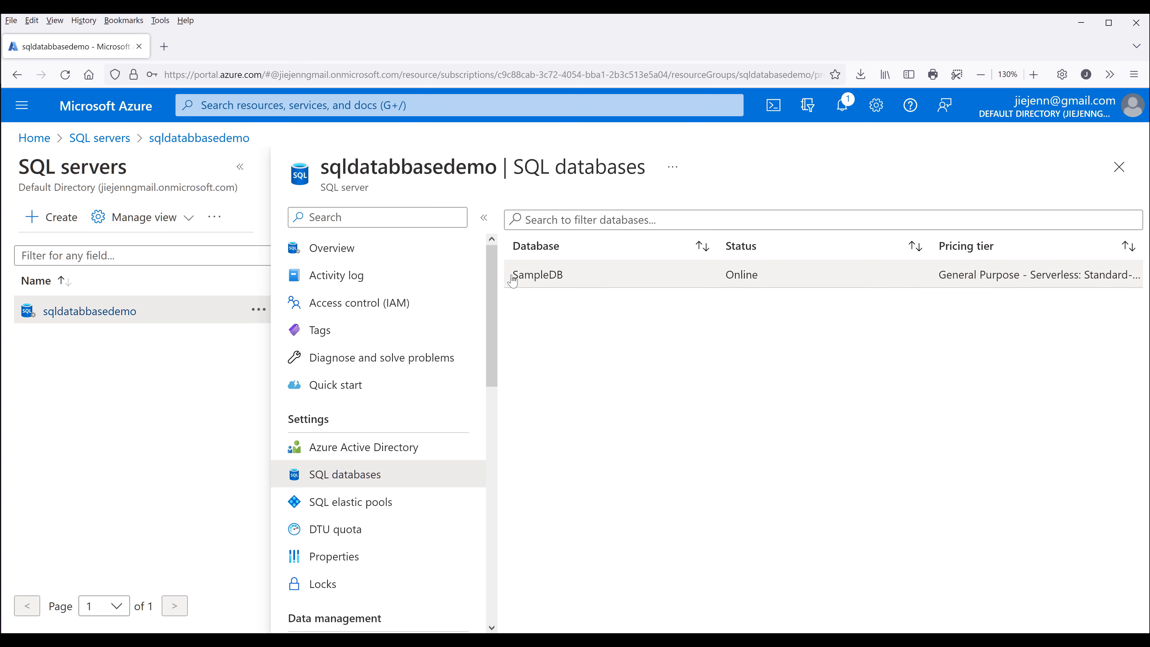
click(537, 274)
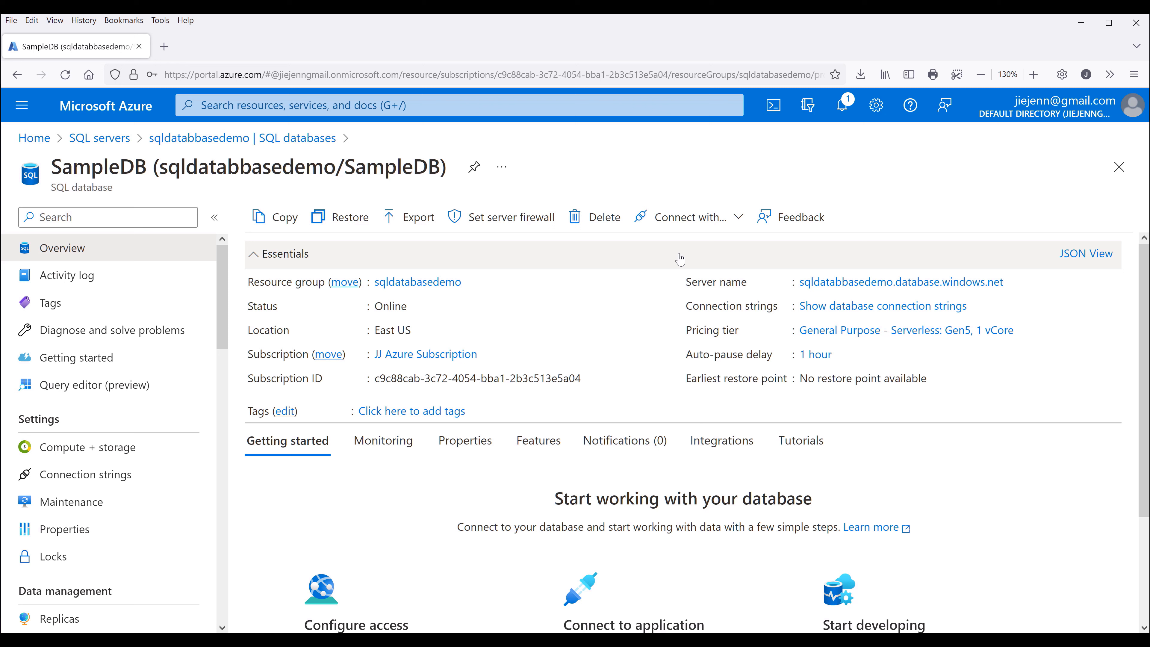
mouse_move(250, 278)
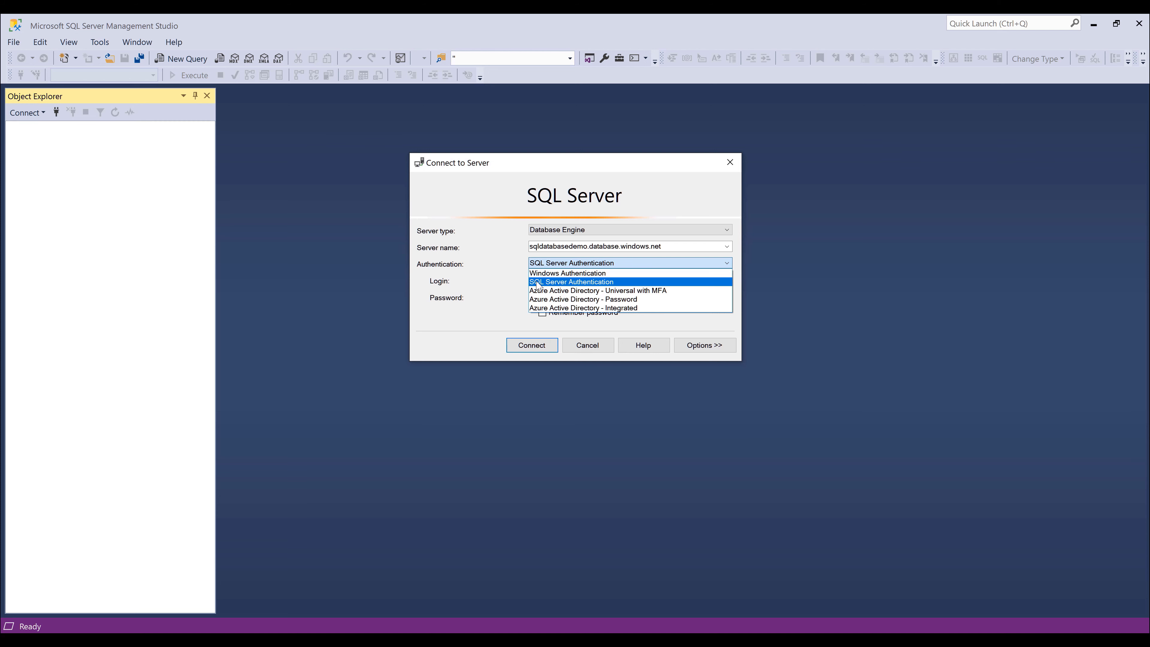
Step: Connect to sqldatabbasedemo.database.windows.net using SQL Server Authentication as sqladmin
click(570, 282)
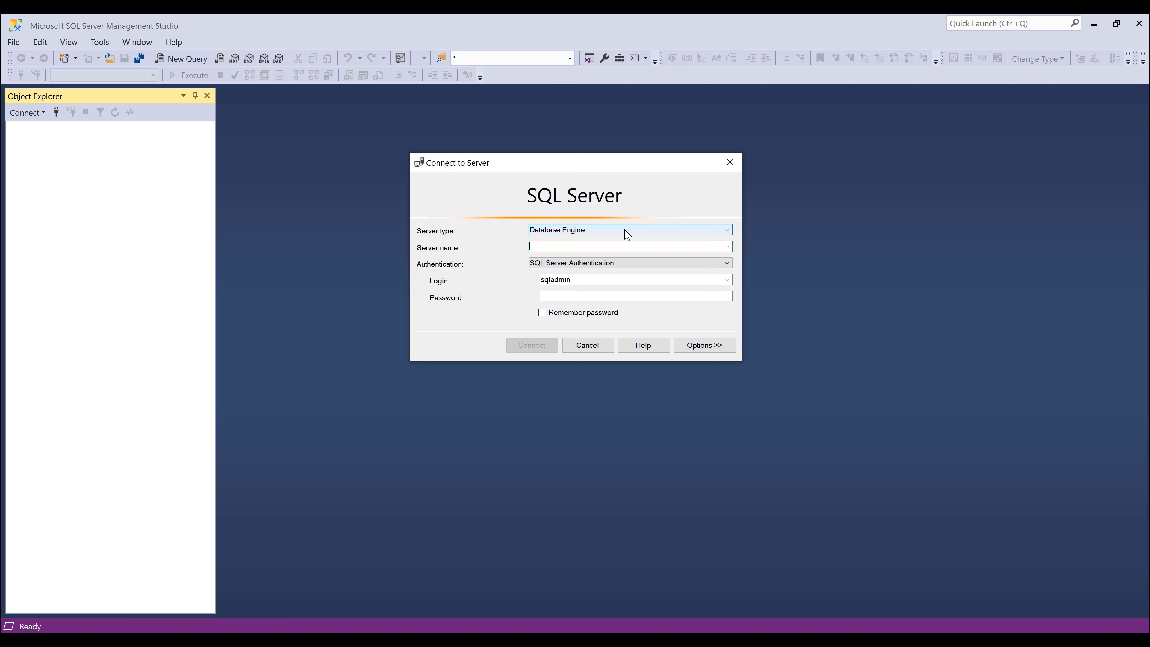
text(sqldatabbasedemo.database.windows.net)
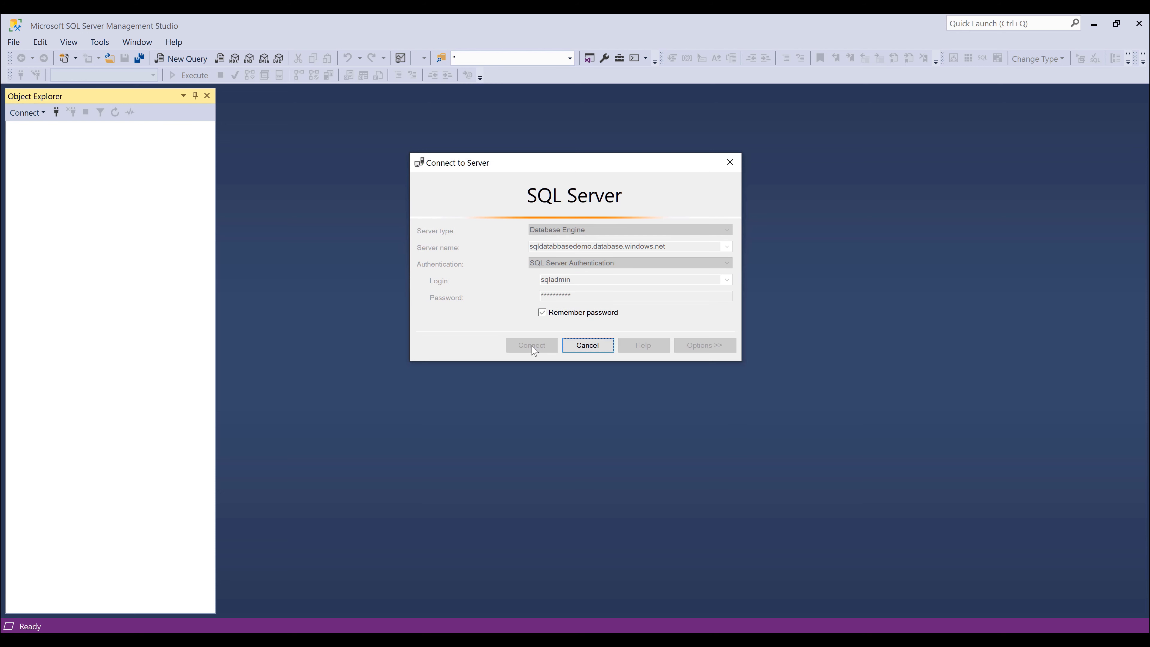
click(531, 345)
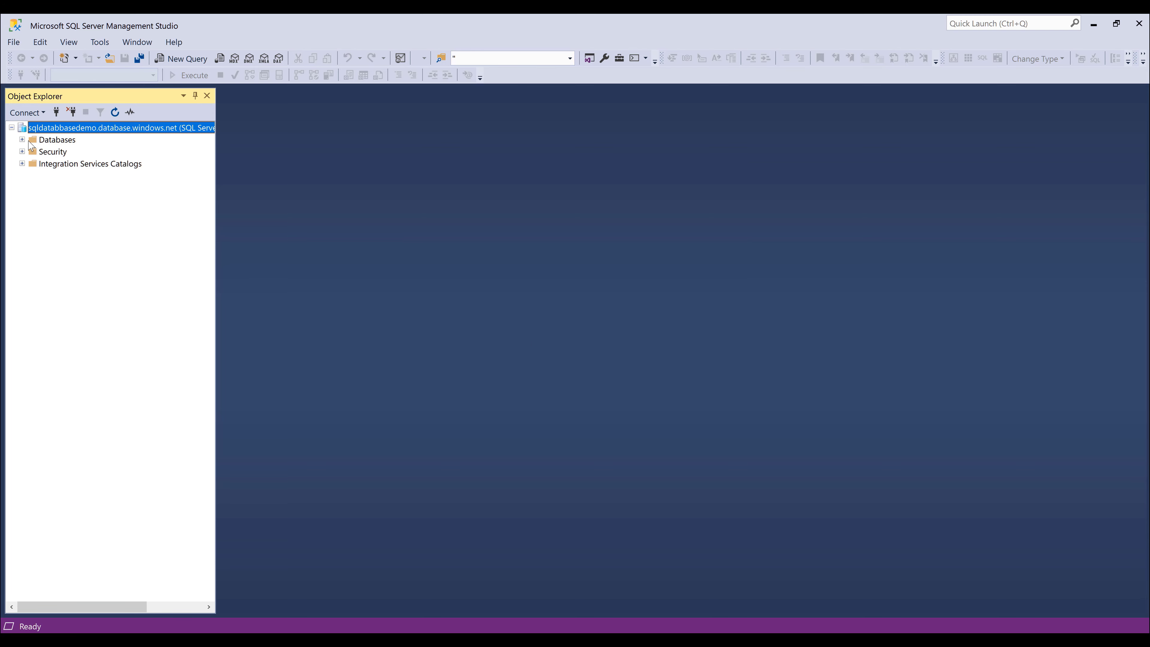
Step: Expand Databases > SampleDB > Tables in Object Explorer to list the SalesLT tables
click(23, 140)
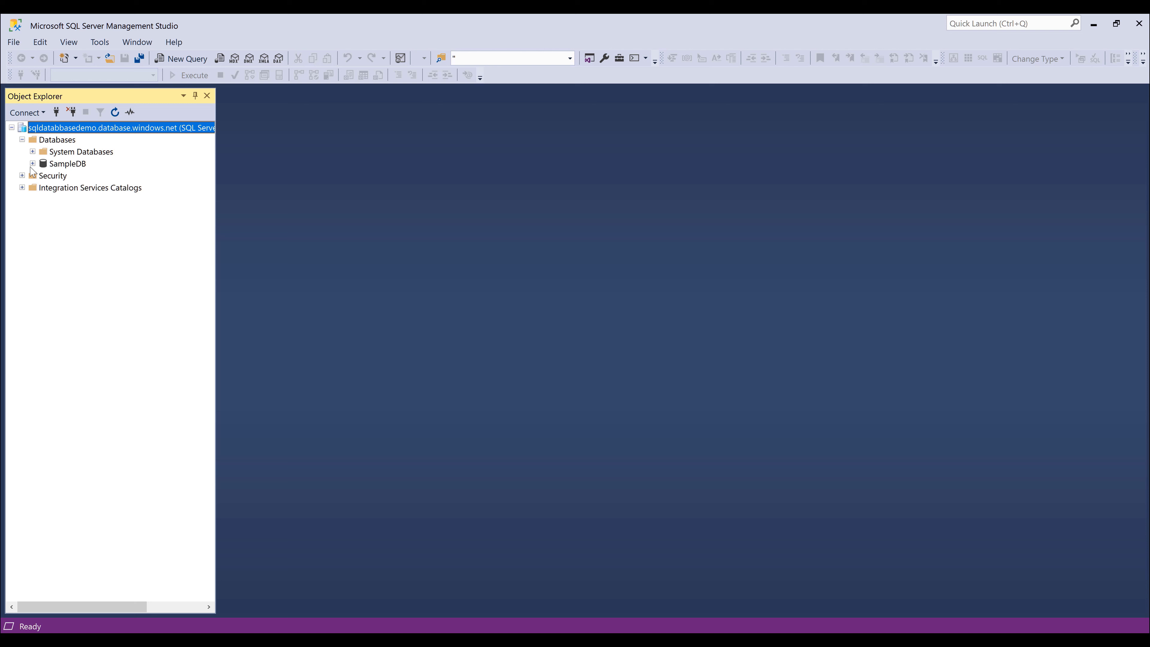
click(67, 163)
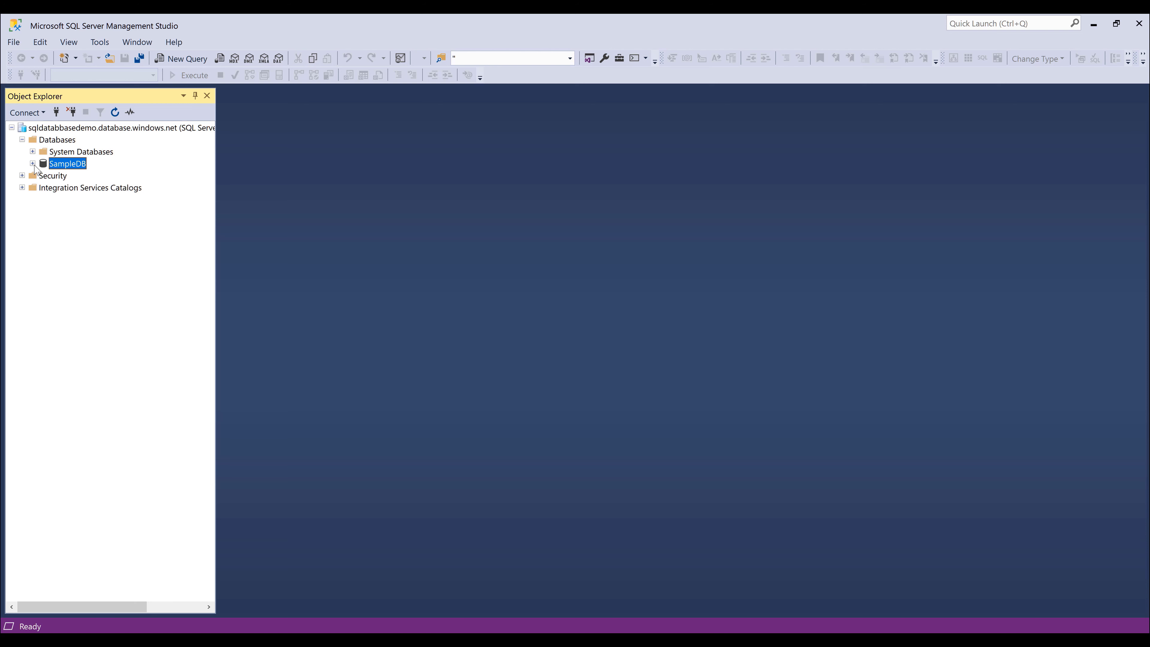
click(33, 163)
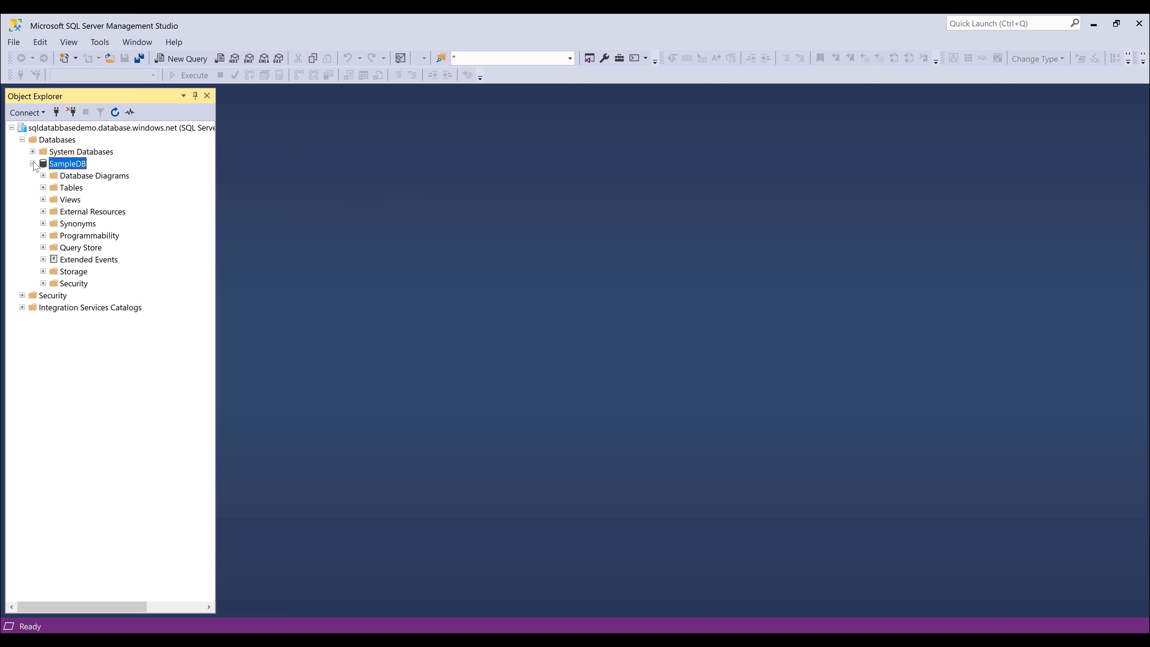
click(43, 187)
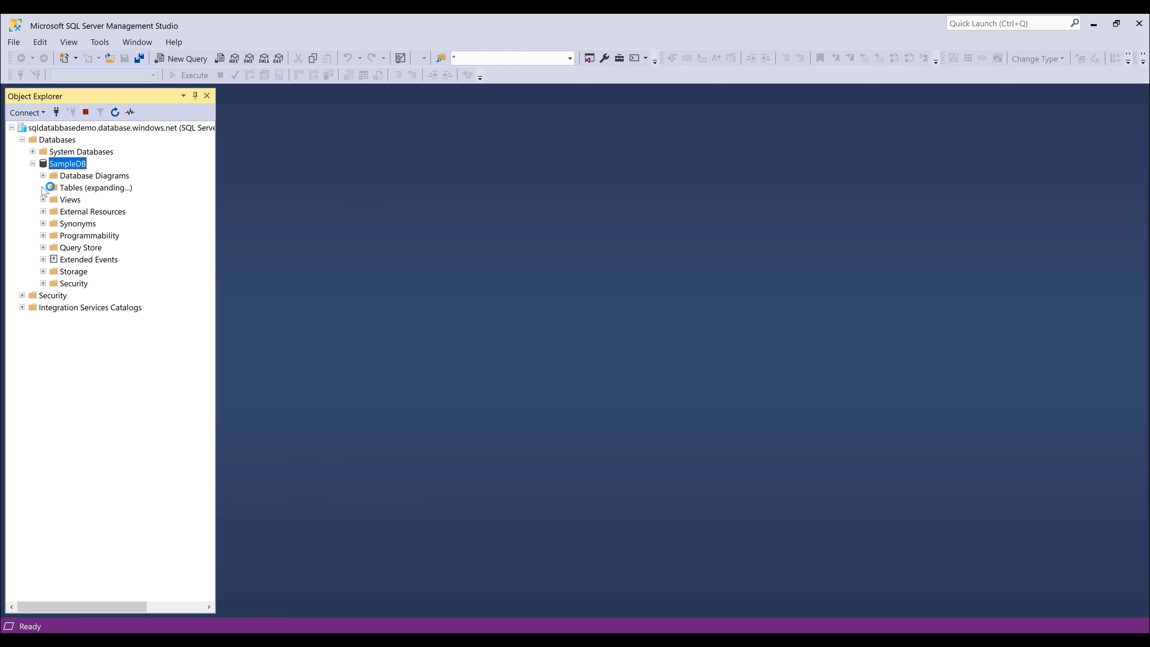
click(43, 187)
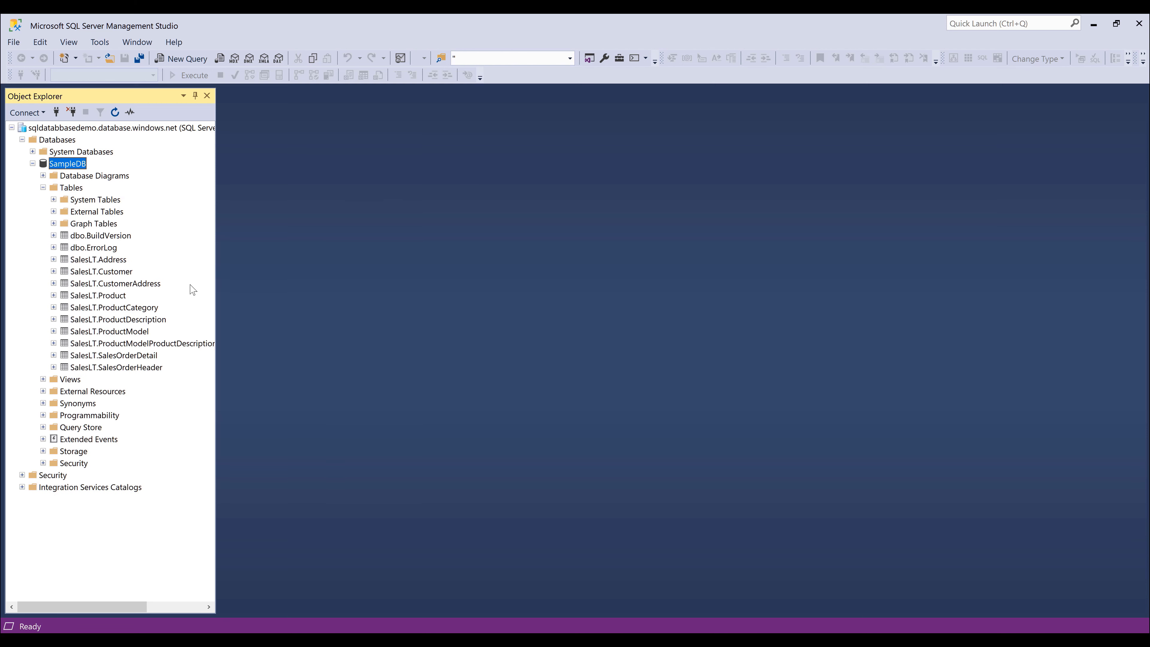
mouse_move(176, 386)
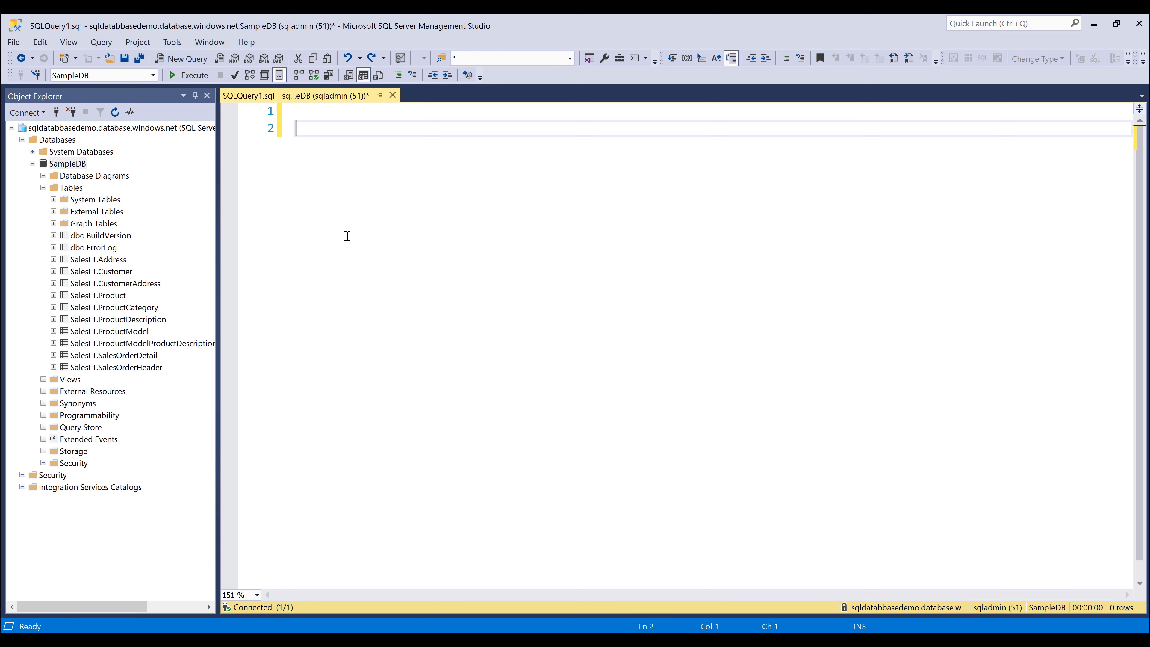
Step: Run SELECT TOP 10 * FROM SalesLT.Address against SampleDB and show the ten rows
text(SELECT)
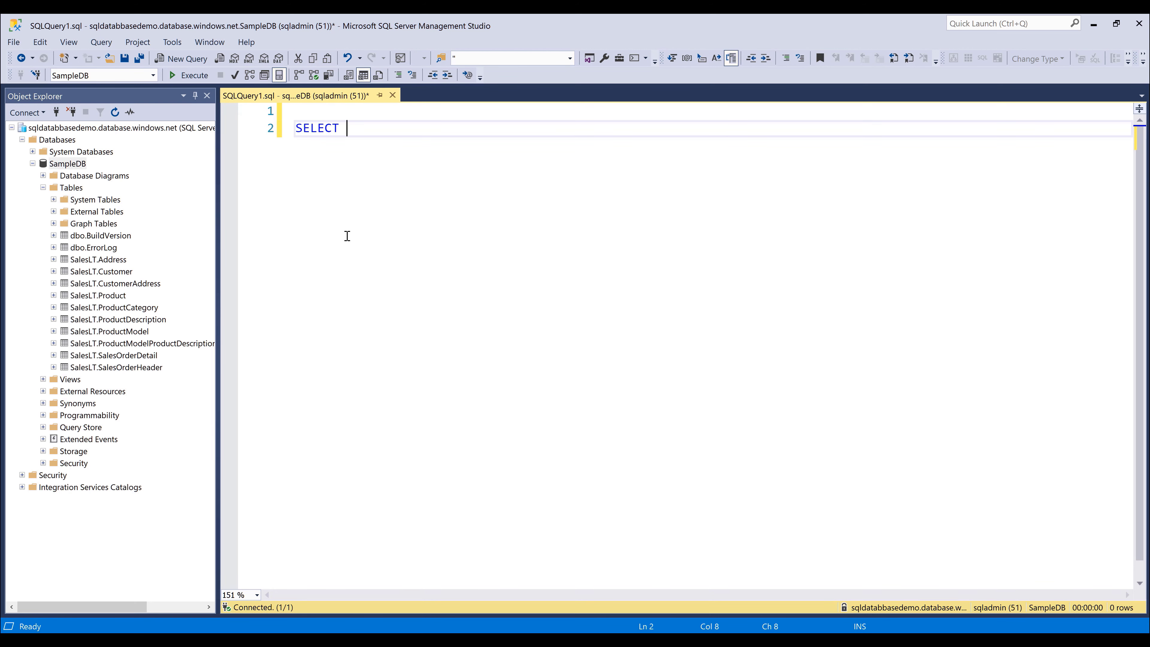
text(* FROM SalesLT.Address)
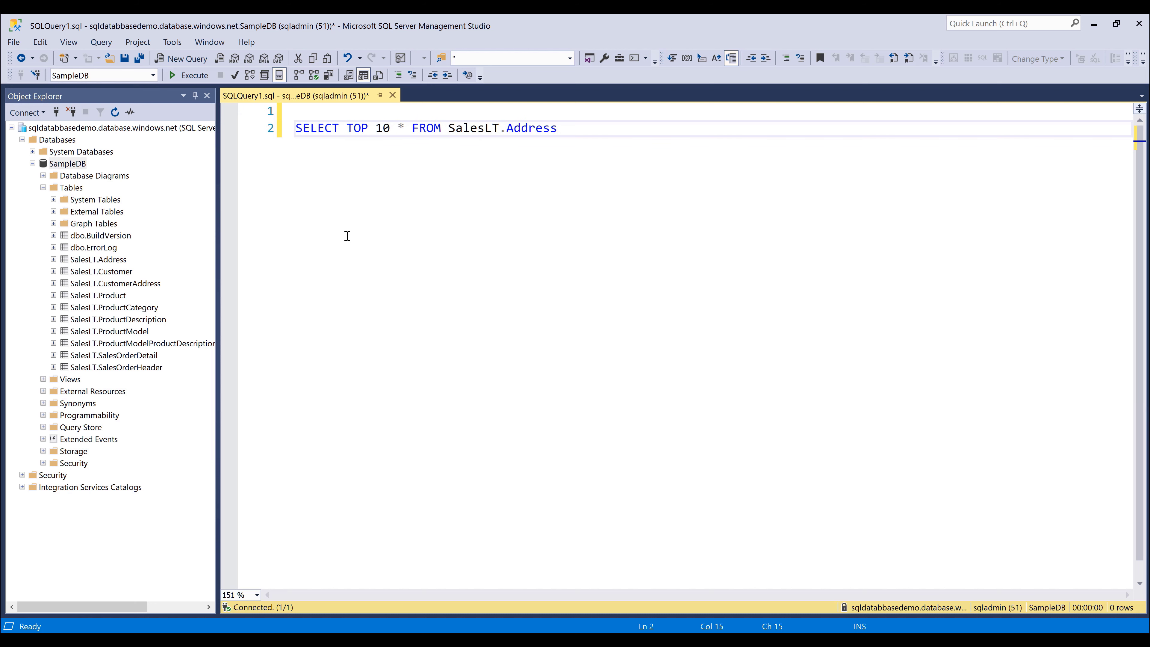
click(188, 75)
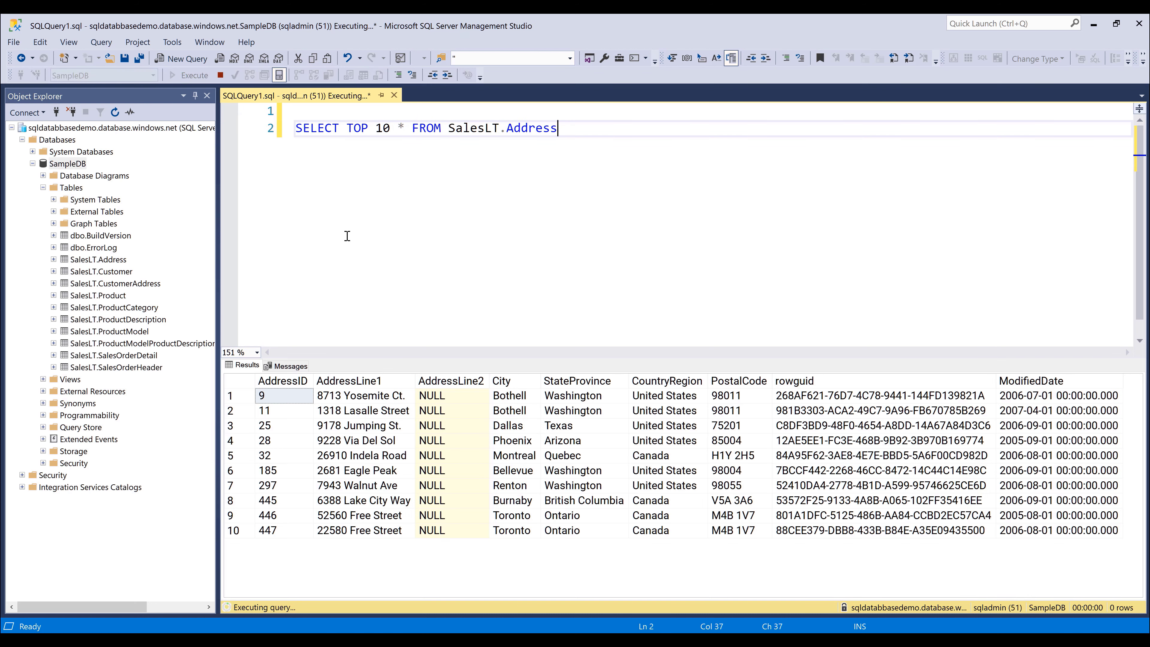